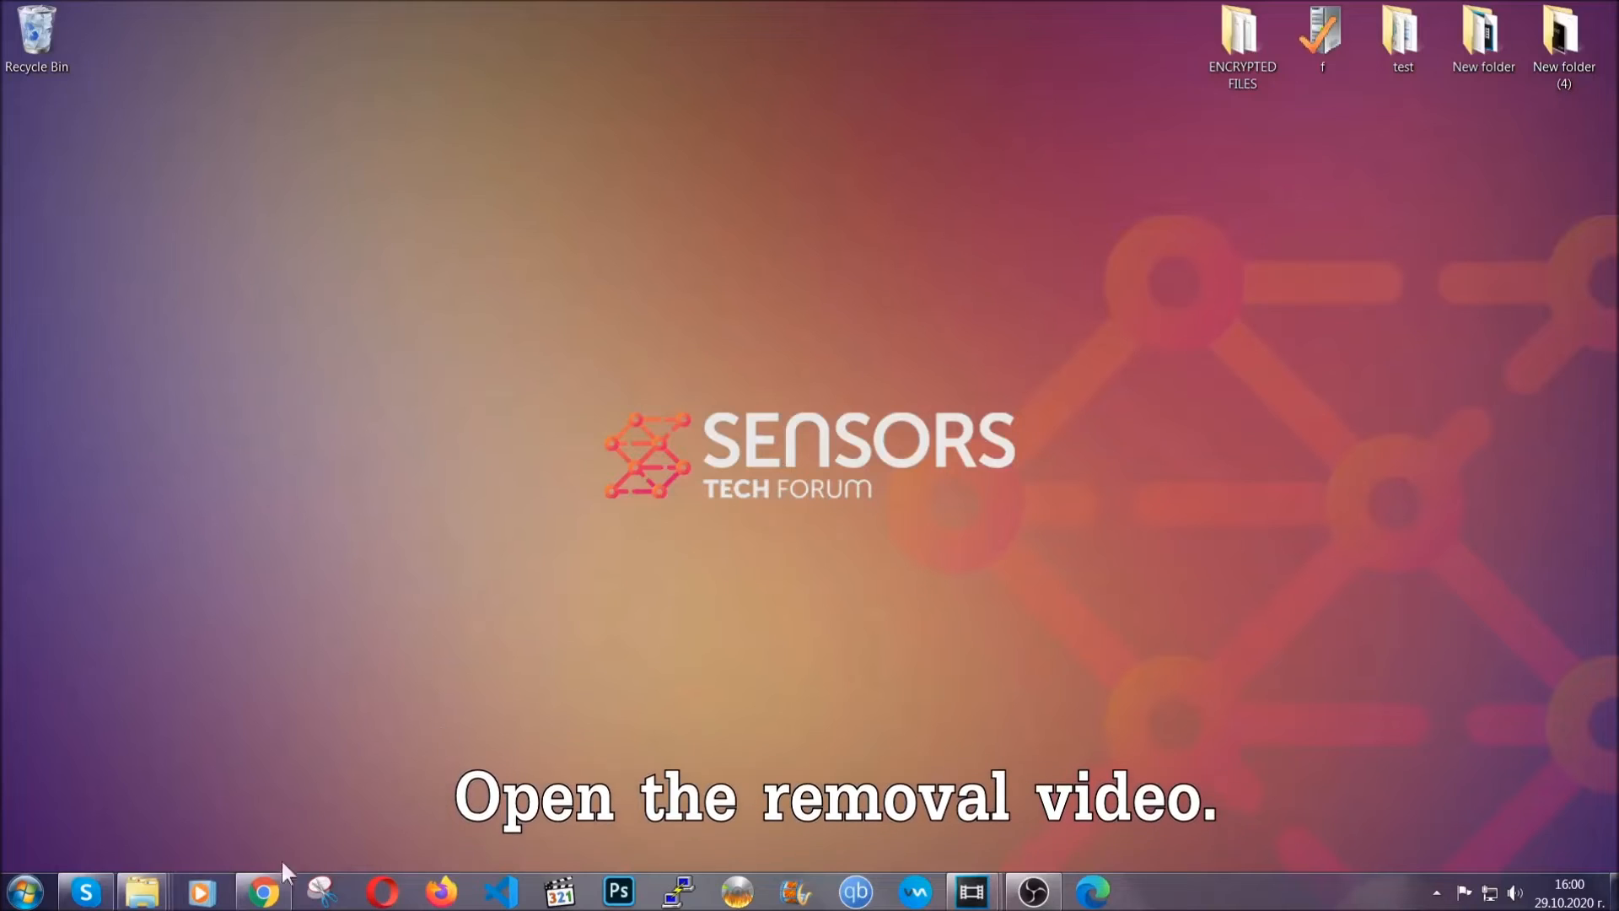
Step: Play the adware removal video on YouTube and follow its Full Removal Guide description link
click(262, 890)
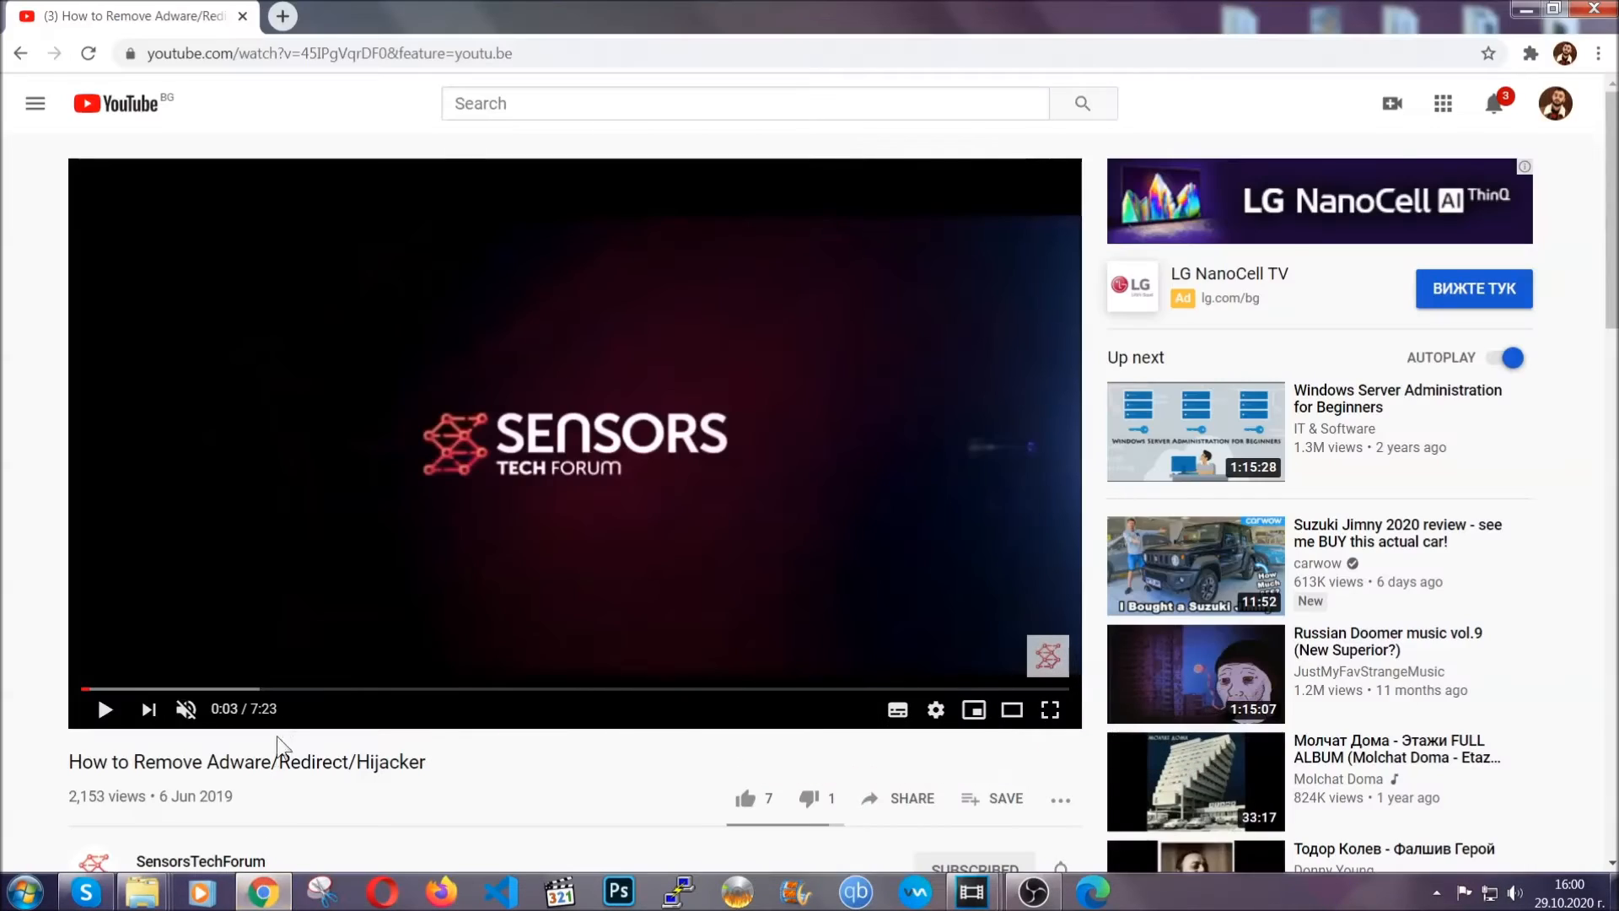
scroll(down, 3)
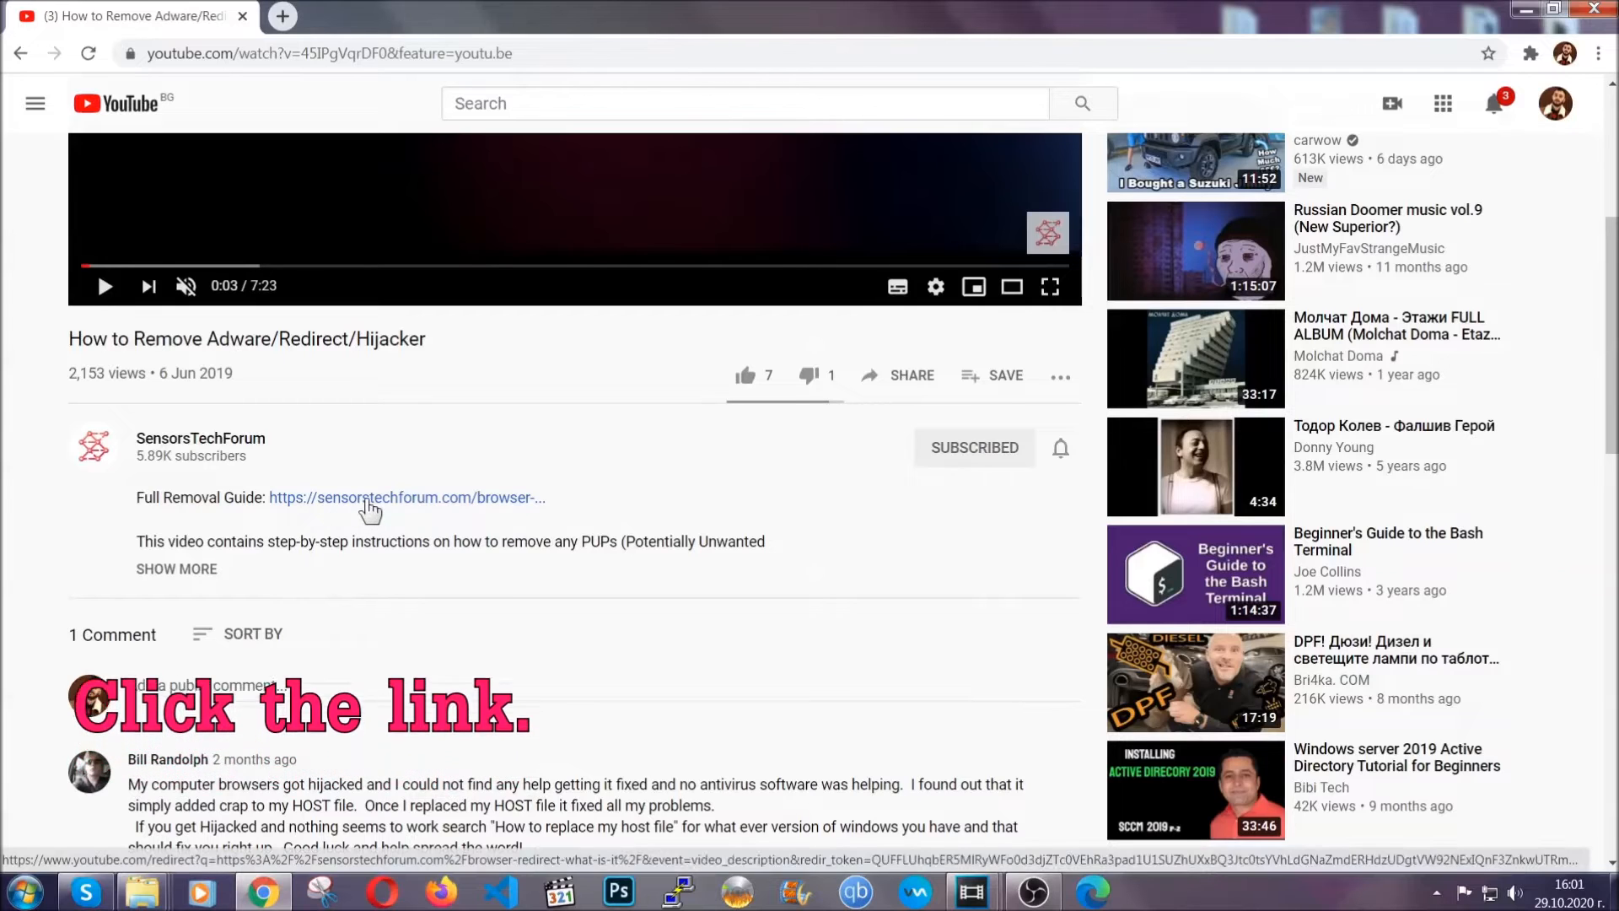
click(406, 496)
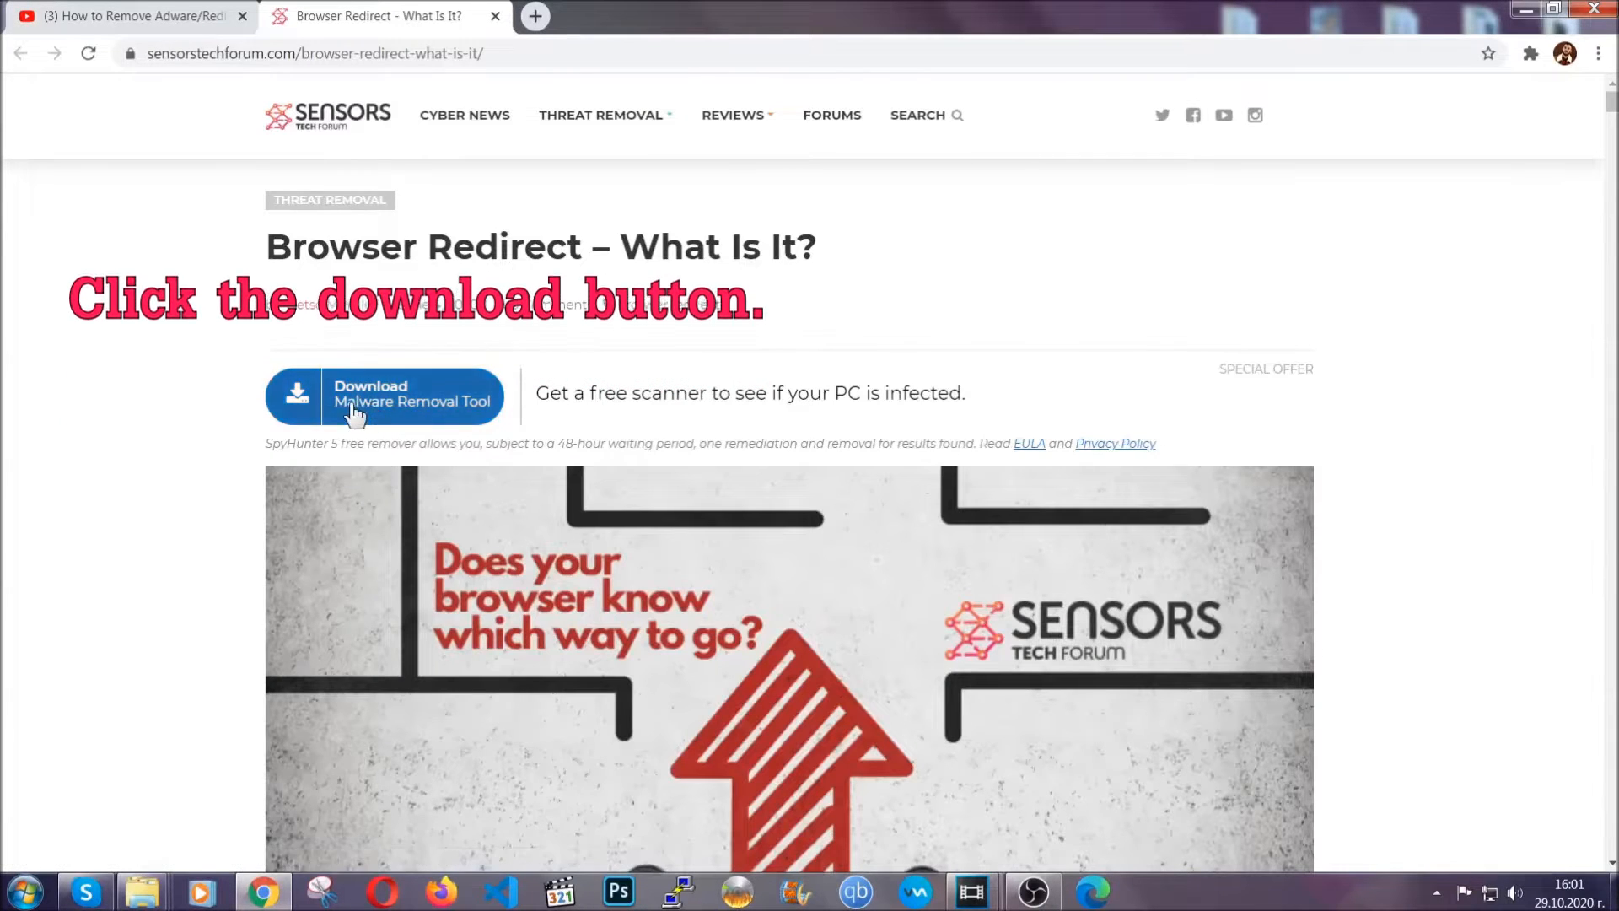
Step: Download SpyHunter-Installer.exe from SensorsTechForum and launch it from the download bar
click(383, 395)
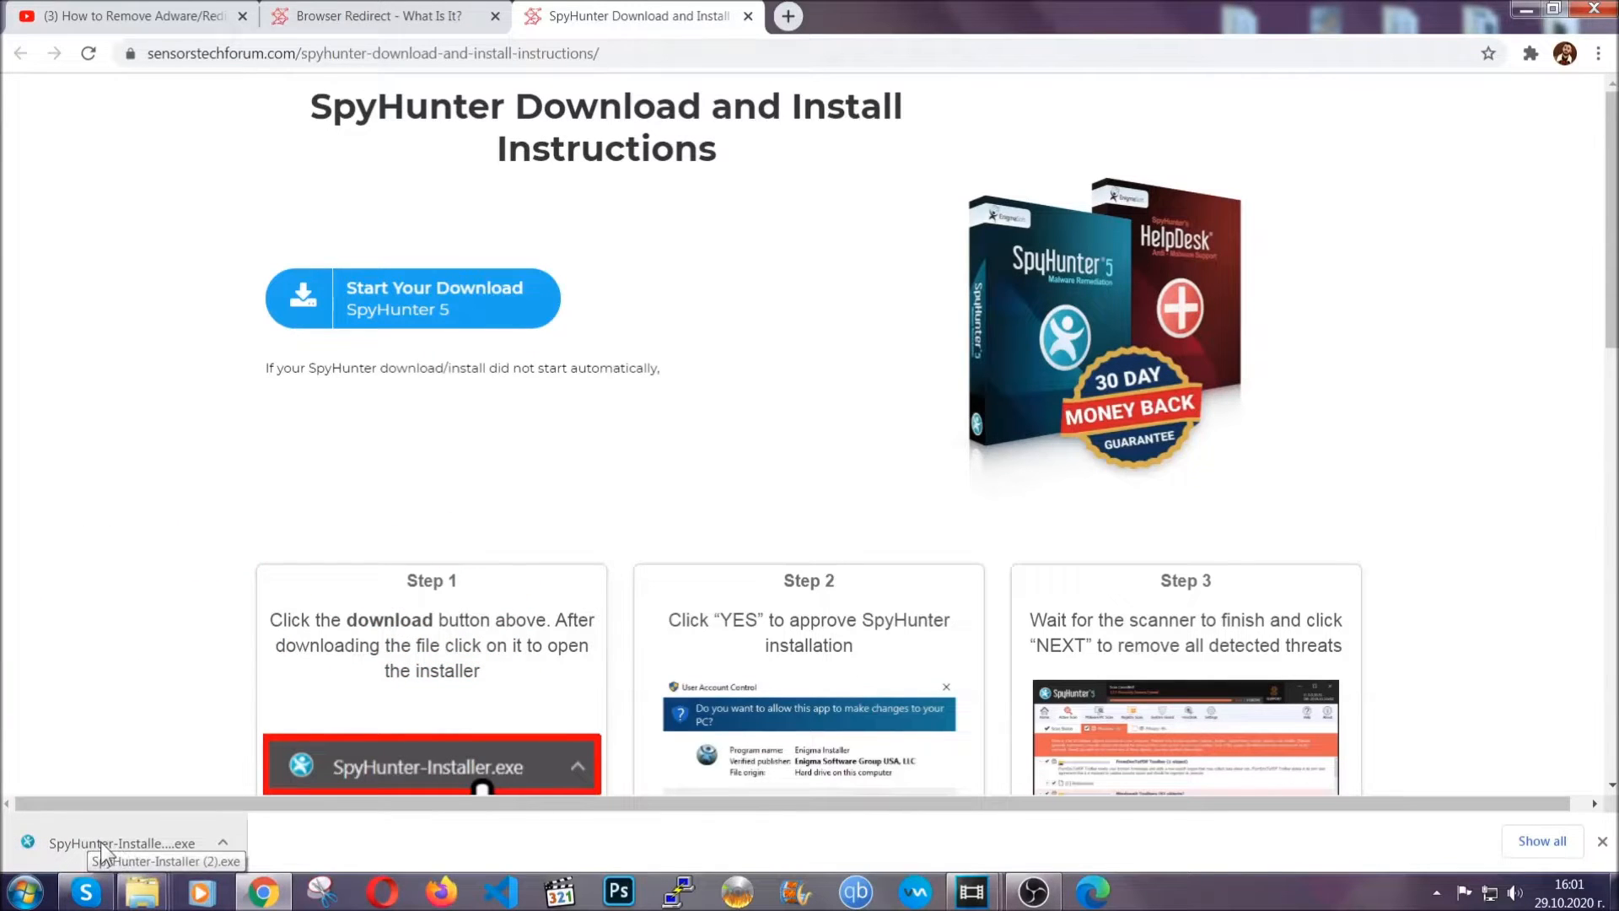
click(121, 842)
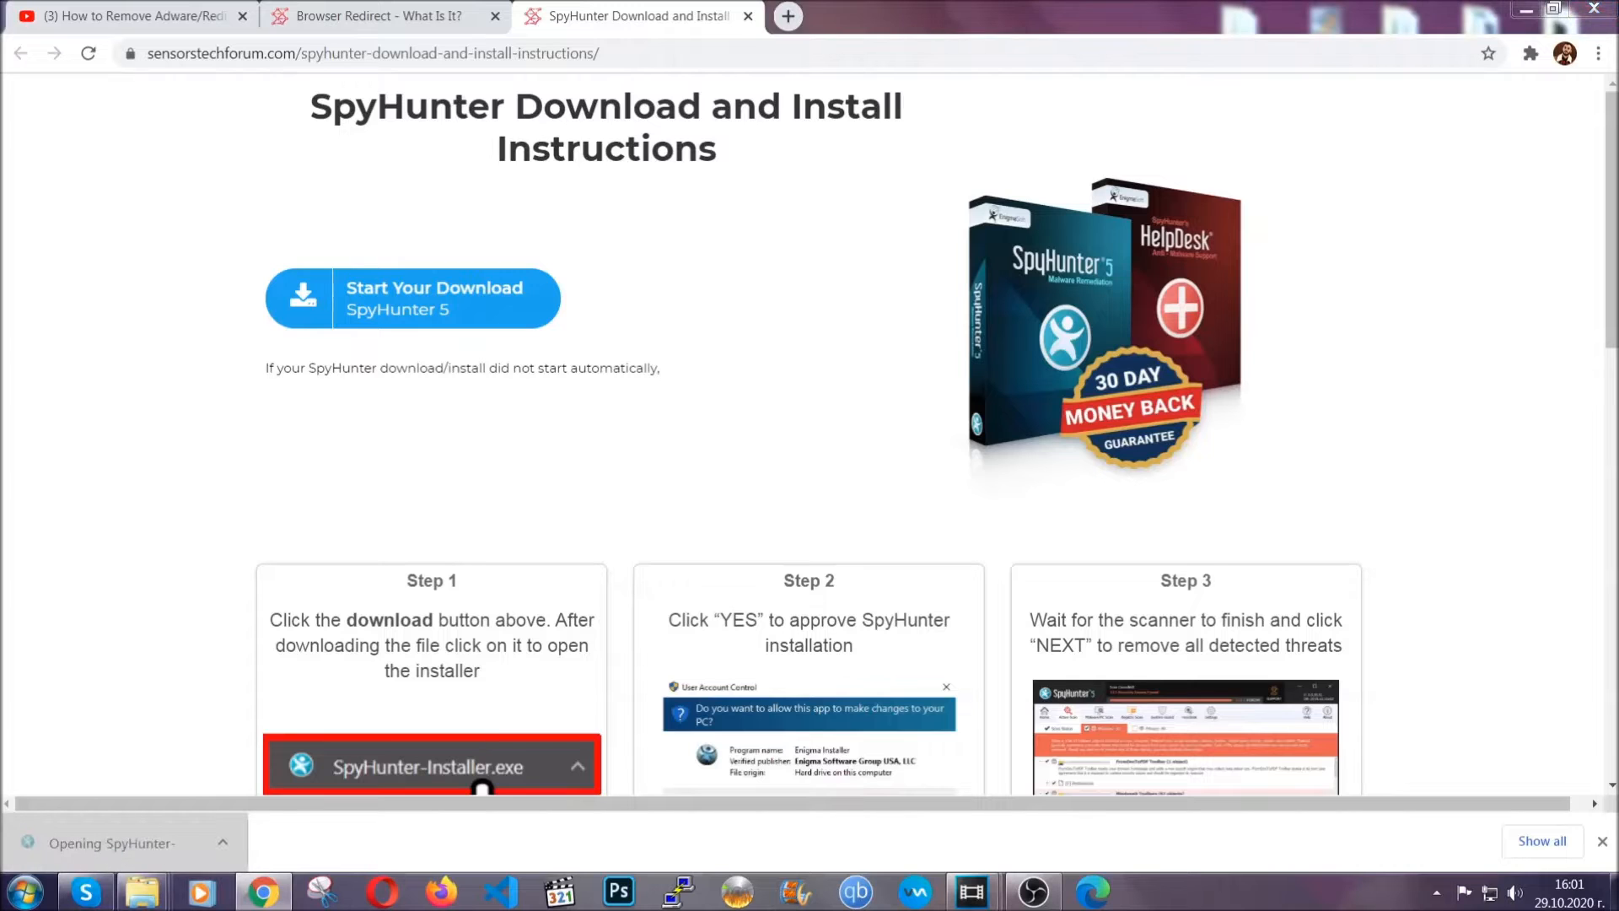
Step: Run the SpyHunter 5 installer in English, past the introduction, accepting the EULA and Privacy Policy
click(410, 766)
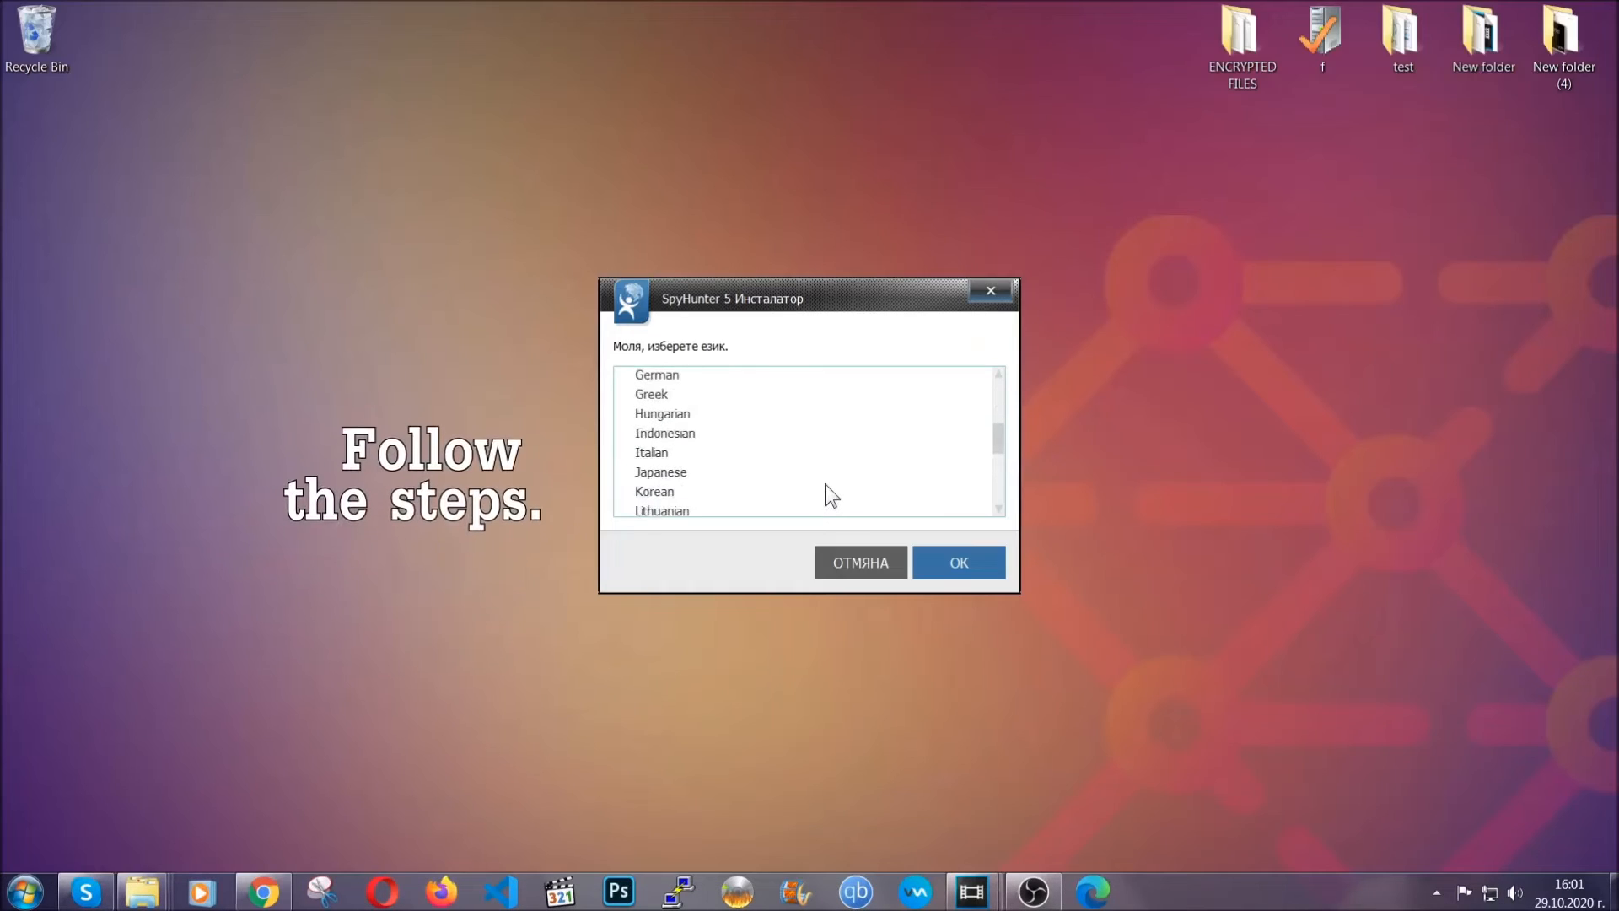
scroll(up, 3)
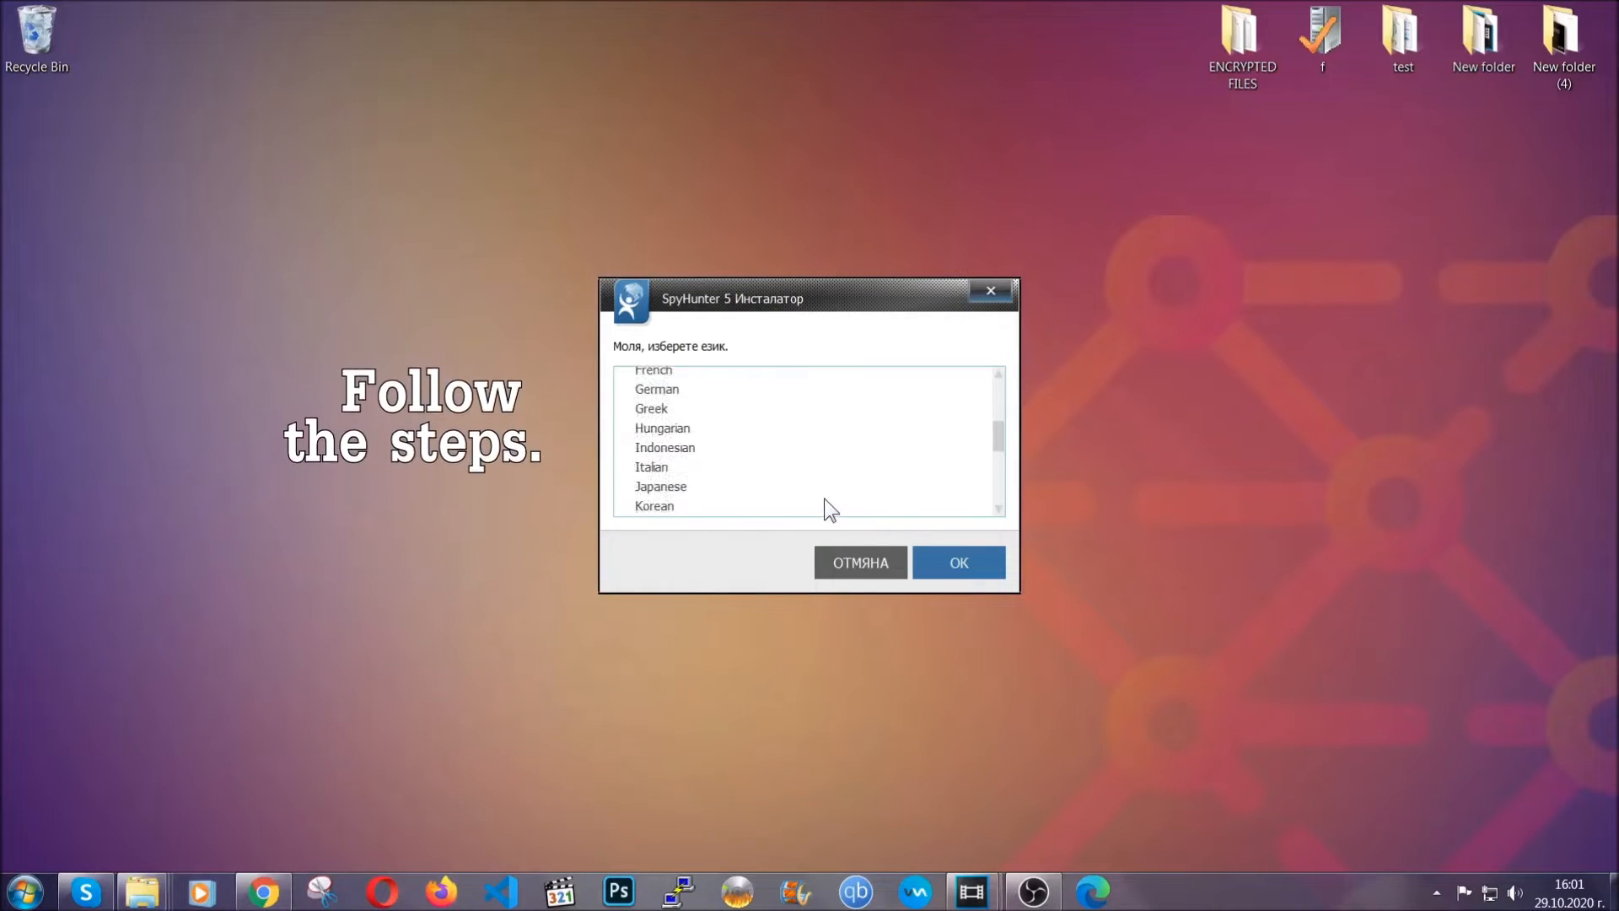
click(653, 431)
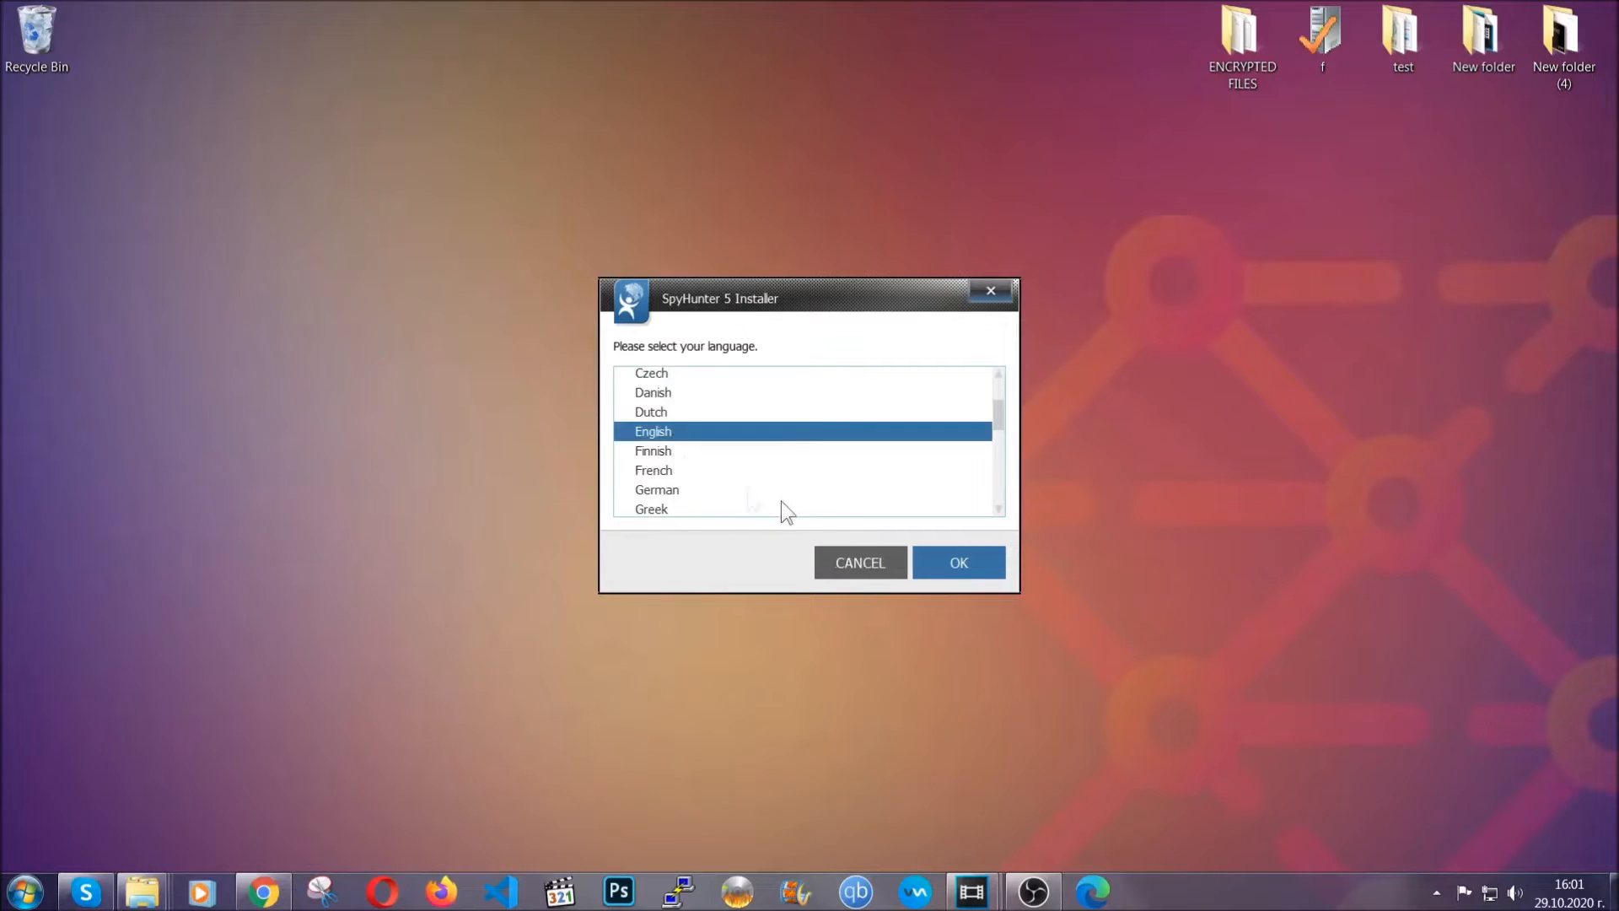
click(956, 562)
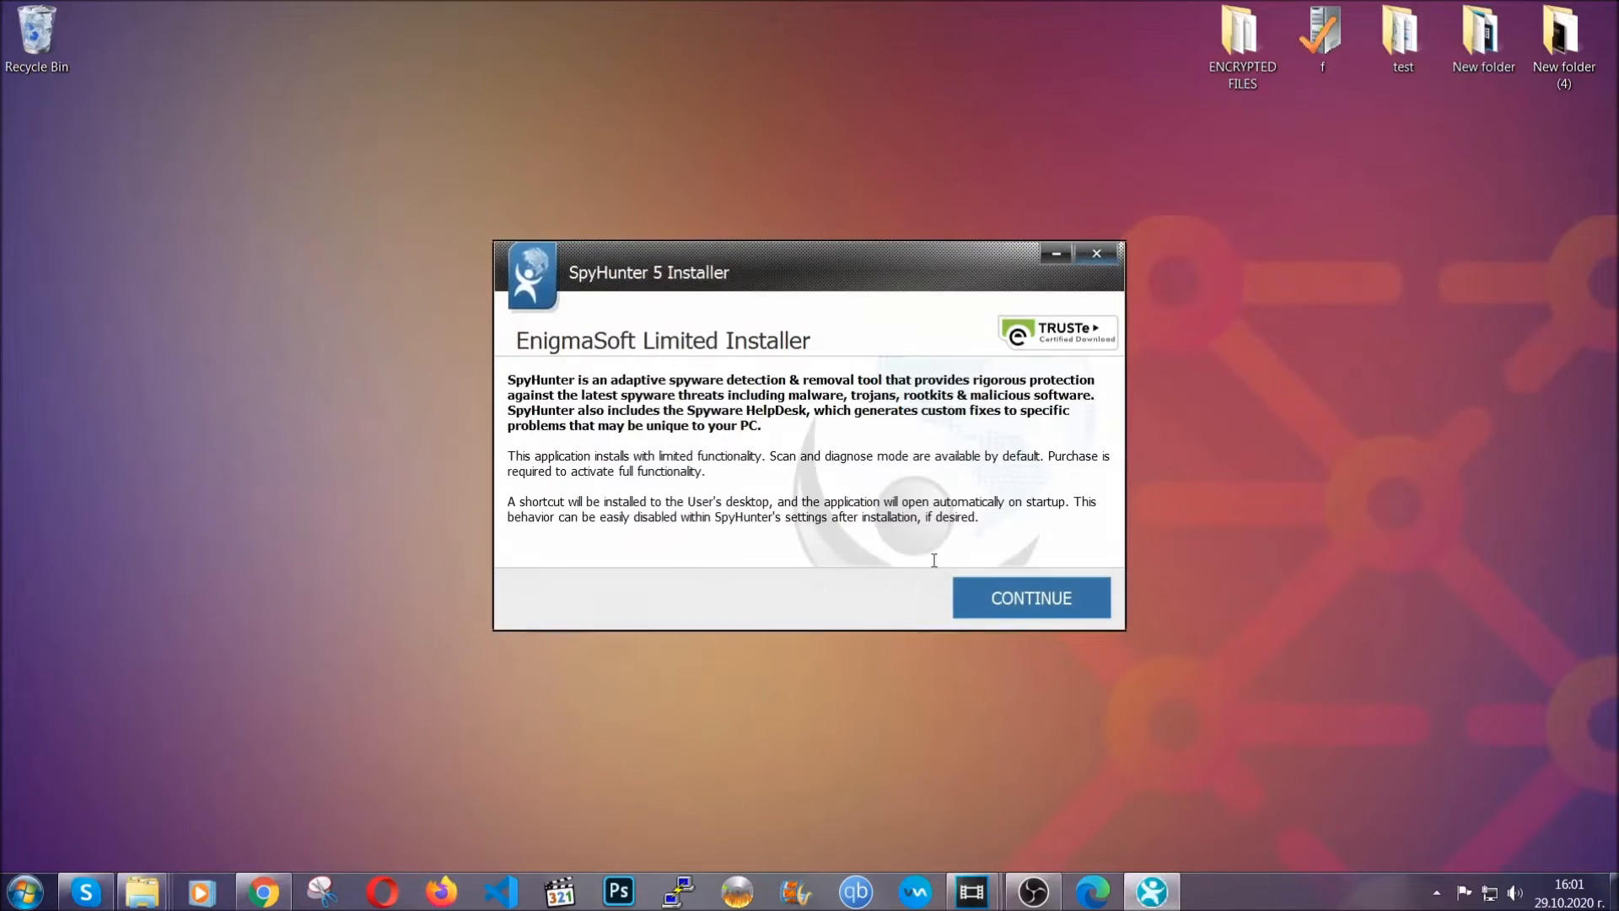
click(1029, 598)
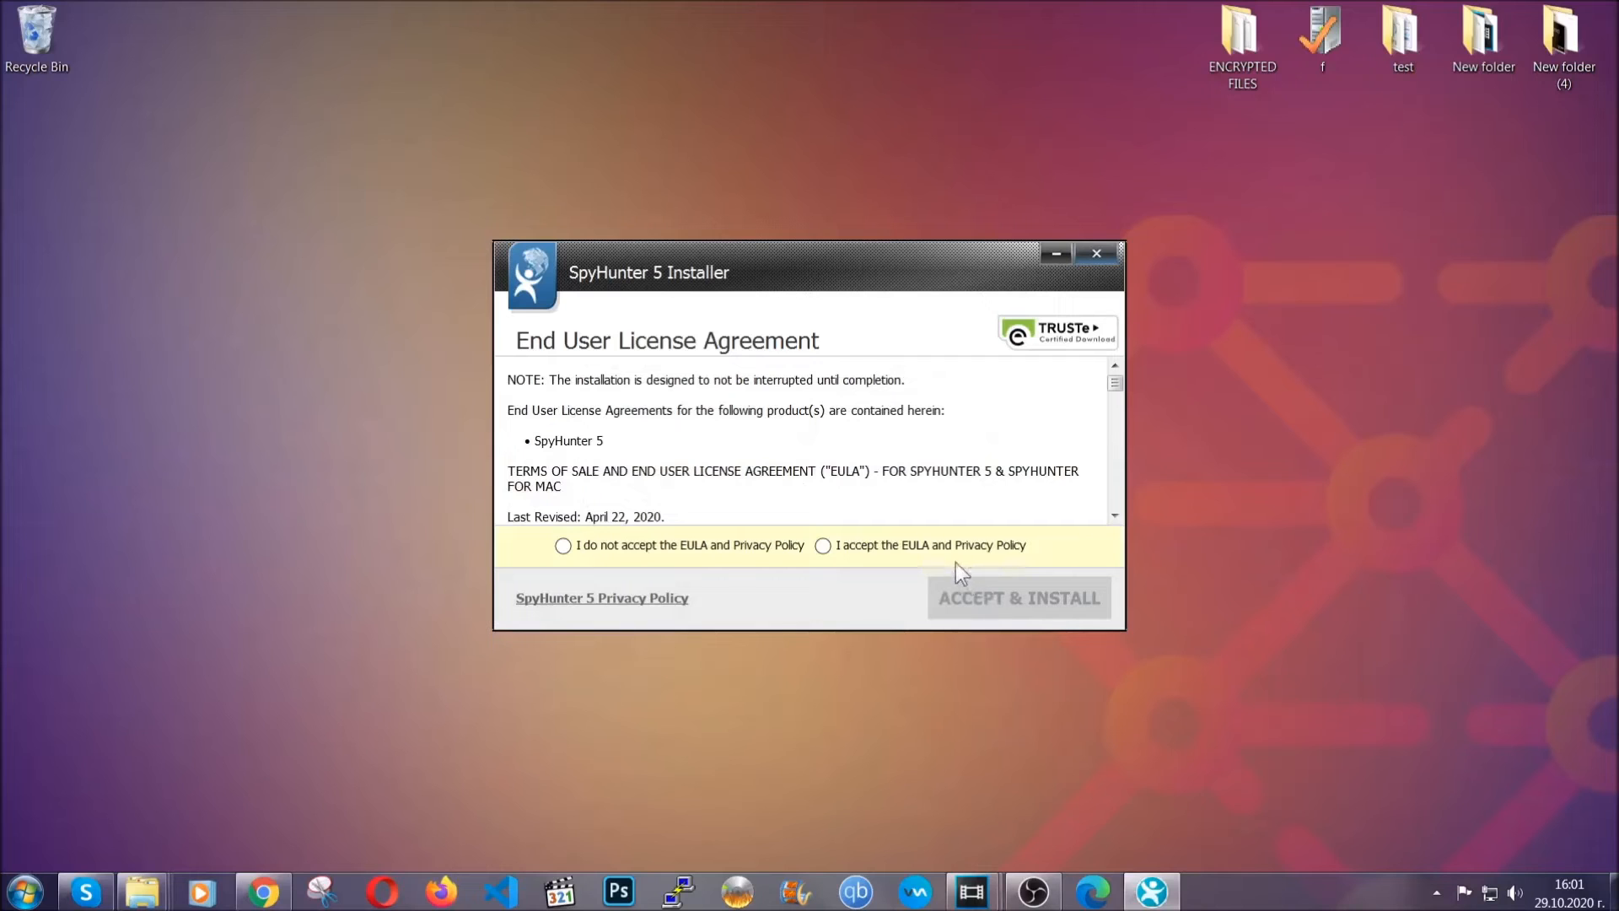
click(1016, 597)
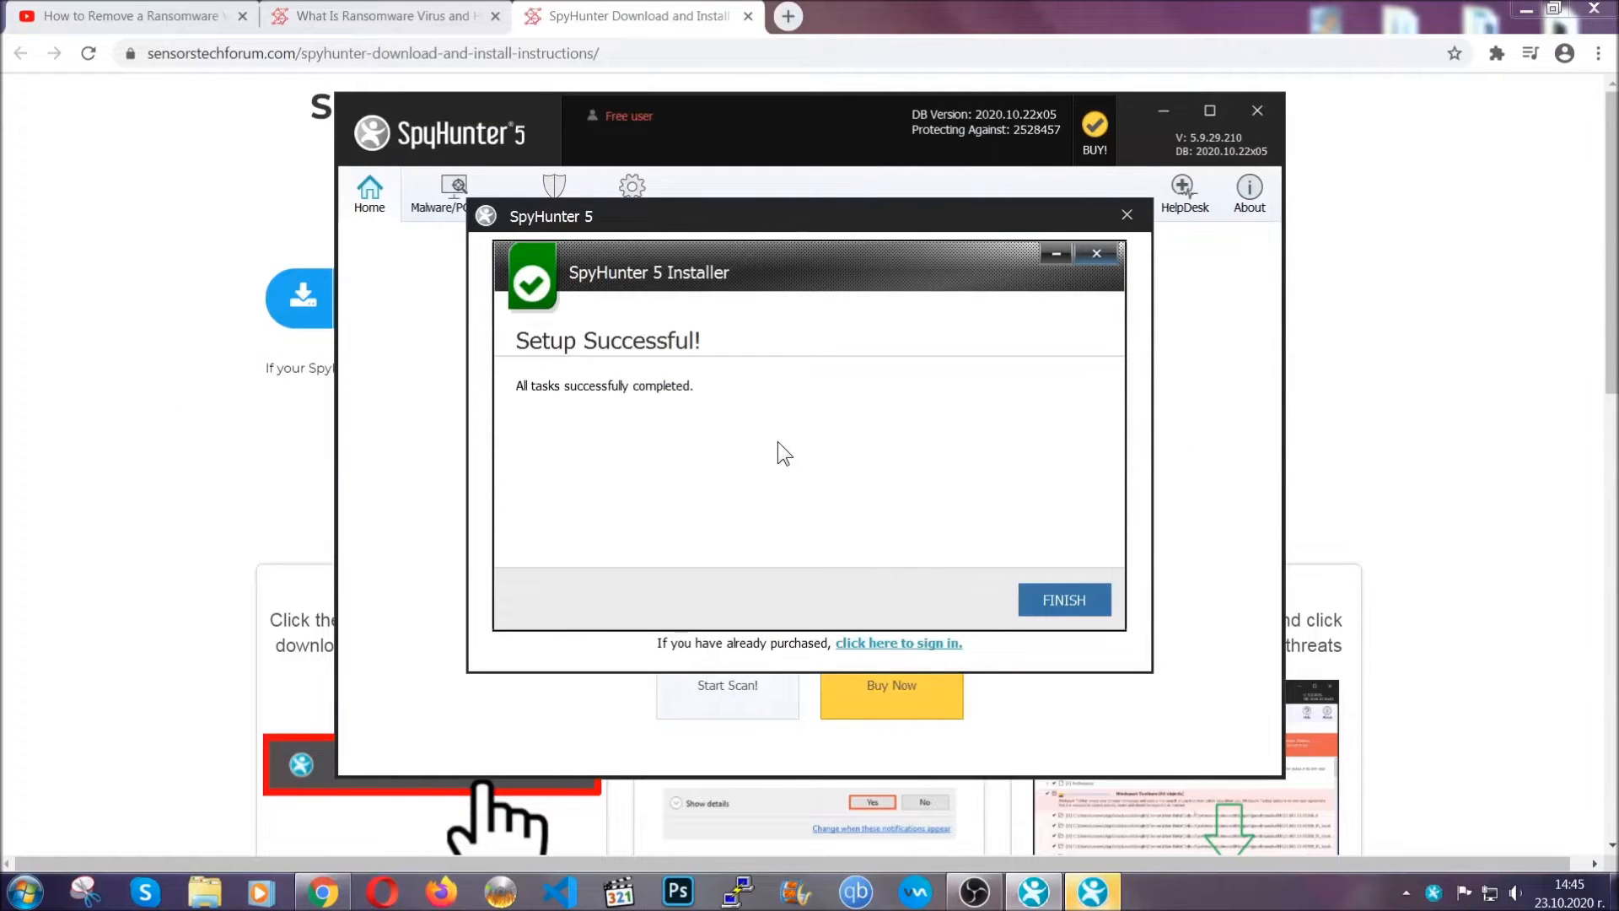
Step: Close setup and, once scanned, tick the PUPs checkbox to mark Keygen.exe for removal
click(1063, 599)
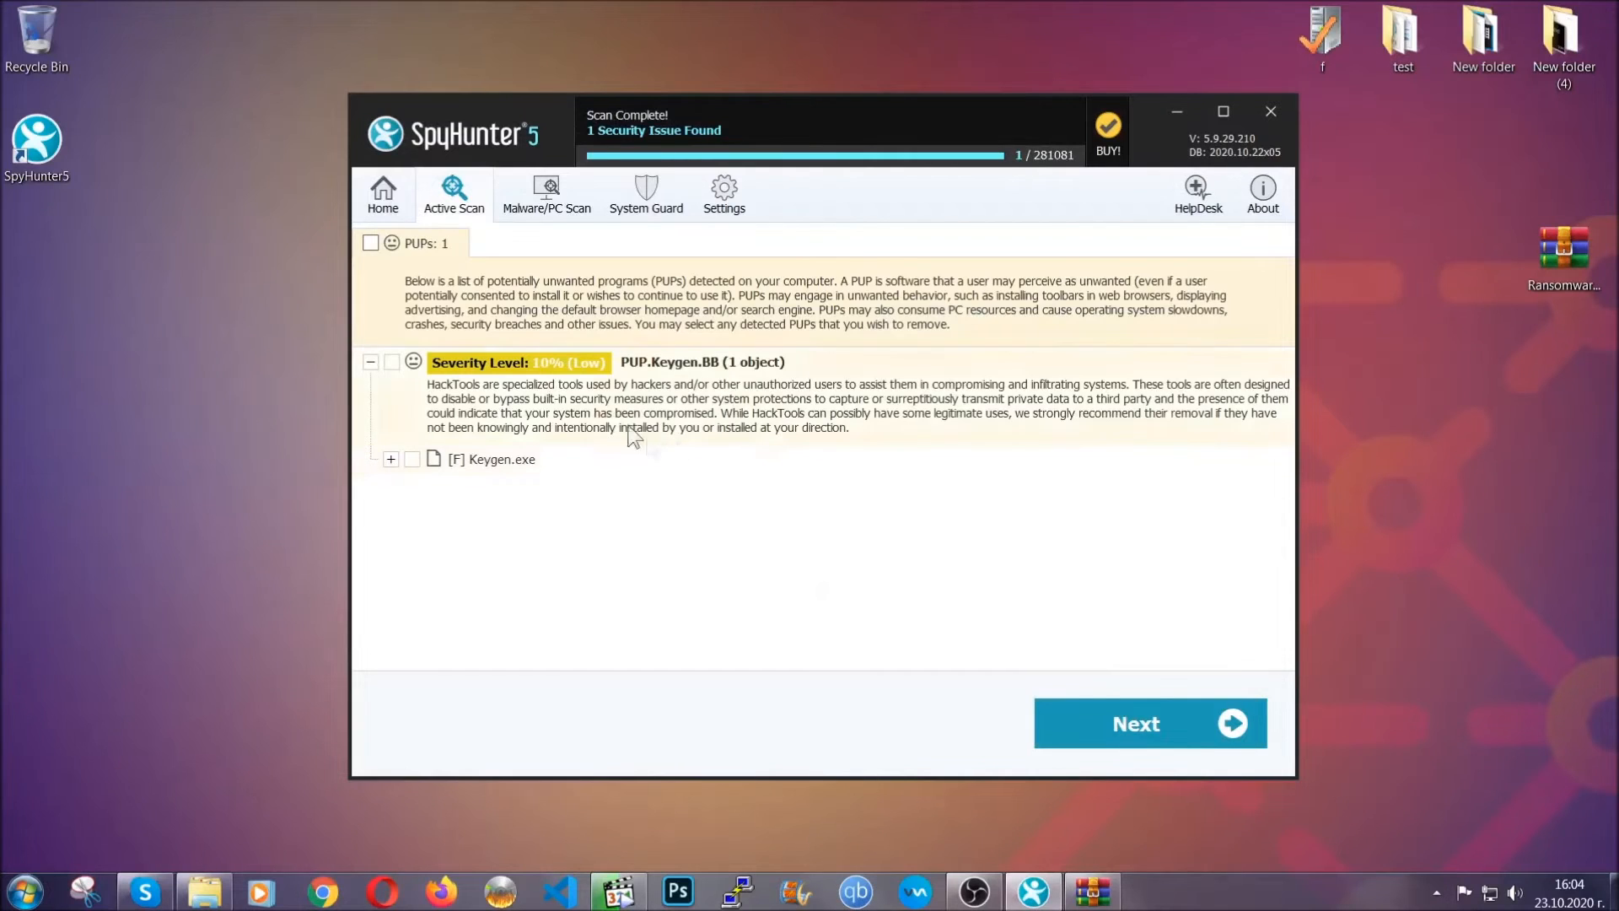
click(369, 243)
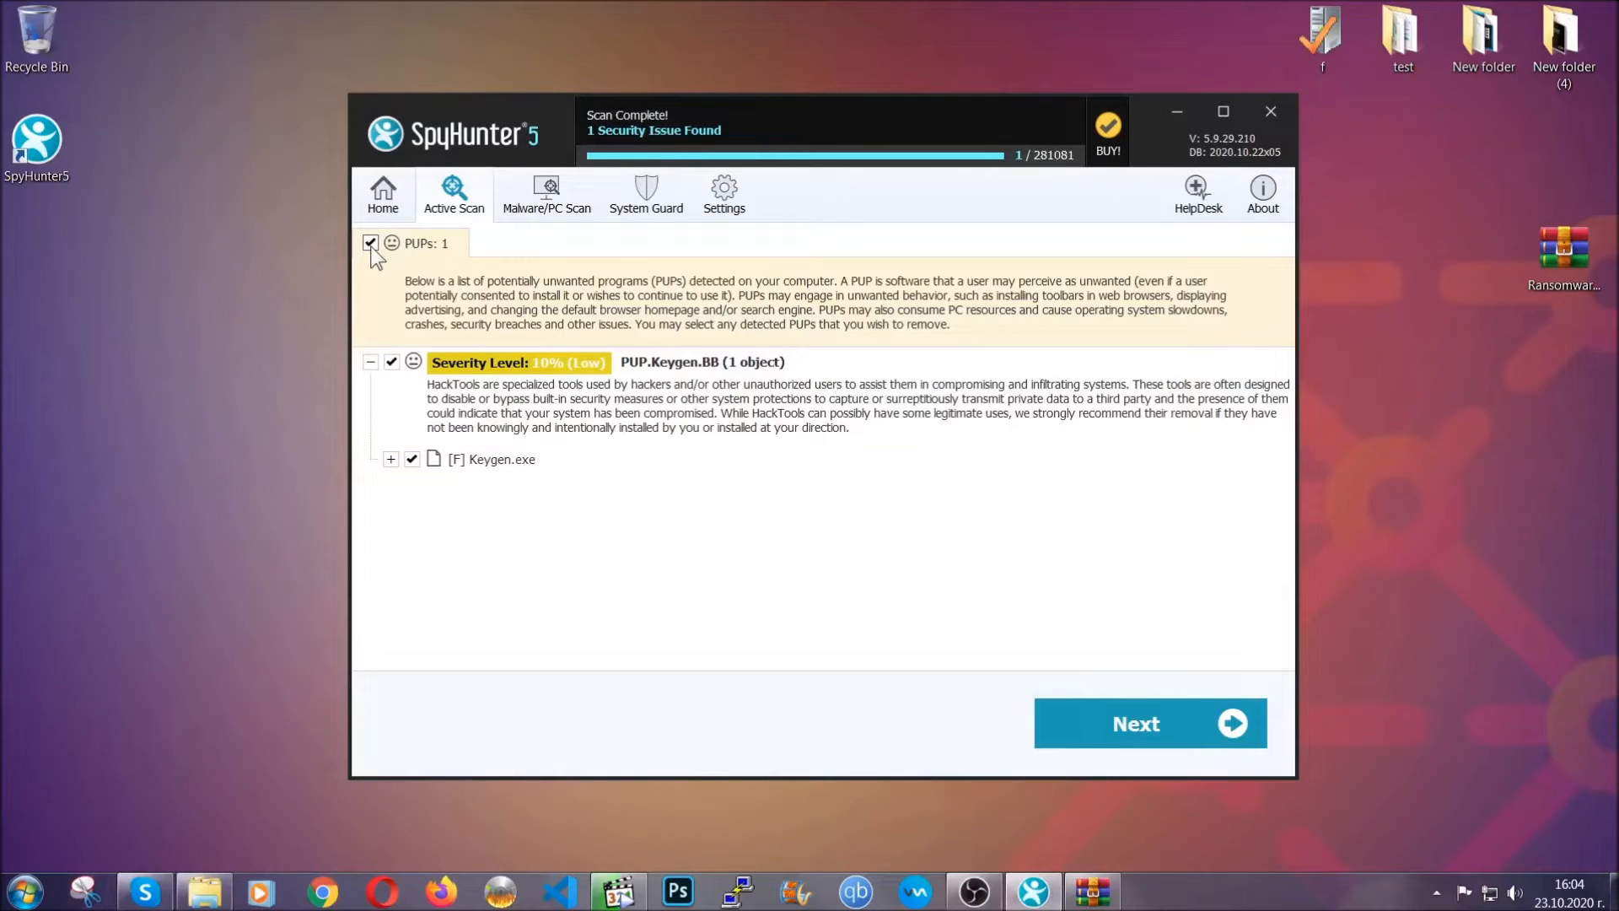
mouse_move(1136, 722)
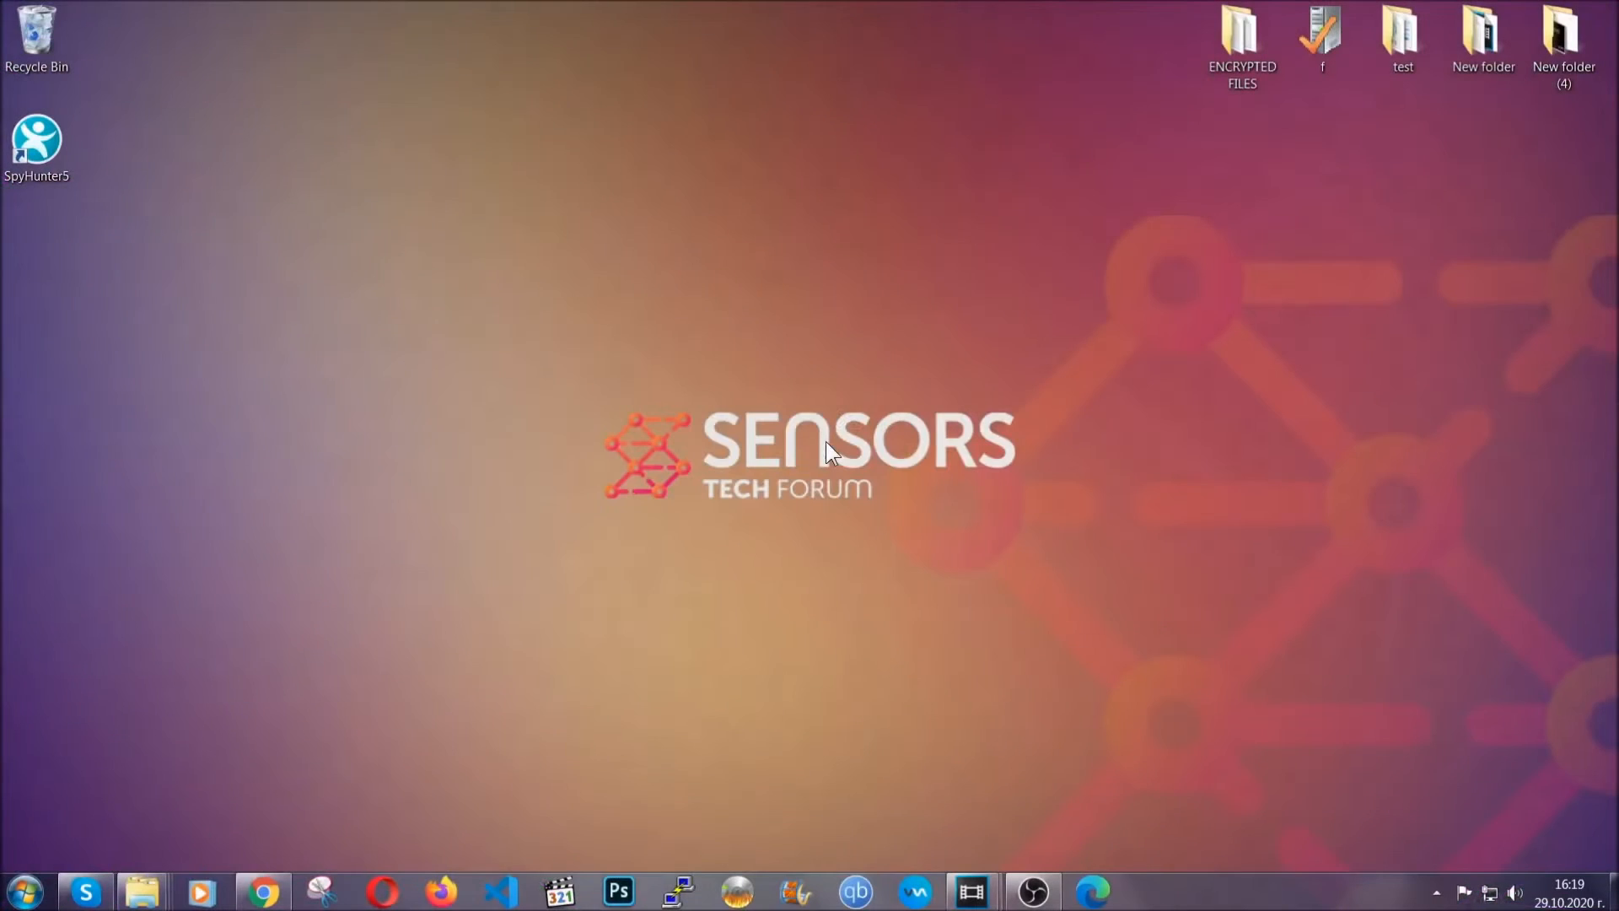
Step: Open Programs and Features via Run, select SUSPICIOUS PROGRAM and start Uninstall/Change
key(Win+r)
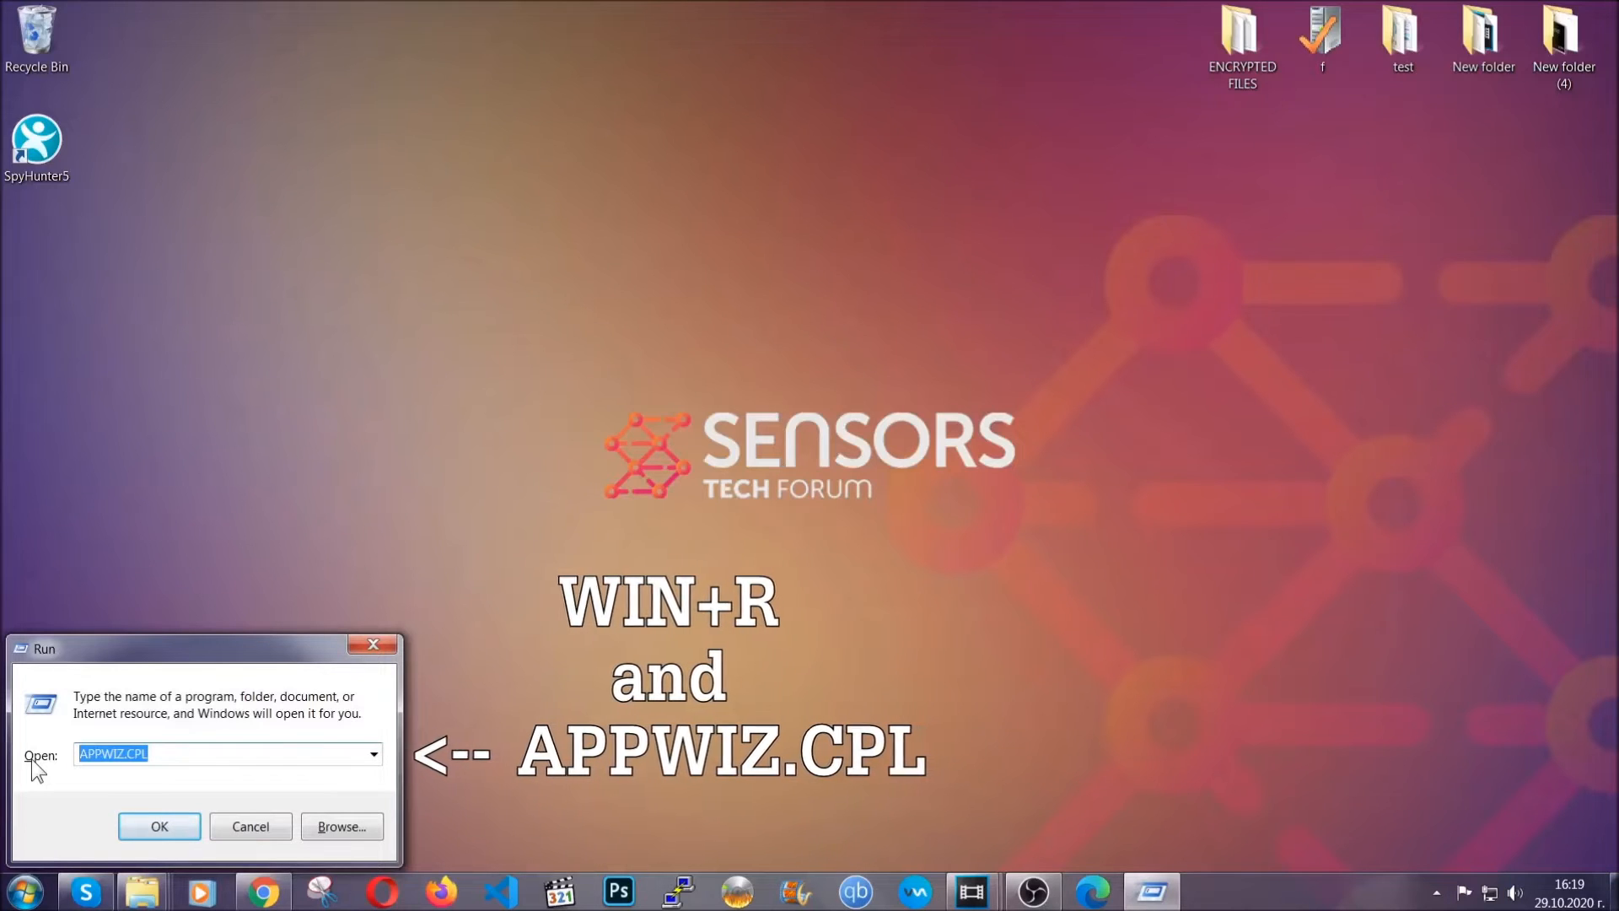
click(160, 826)
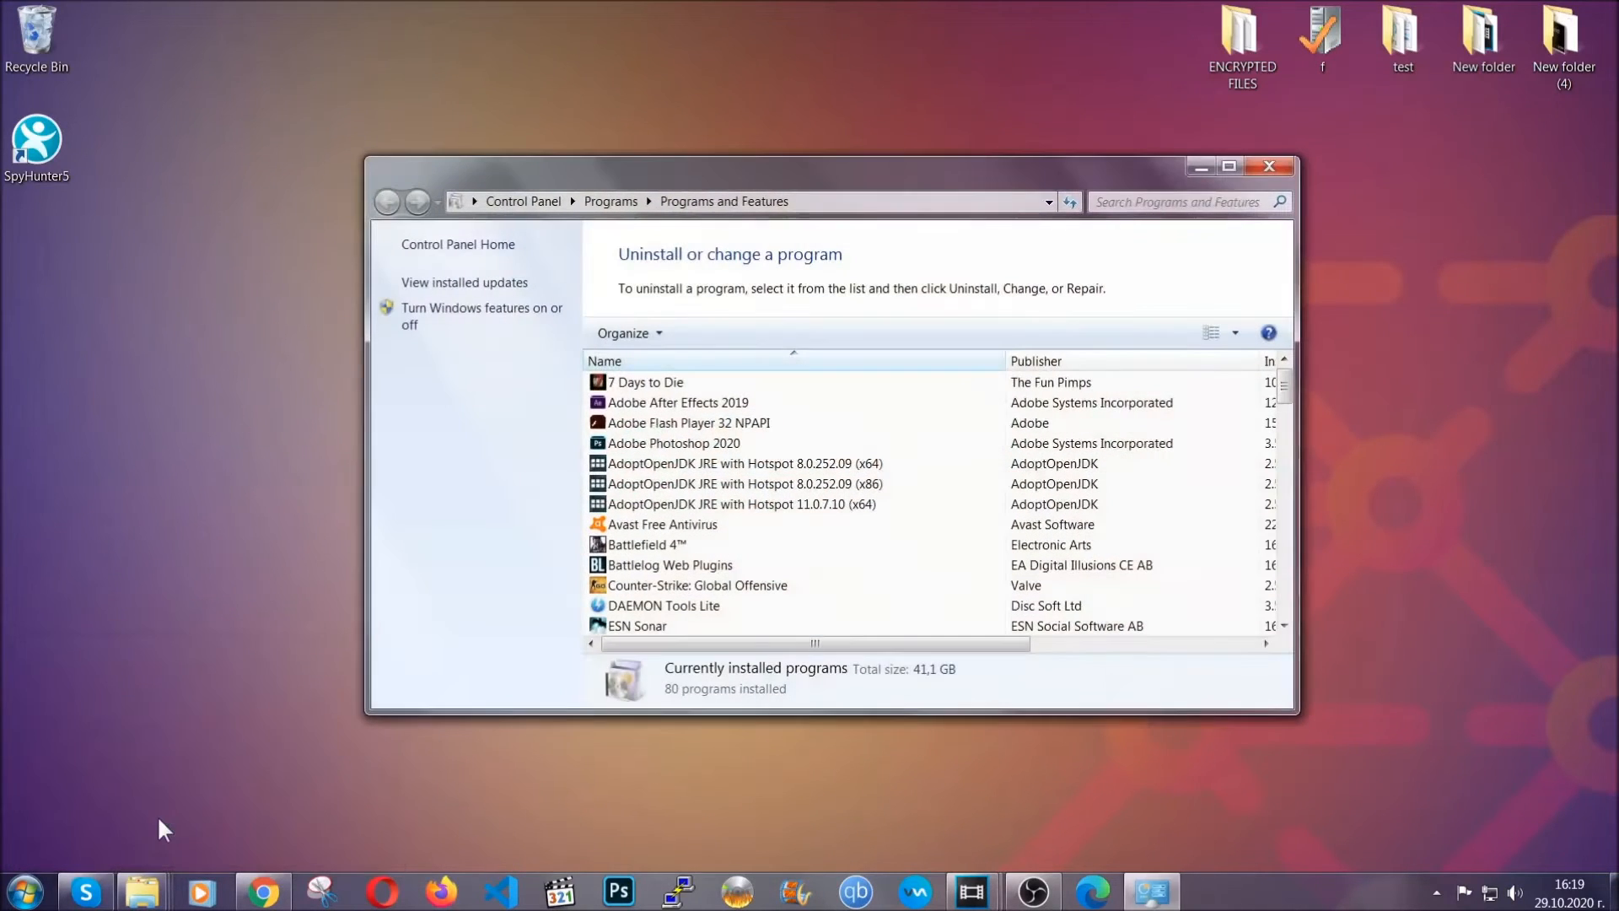
scroll(down, 3)
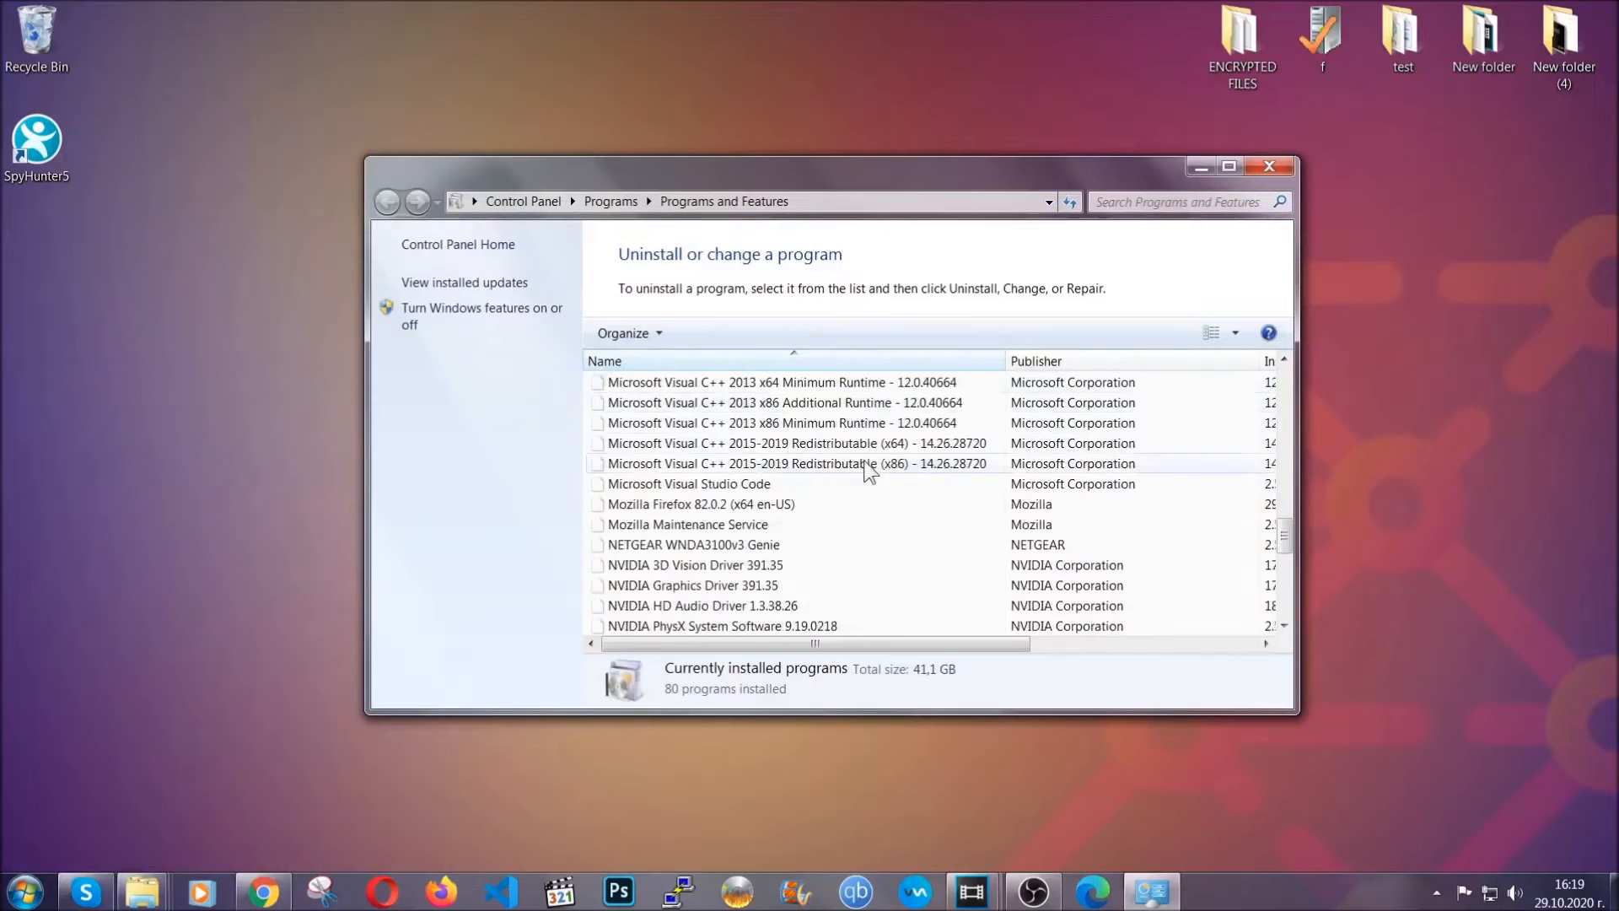
scroll(down, 3)
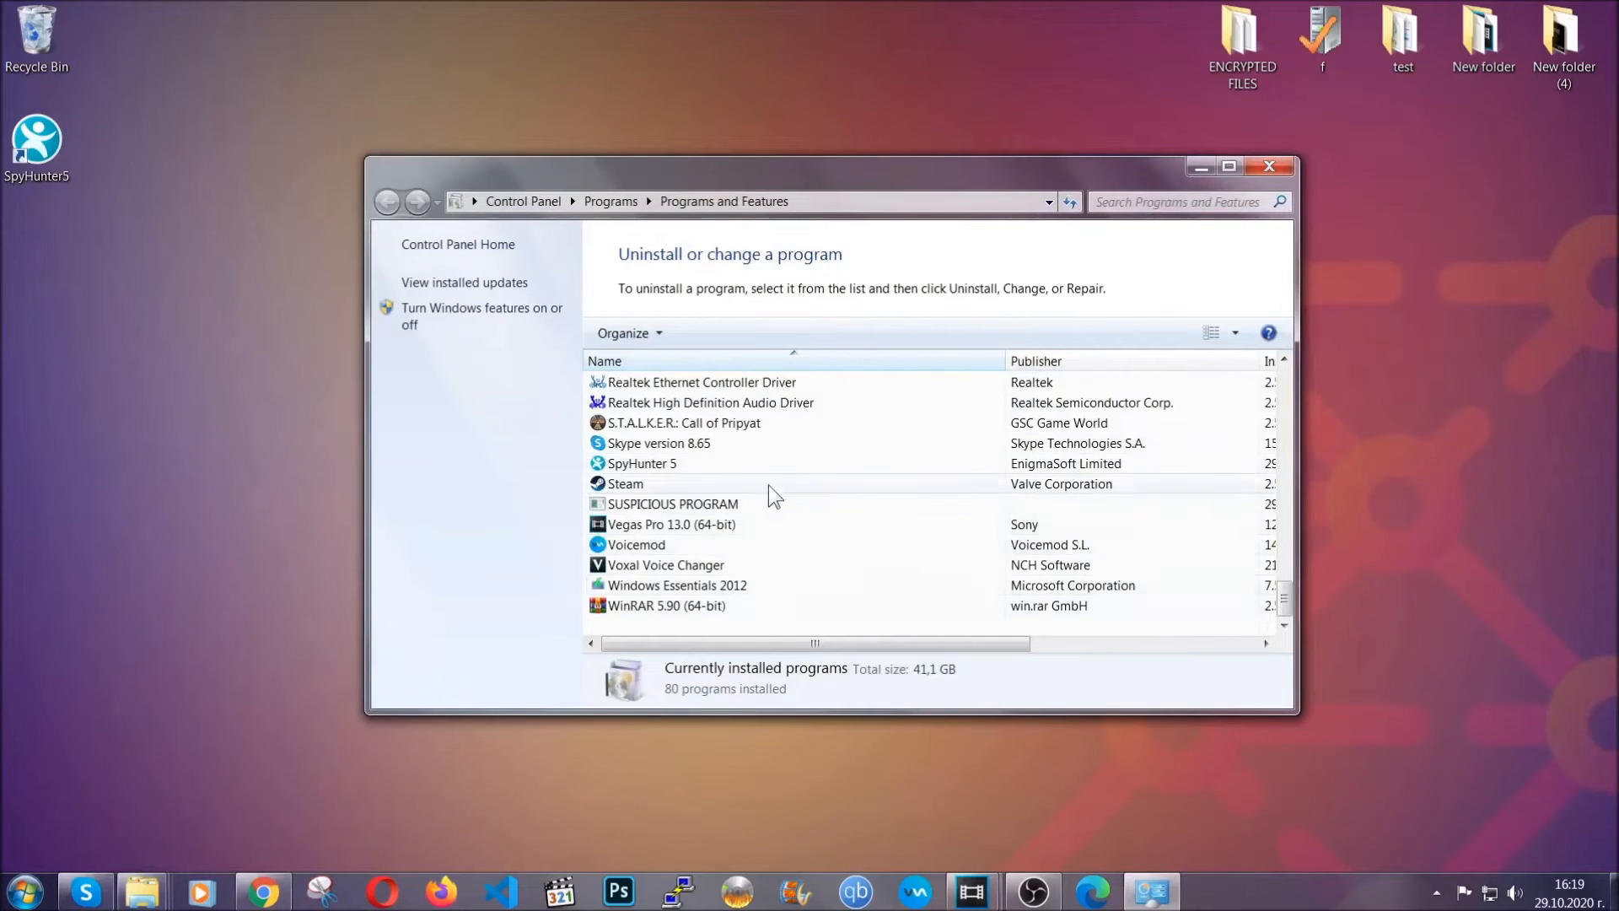
click(672, 504)
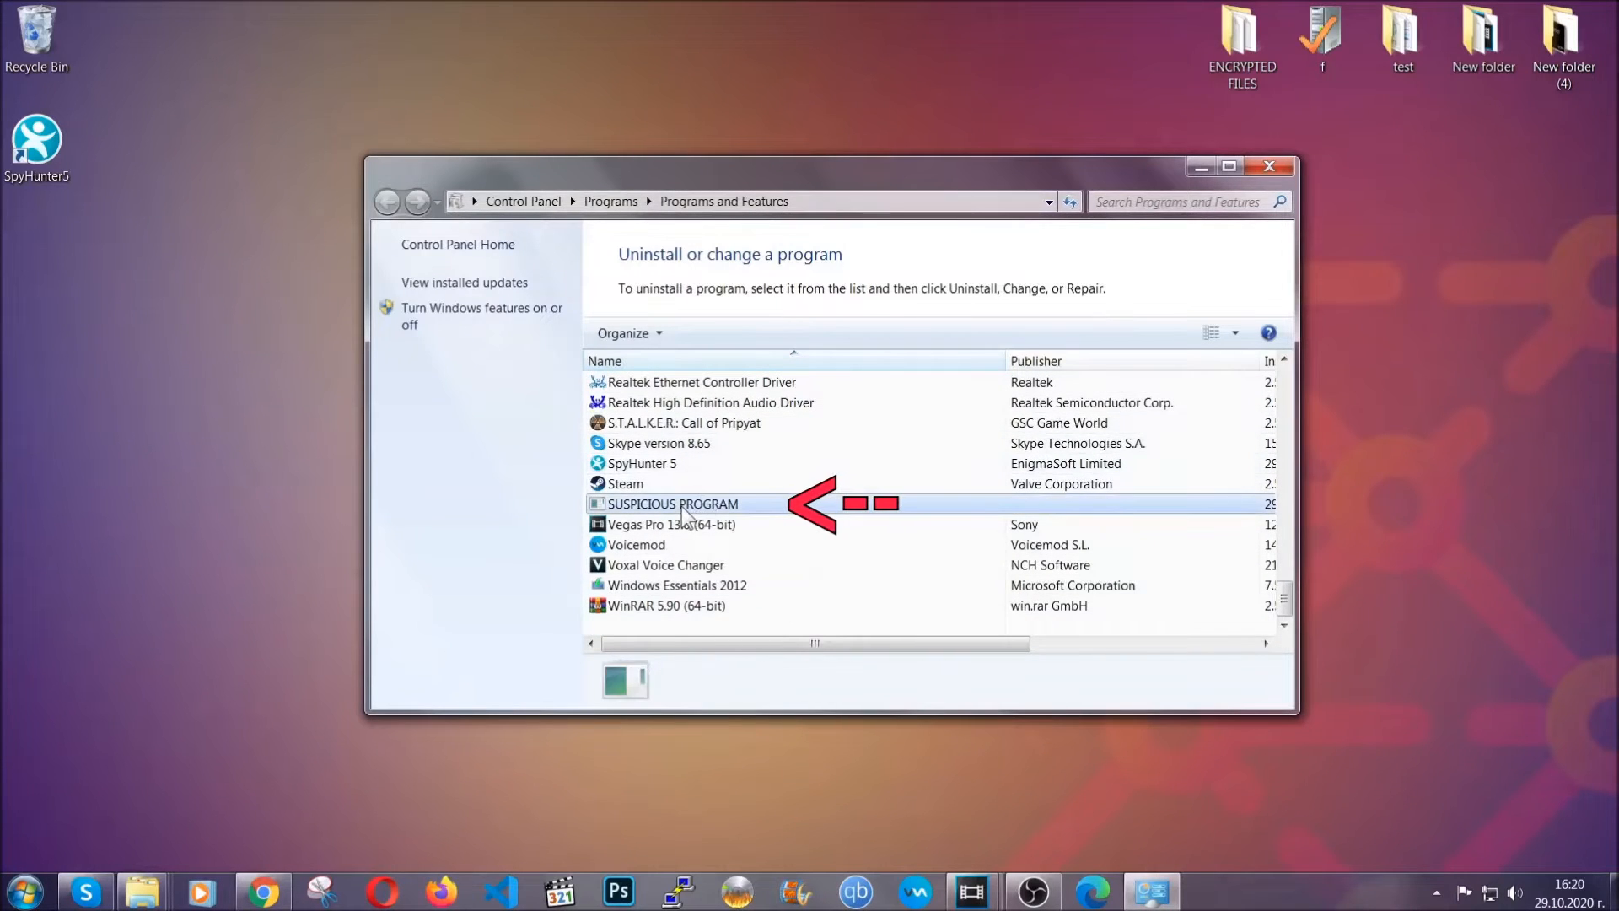
click(672, 504)
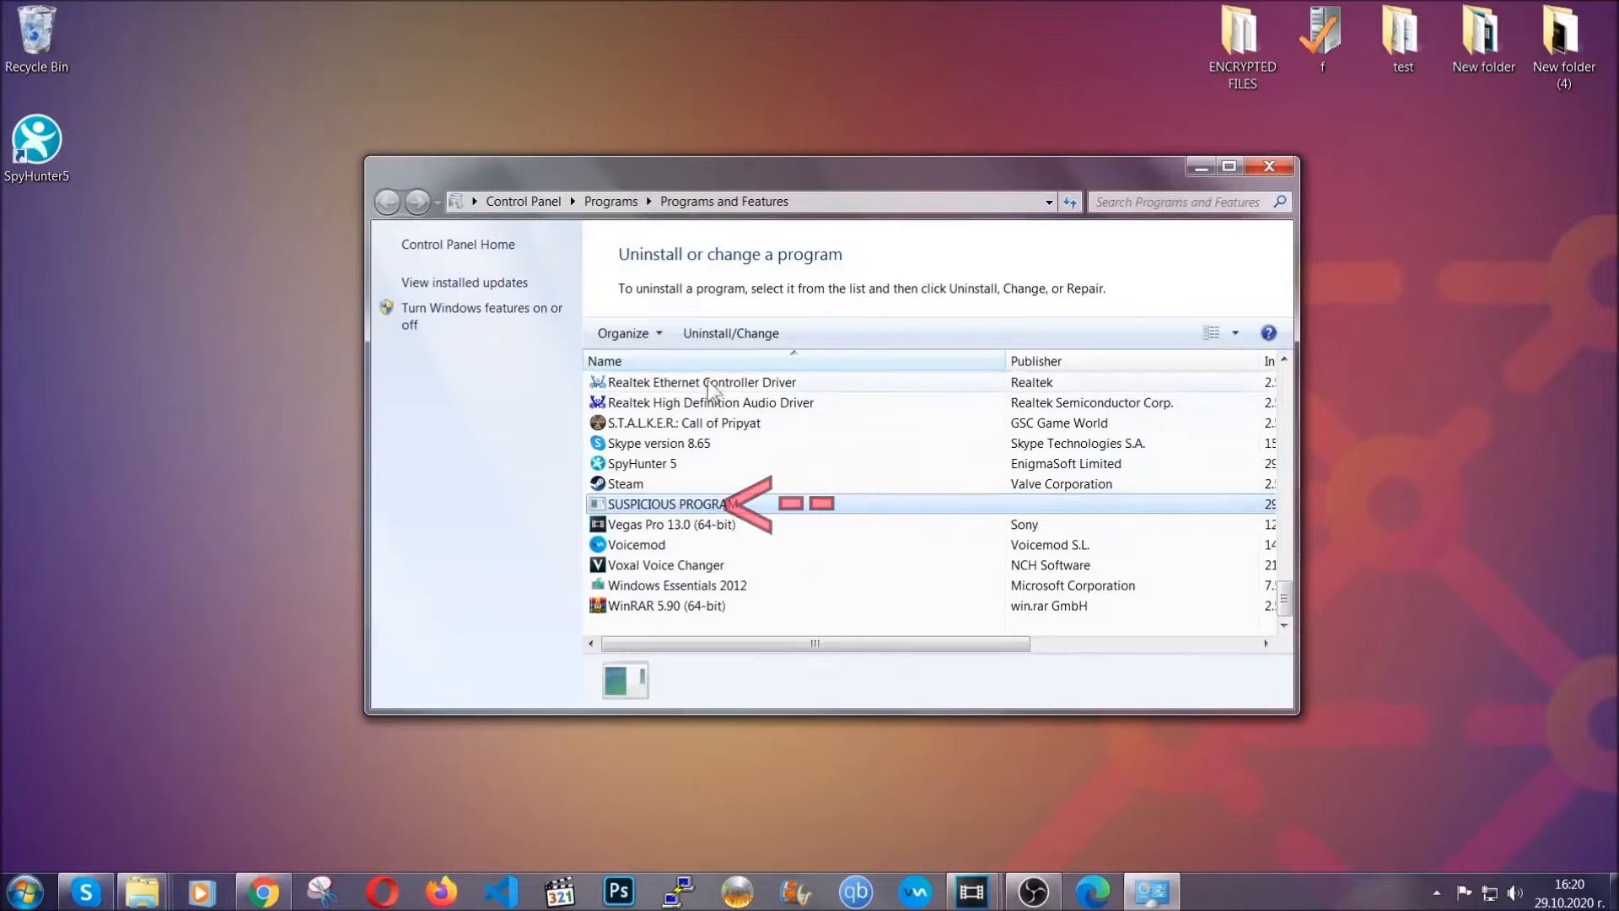
click(729, 332)
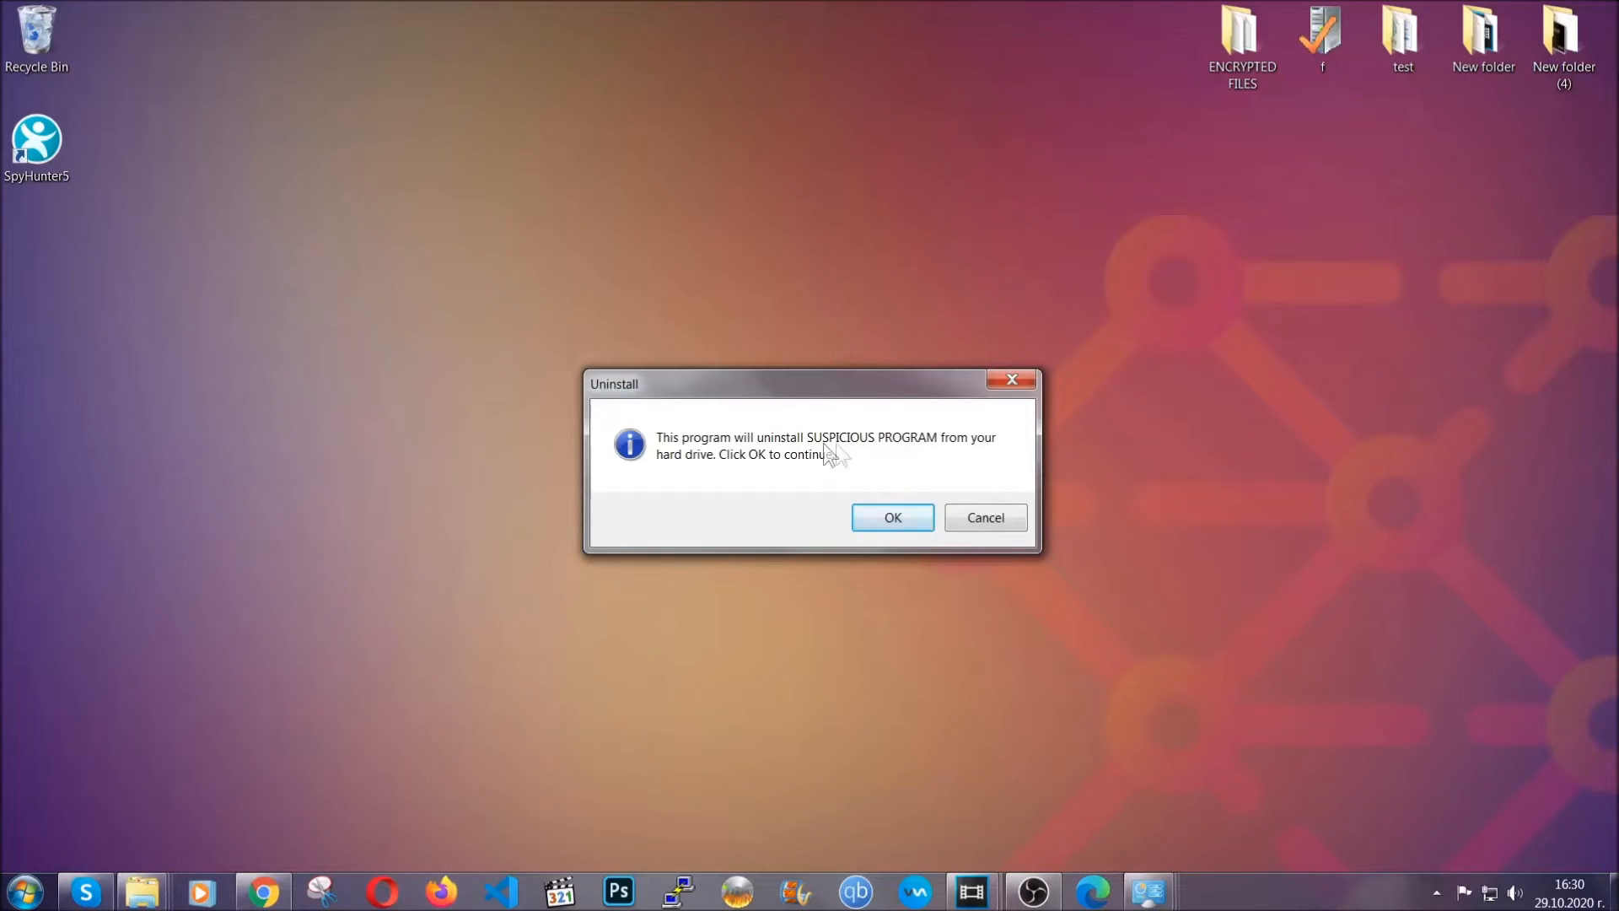
Step: Confirm uninstalling SUSPICIOUS PROGRAM and dismiss the successful removal message
click(891, 517)
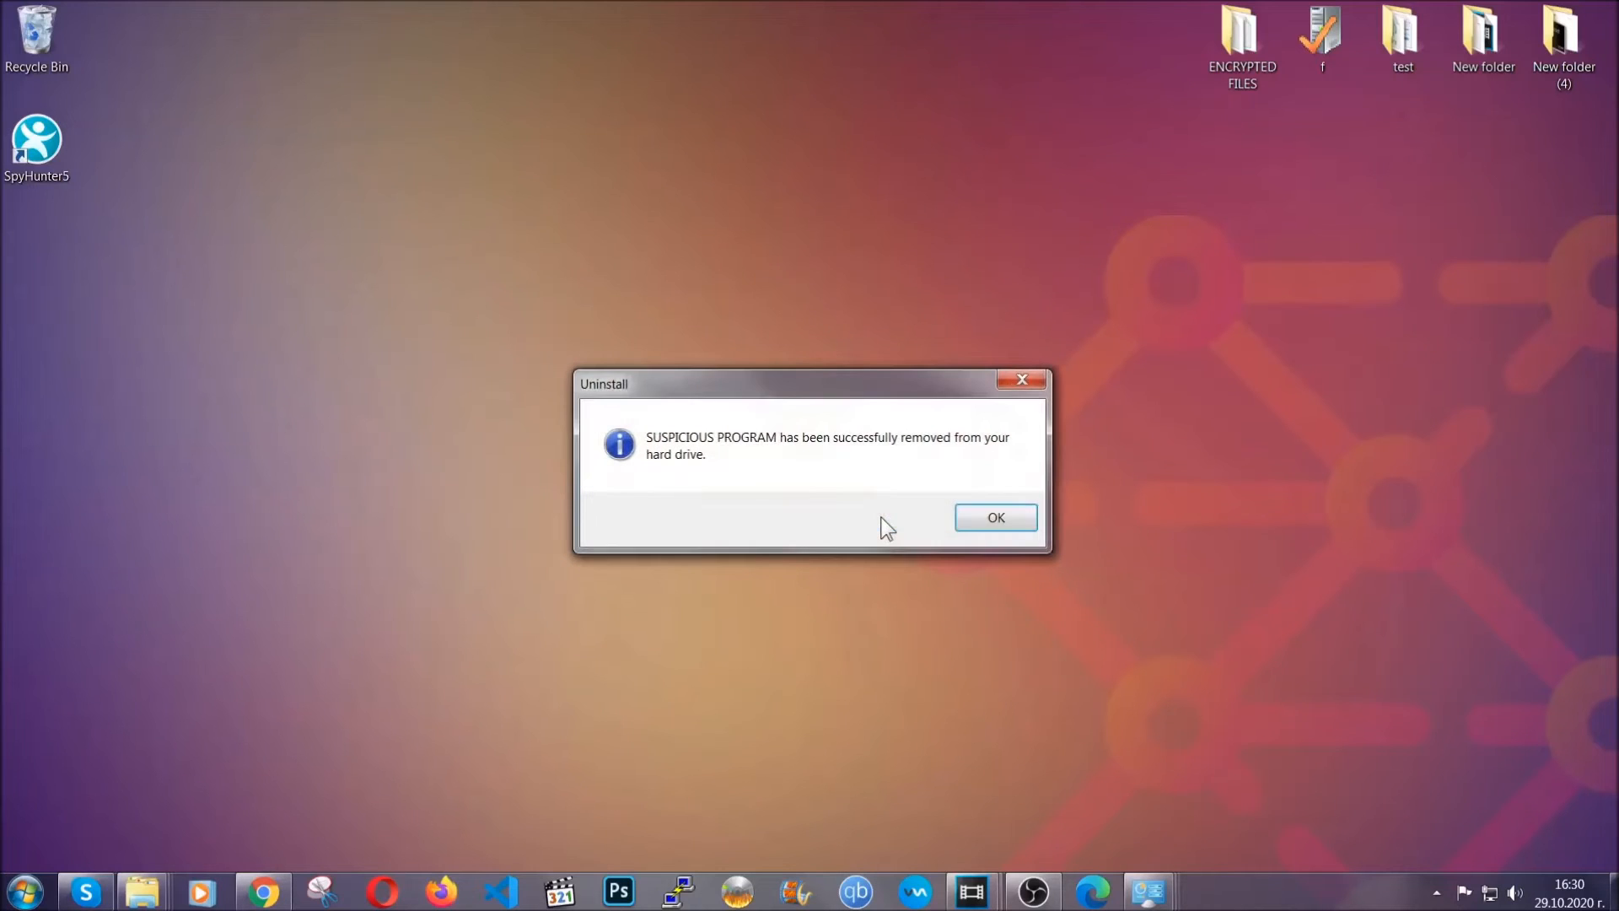
mouse_move(962, 469)
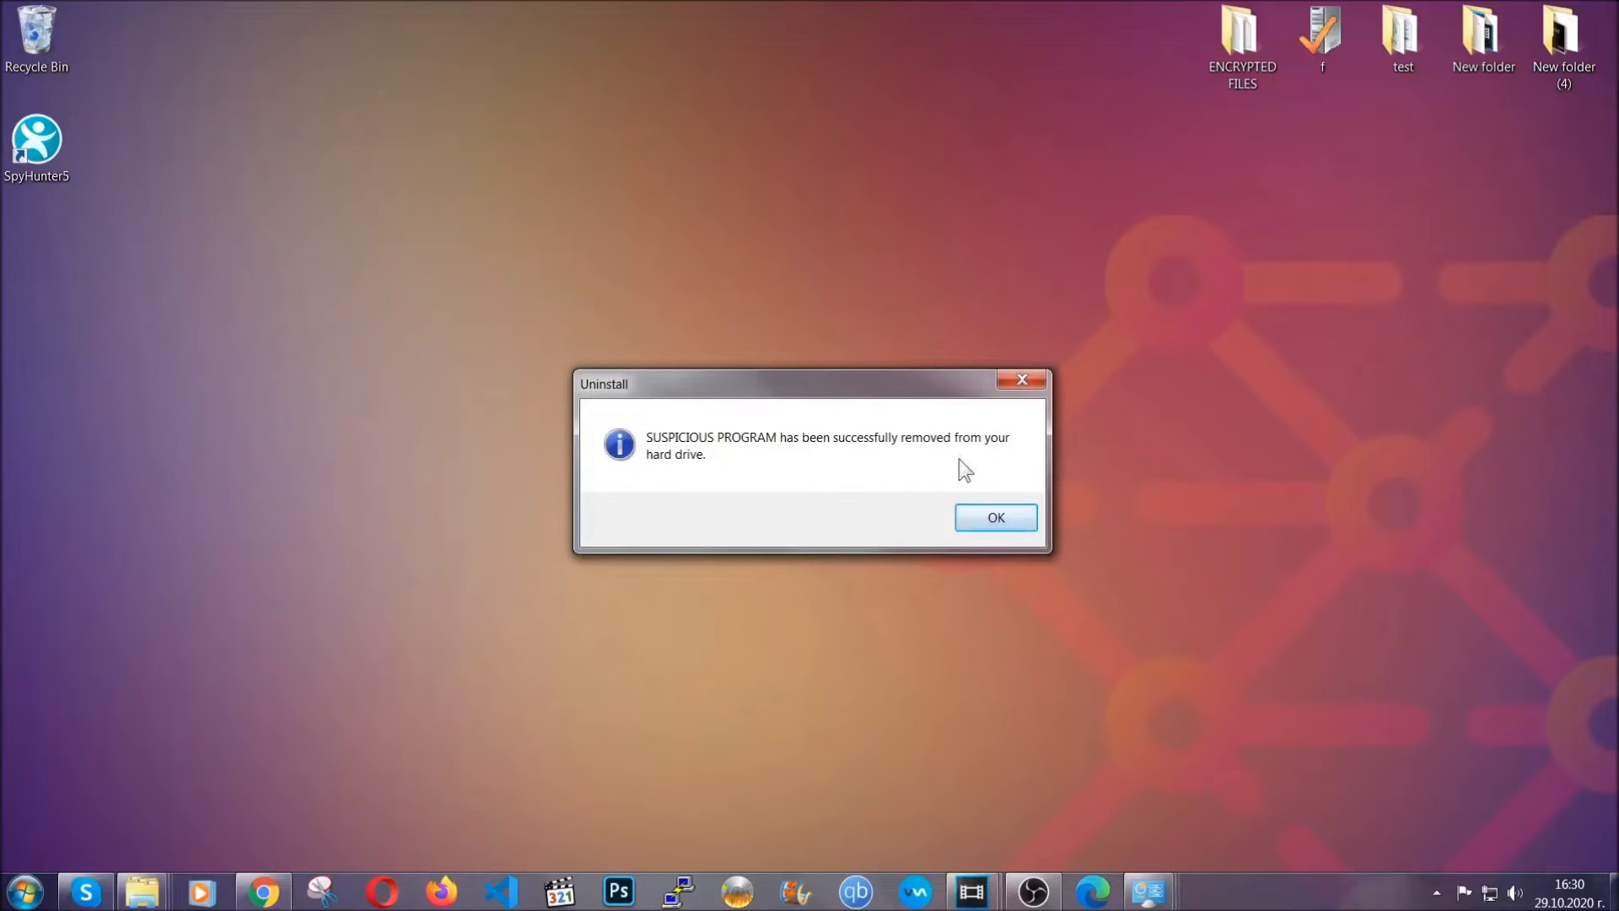
click(993, 517)
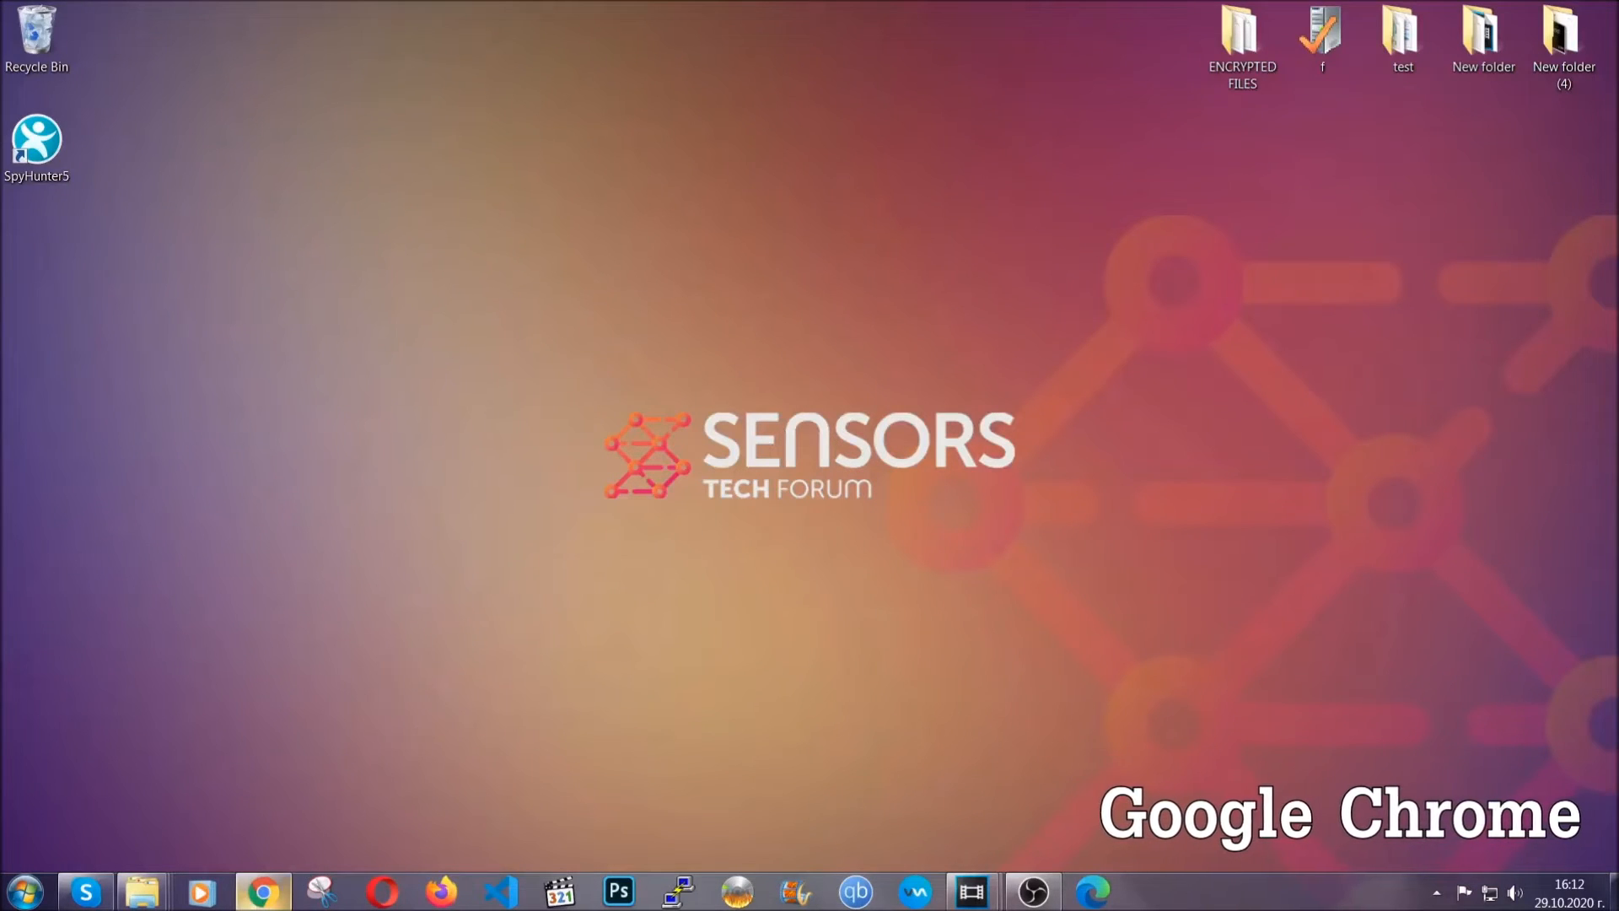
Step: Navigate Chrome to chrome://settings/clearBrowserData to bring up Clear browsing data
click(263, 890)
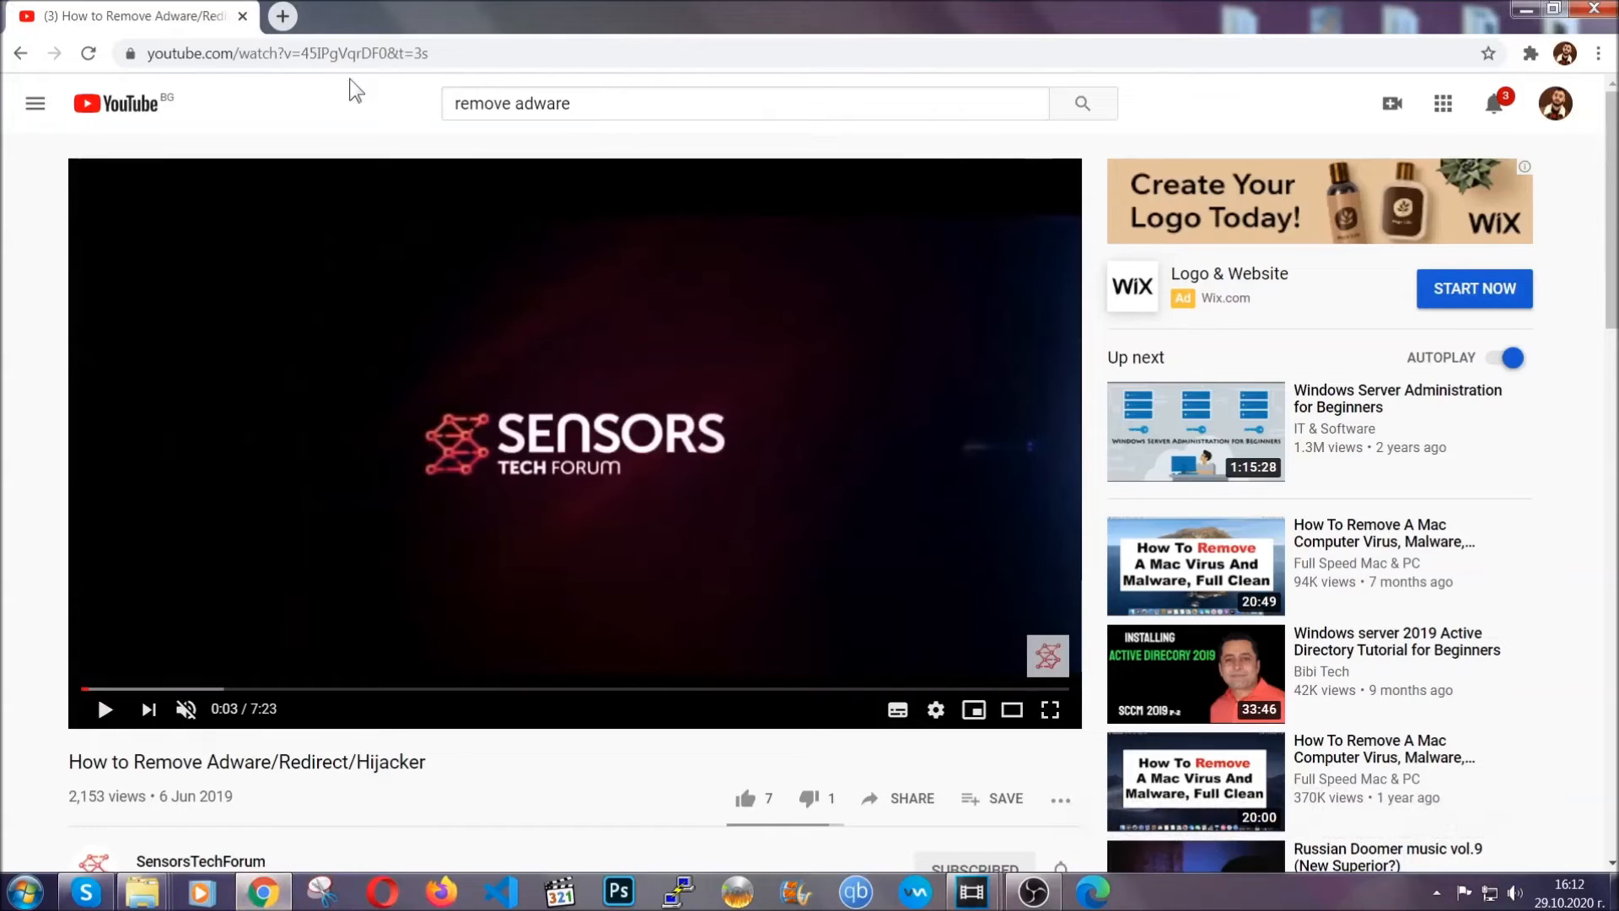
text(chrome://settings/clearBrowserData)
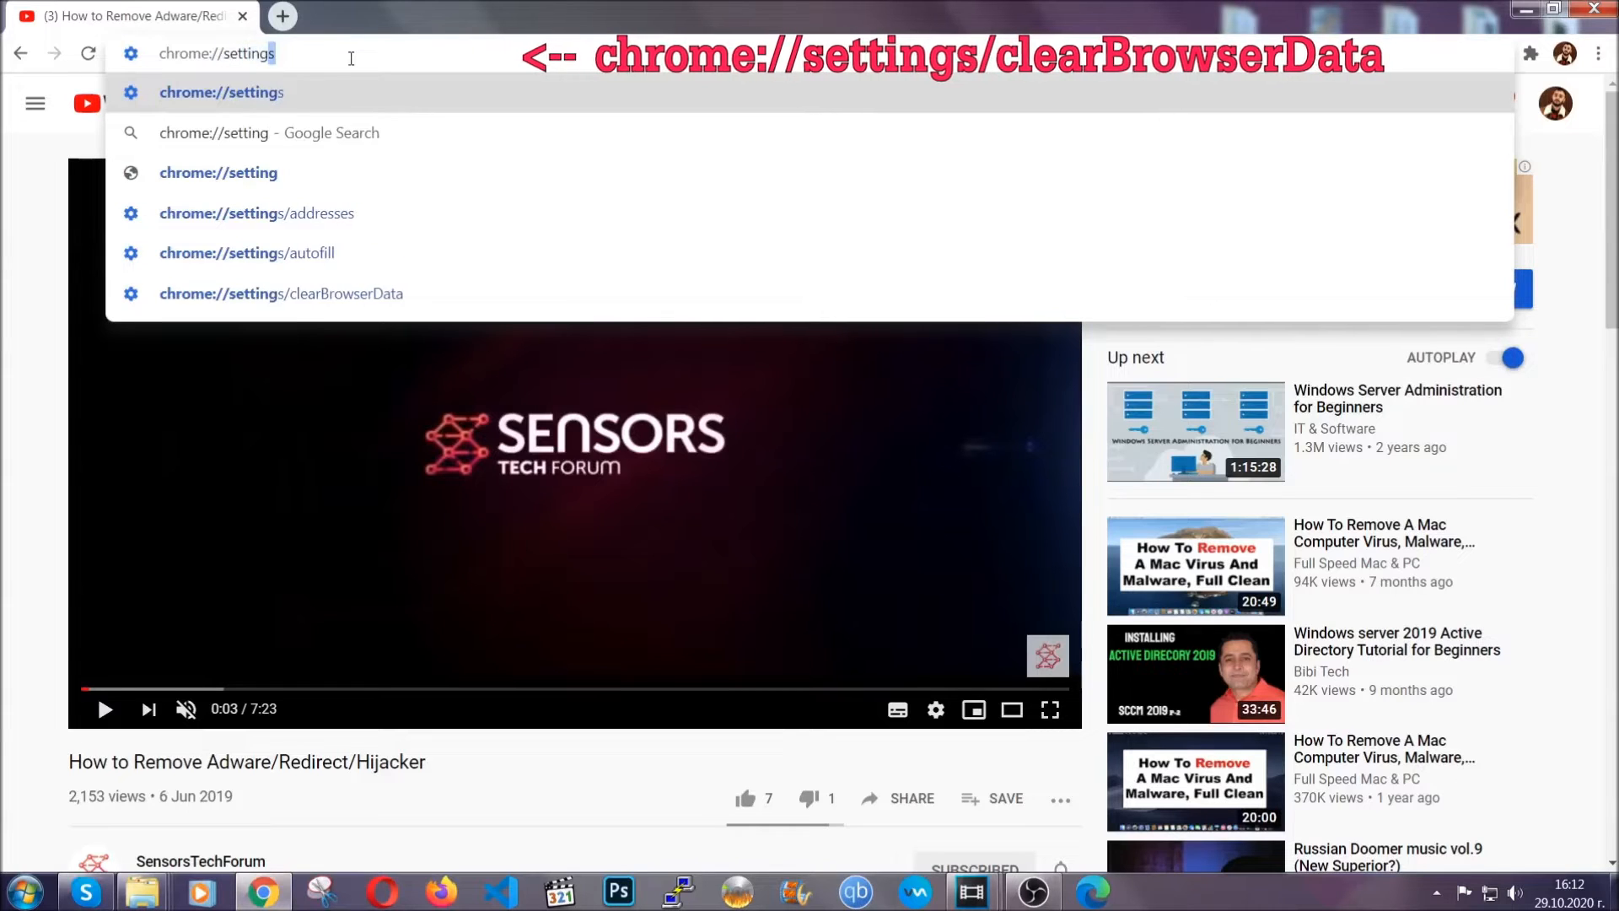
text(/ce)
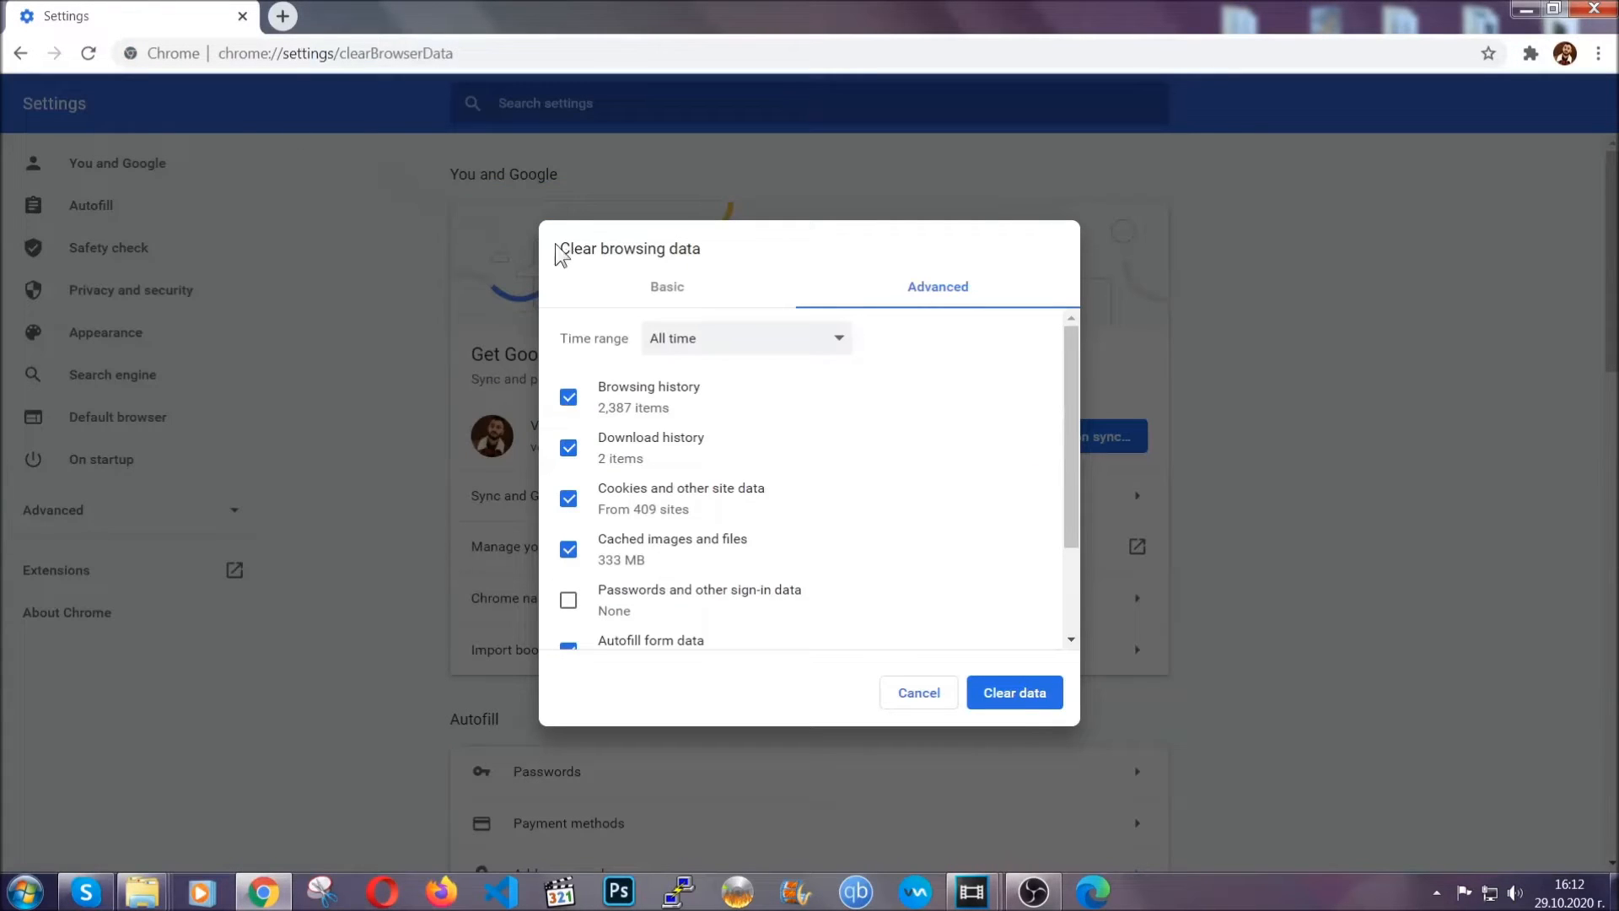
Step: Clear Chrome's browsing data for All time on the Advanced tab, leaving Passwords unticked
double_click(629, 247)
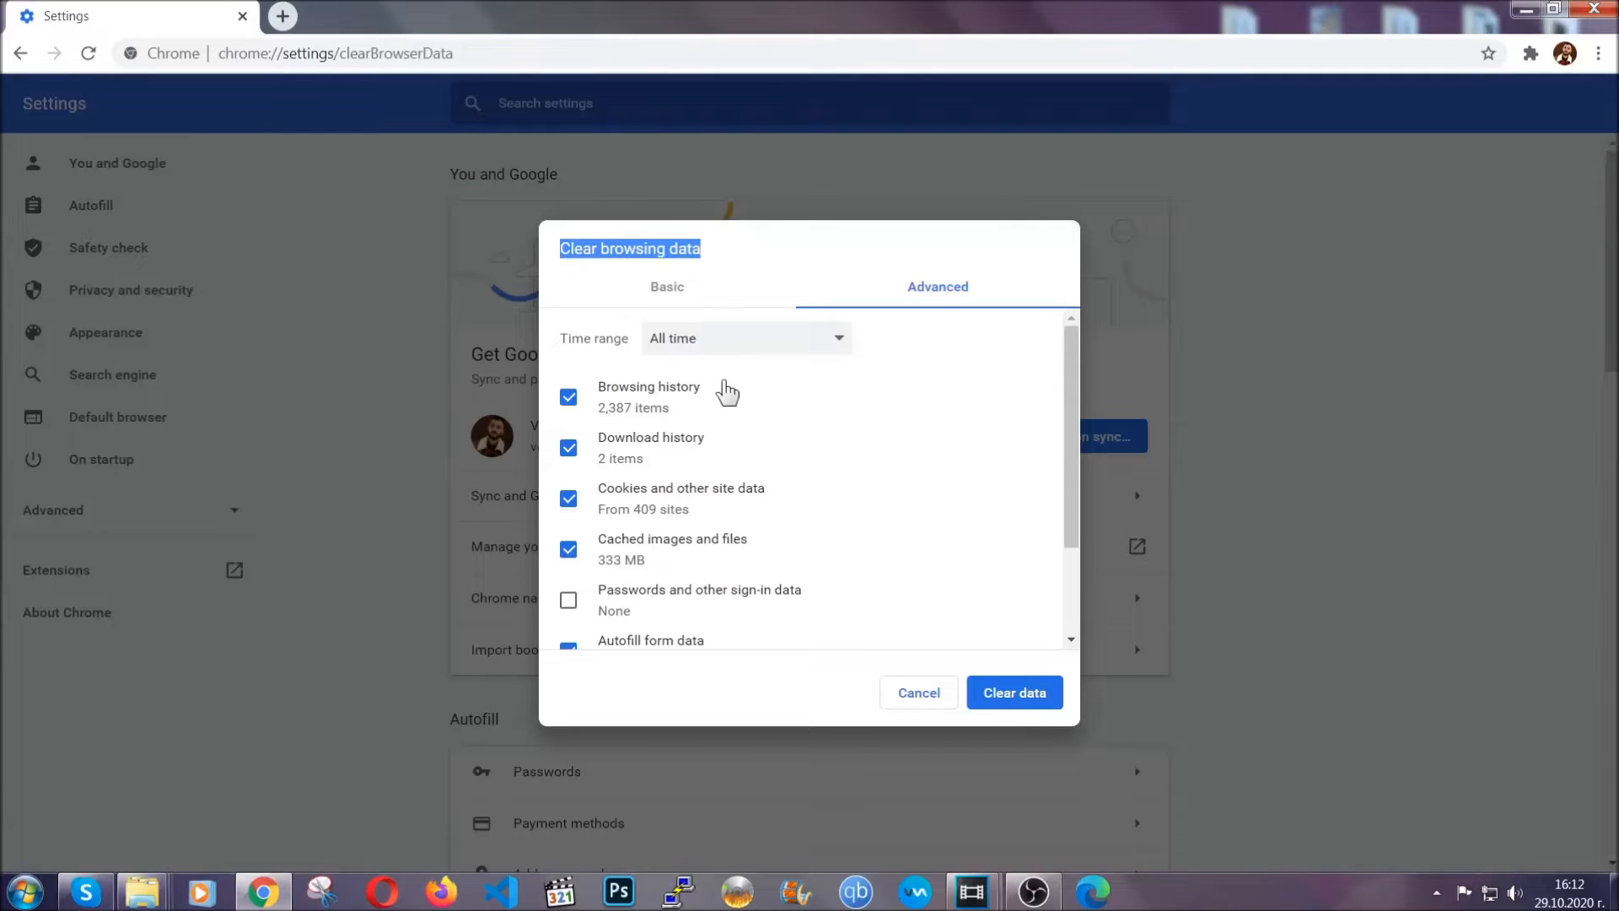
click(745, 337)
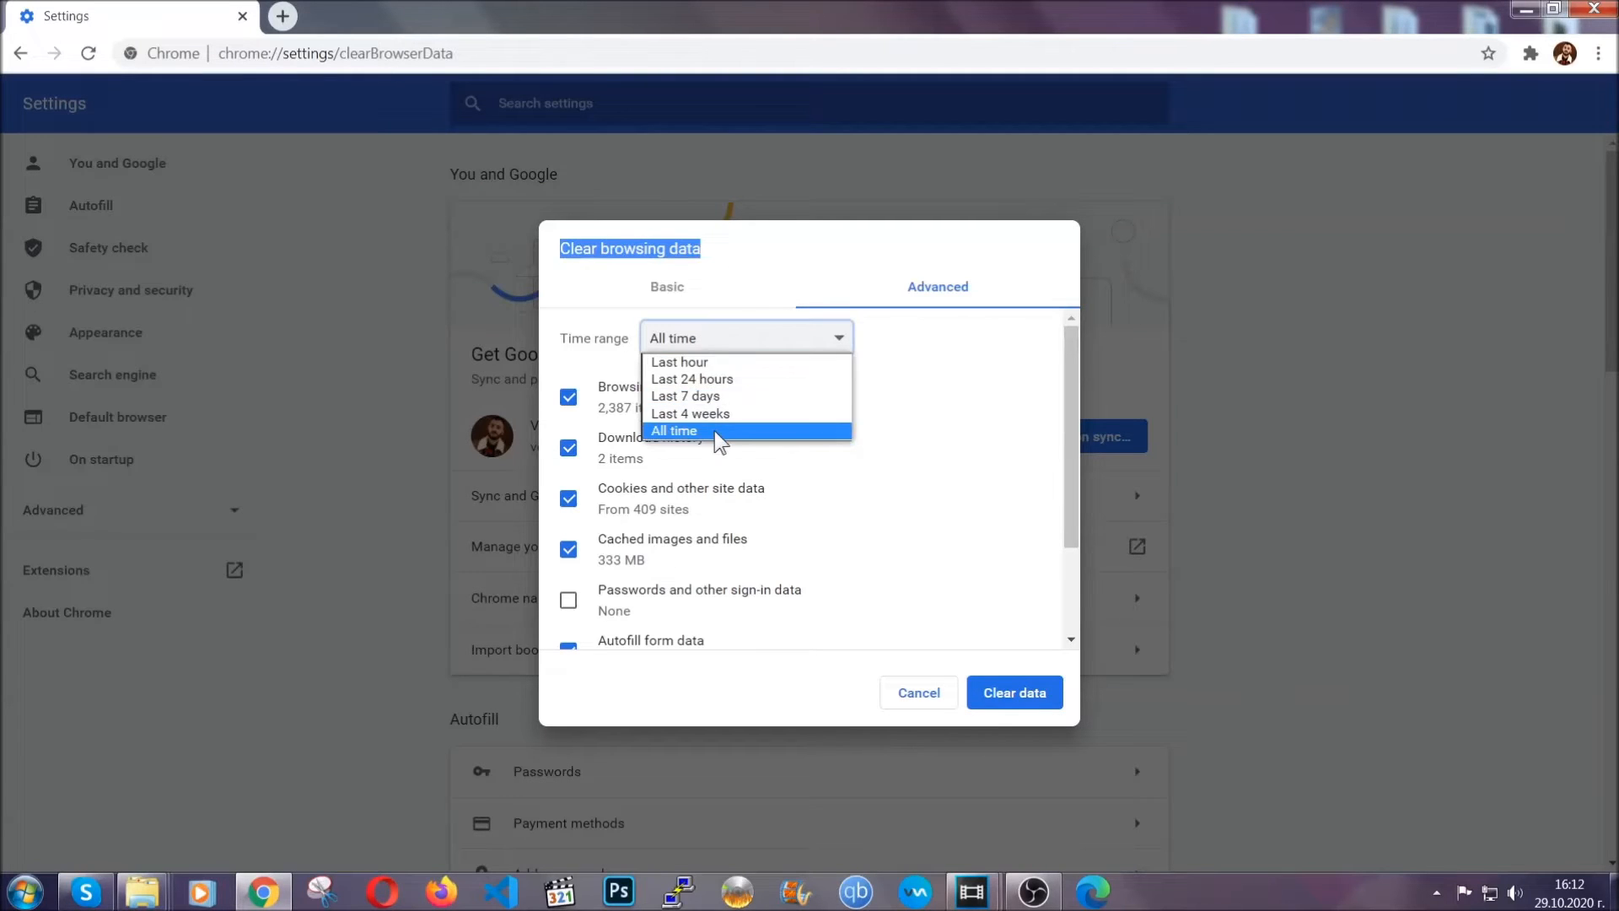
click(673, 431)
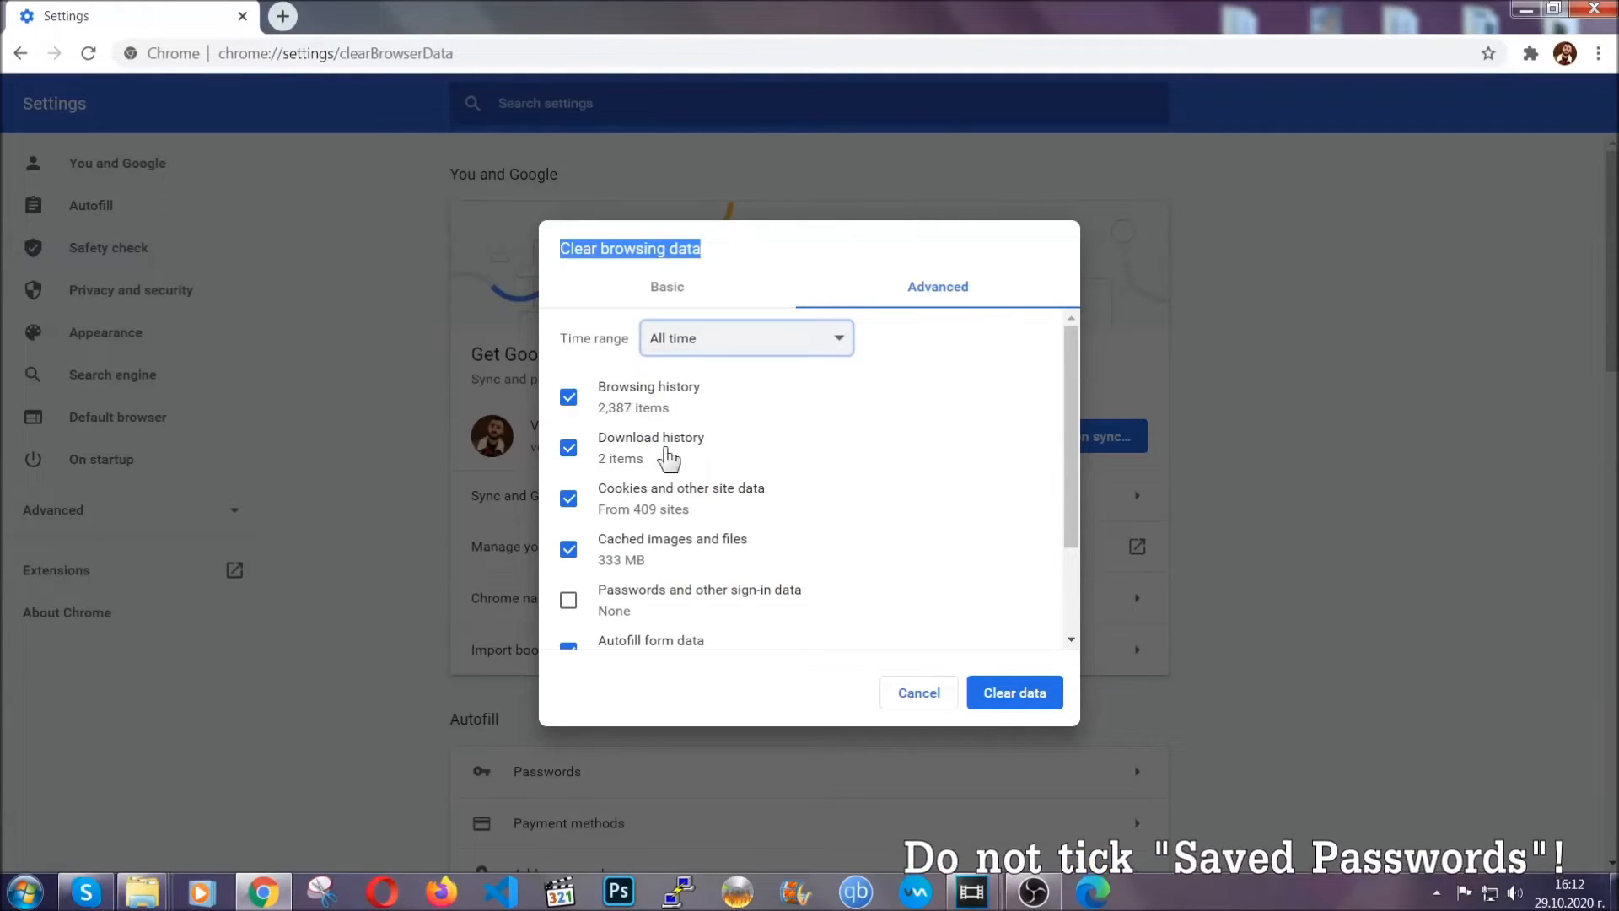
scroll(down, 3)
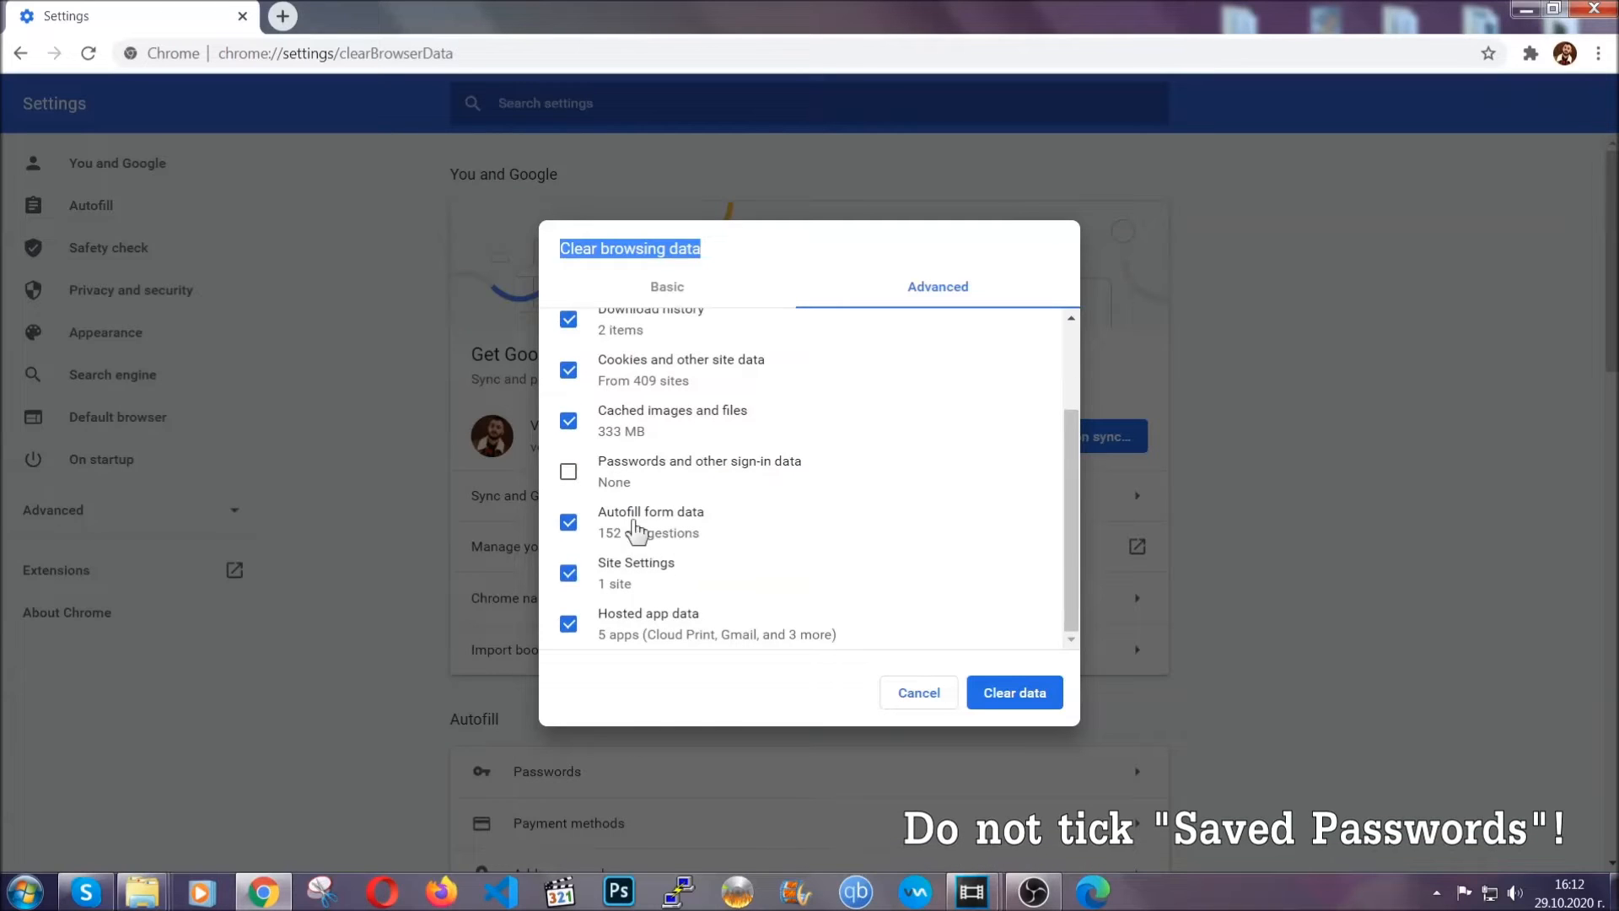
mouse_move(917, 605)
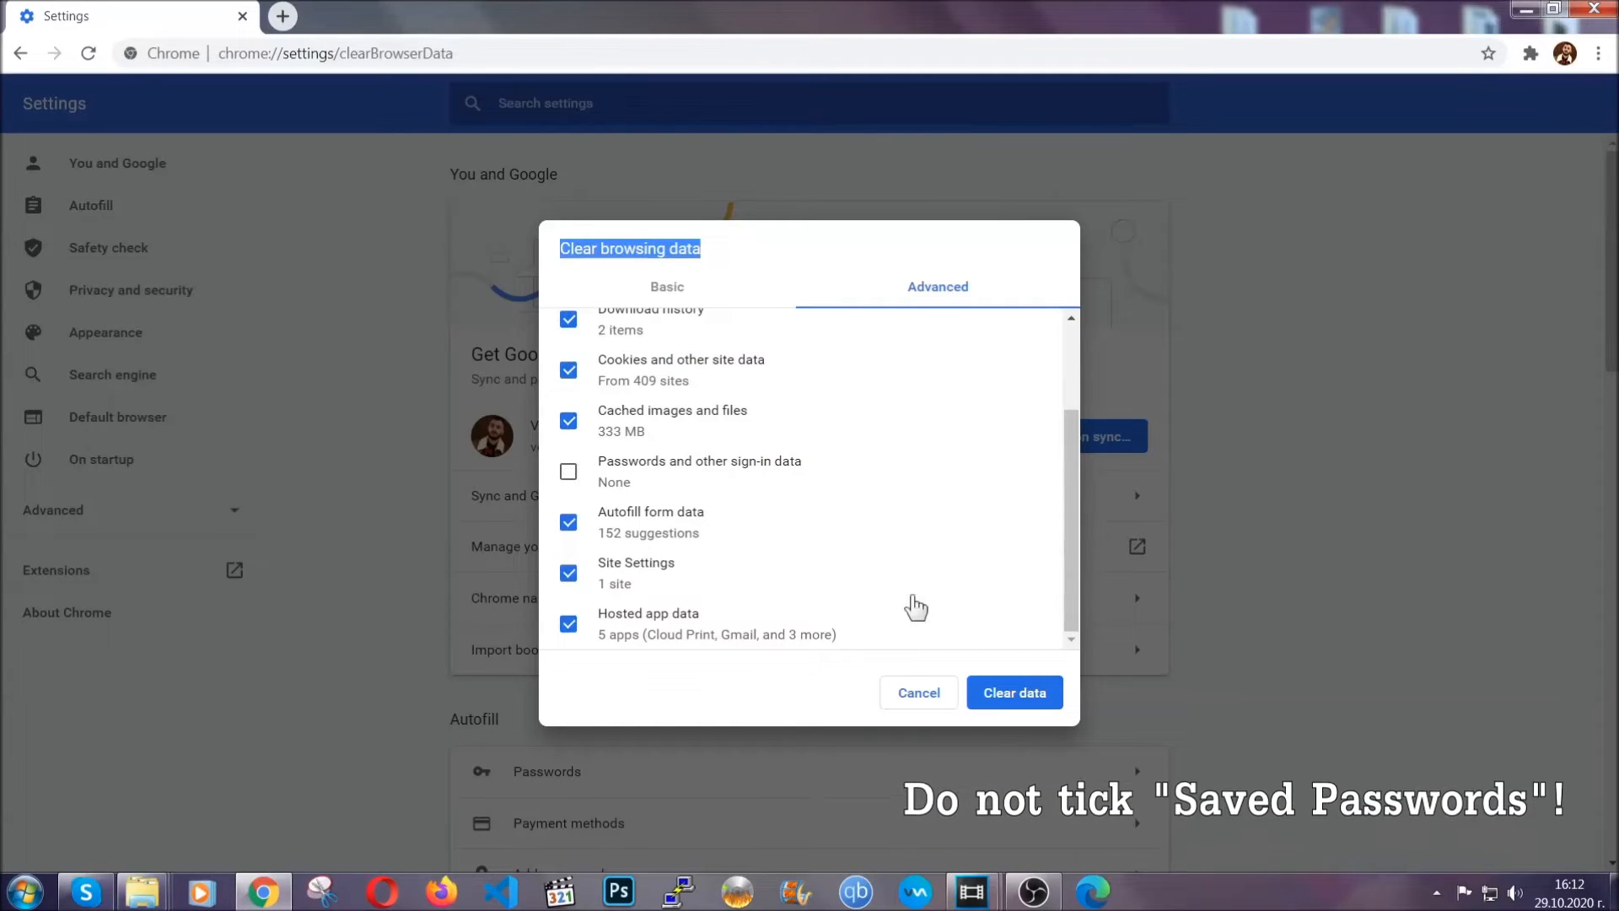
click(1013, 691)
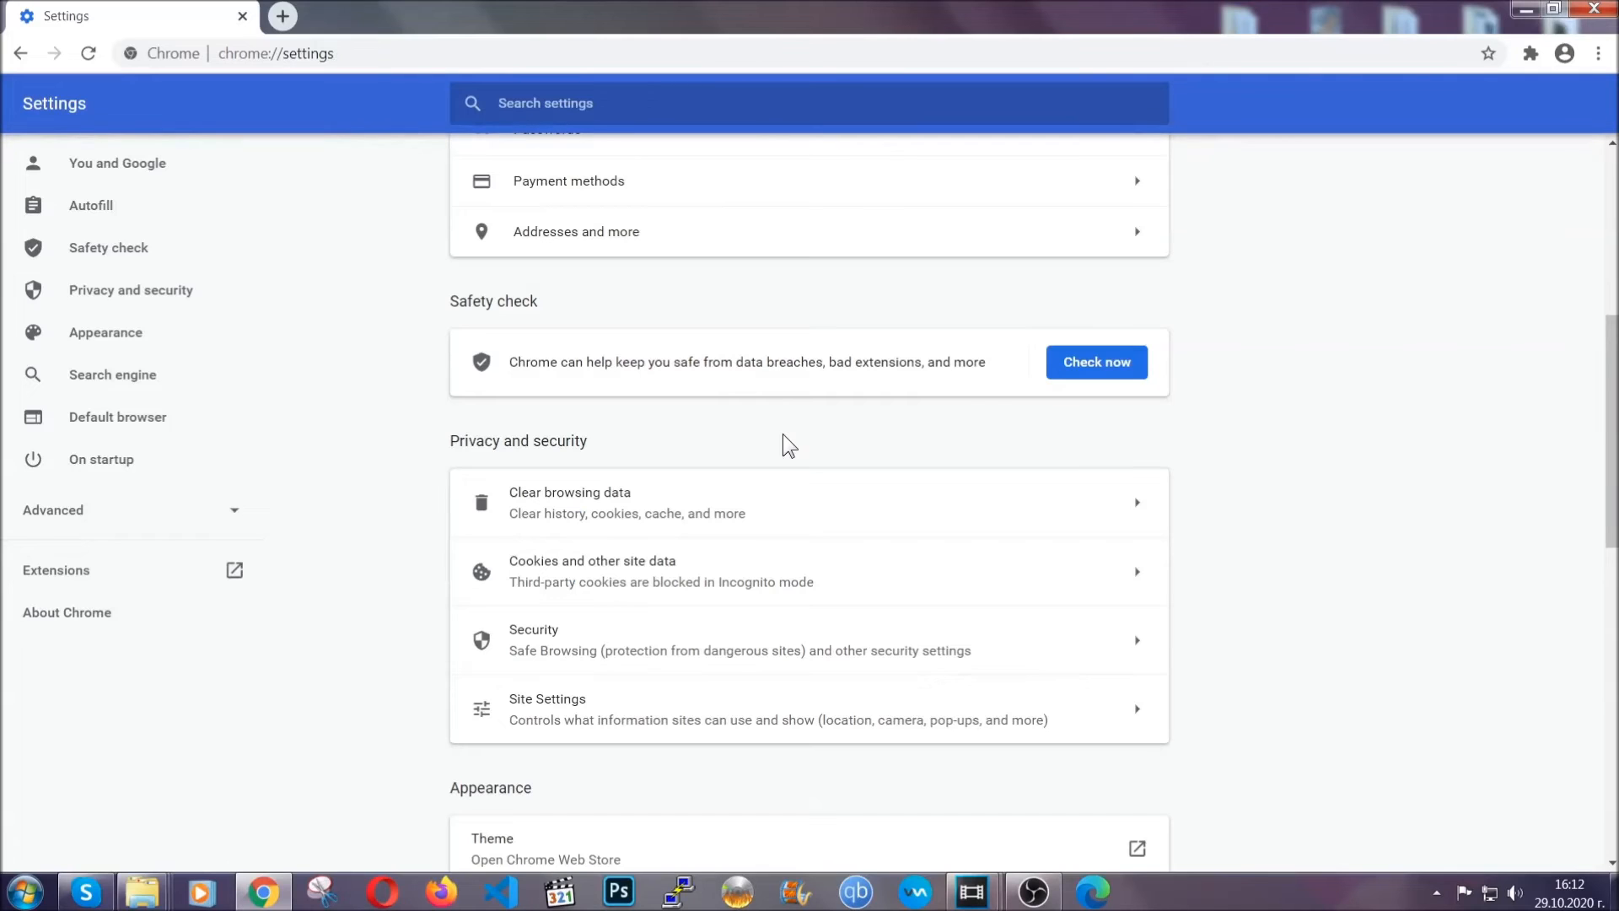
mouse_move(1598, 61)
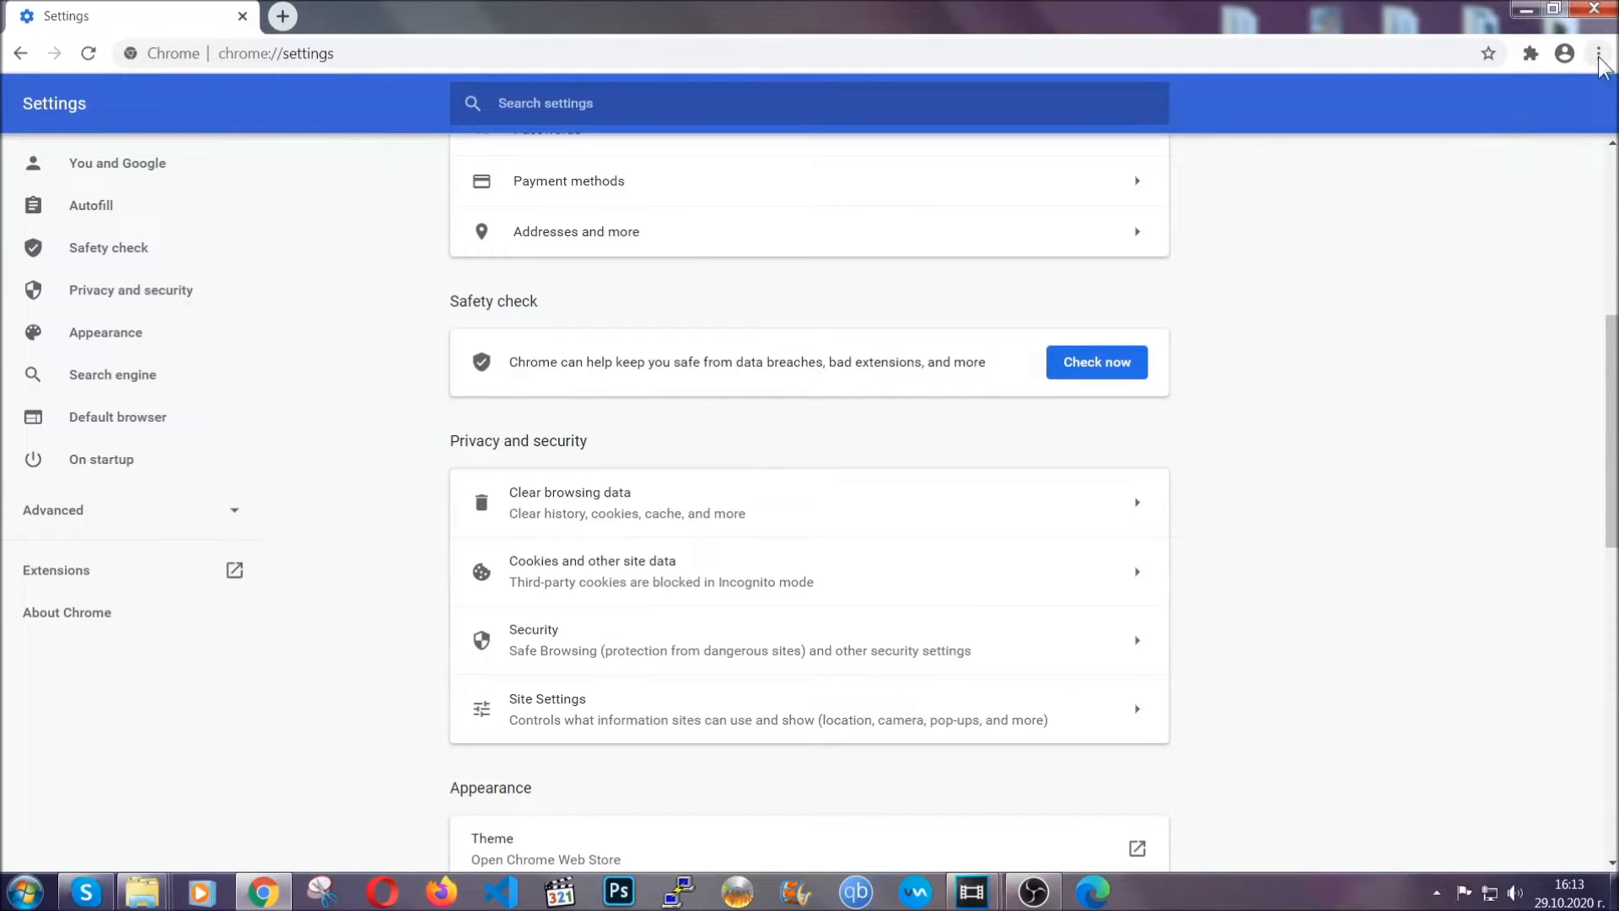
Step: Remove the Bulk Media Downloader extension via More tools > Extensions, then close Chrome
click(1598, 54)
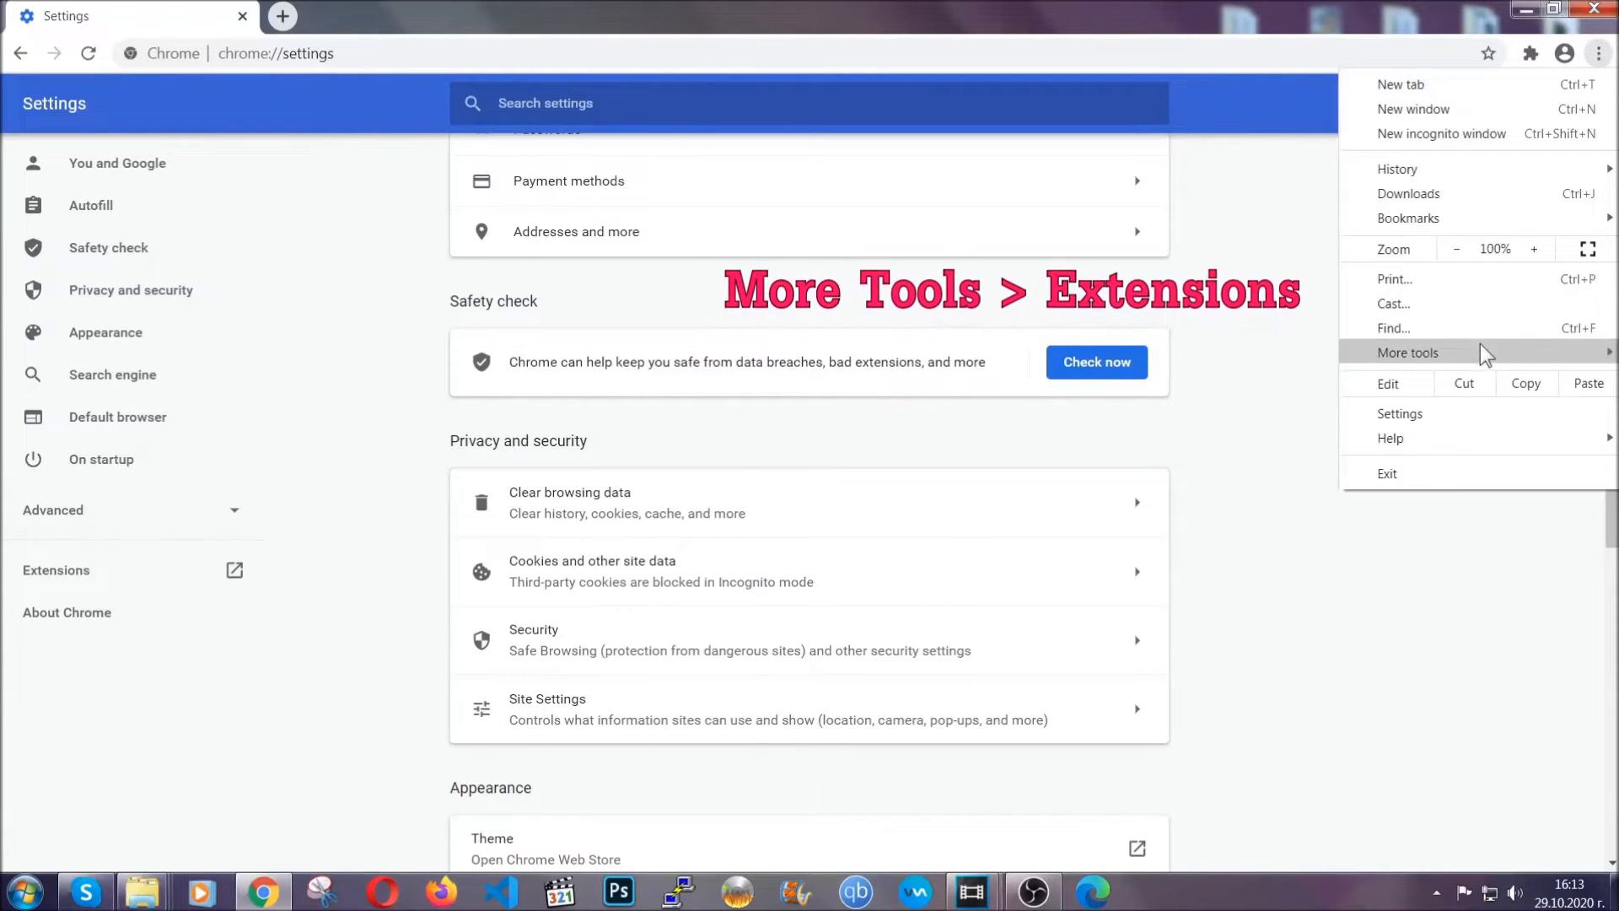
click(1407, 352)
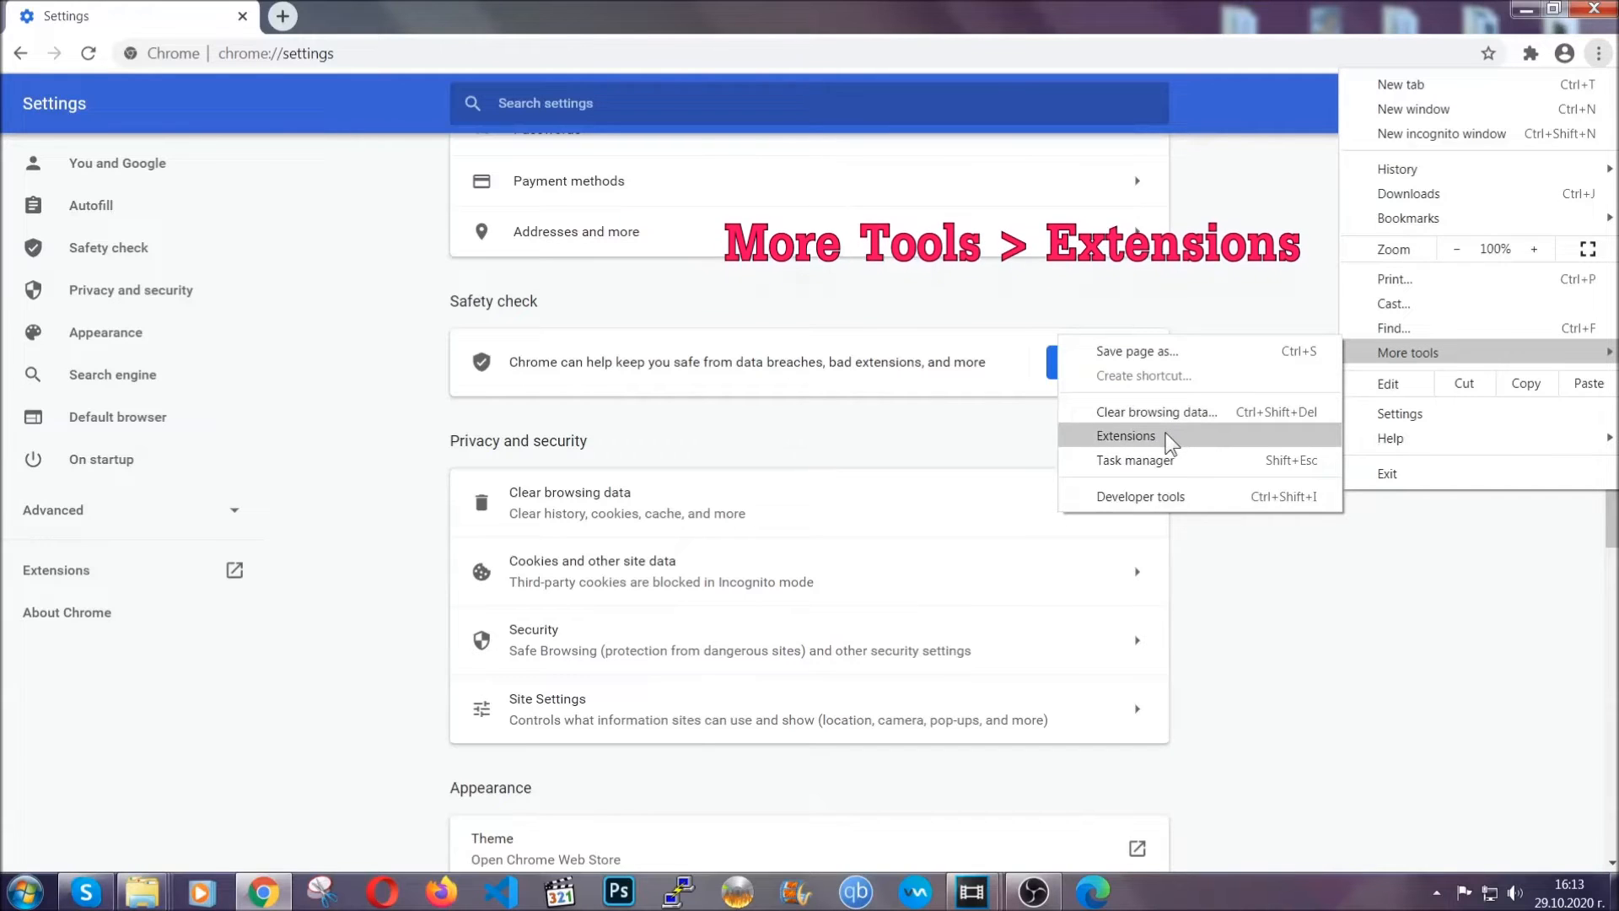
click(1126, 435)
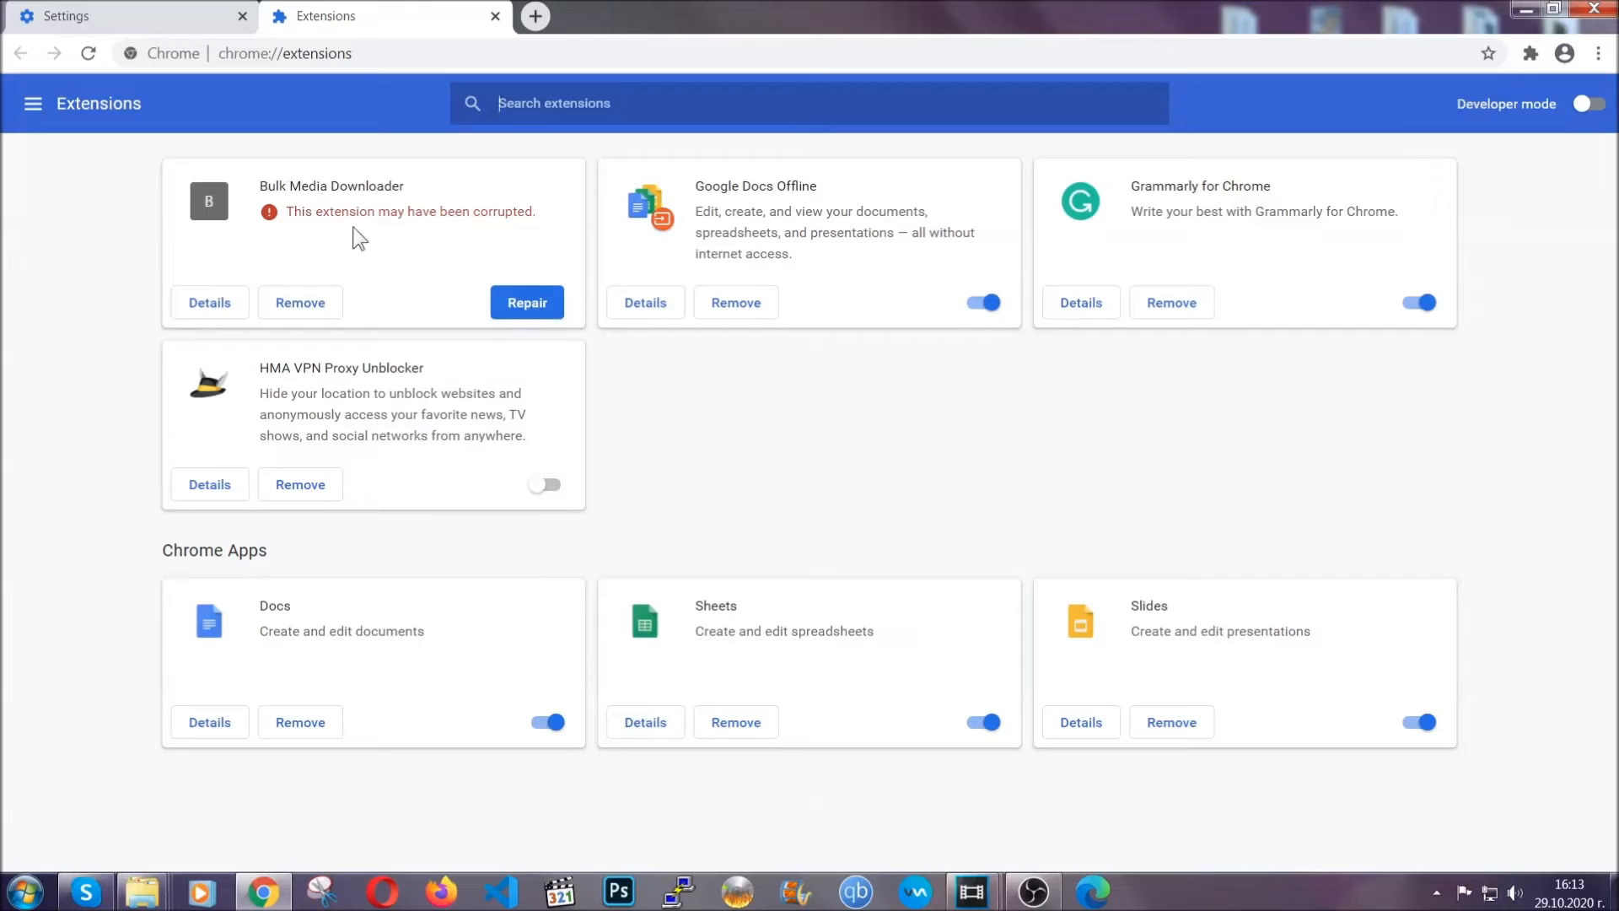
click(299, 303)
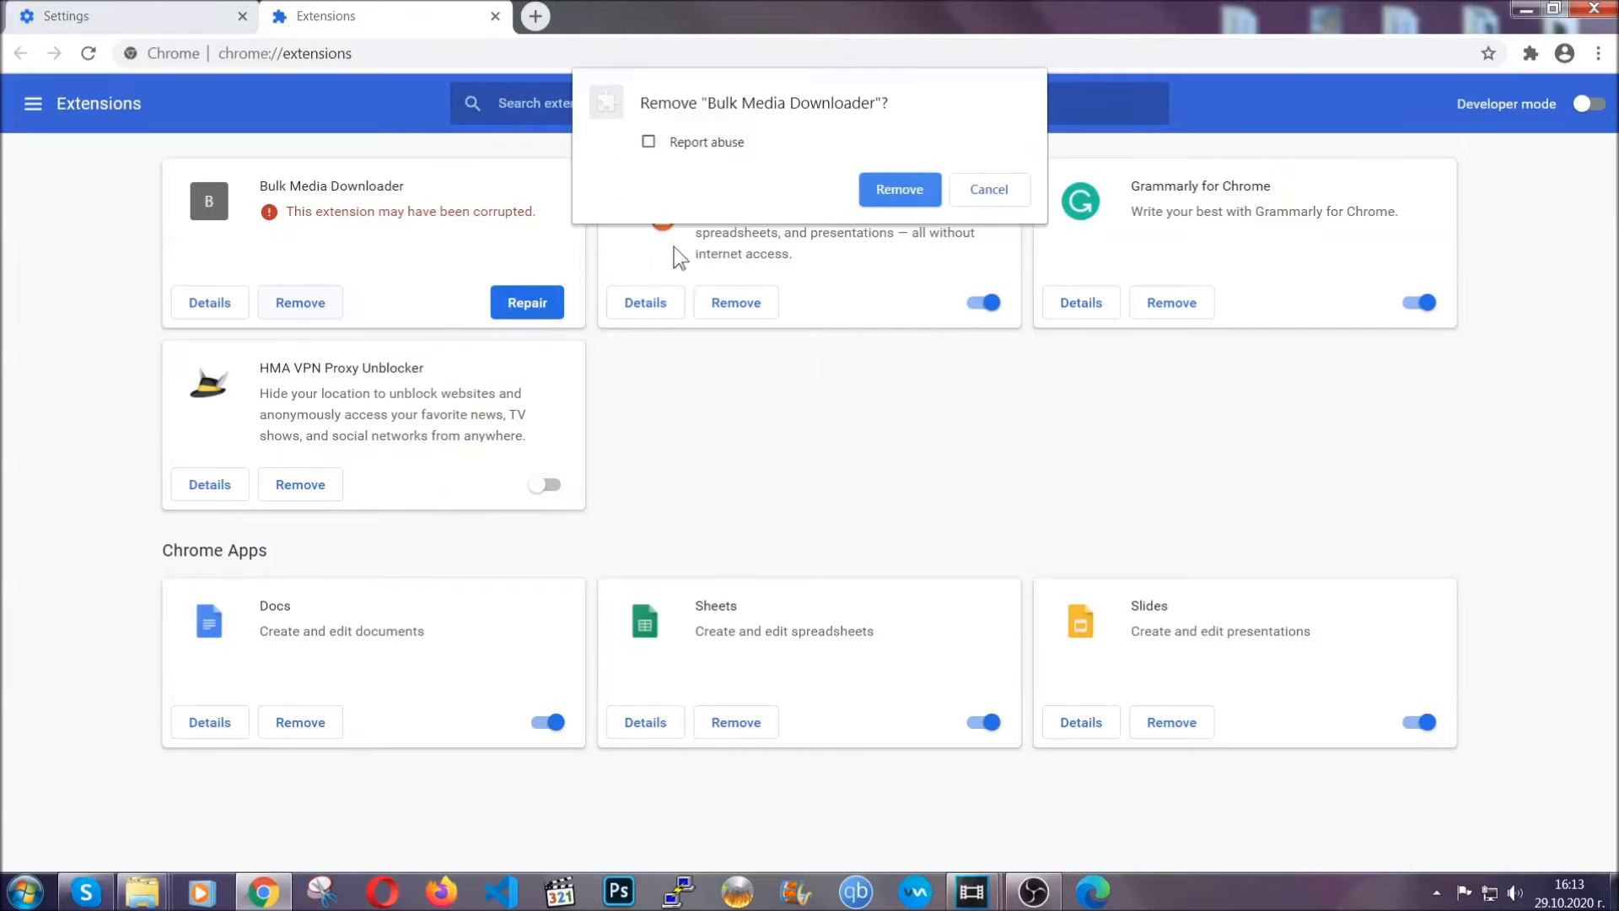
click(897, 189)
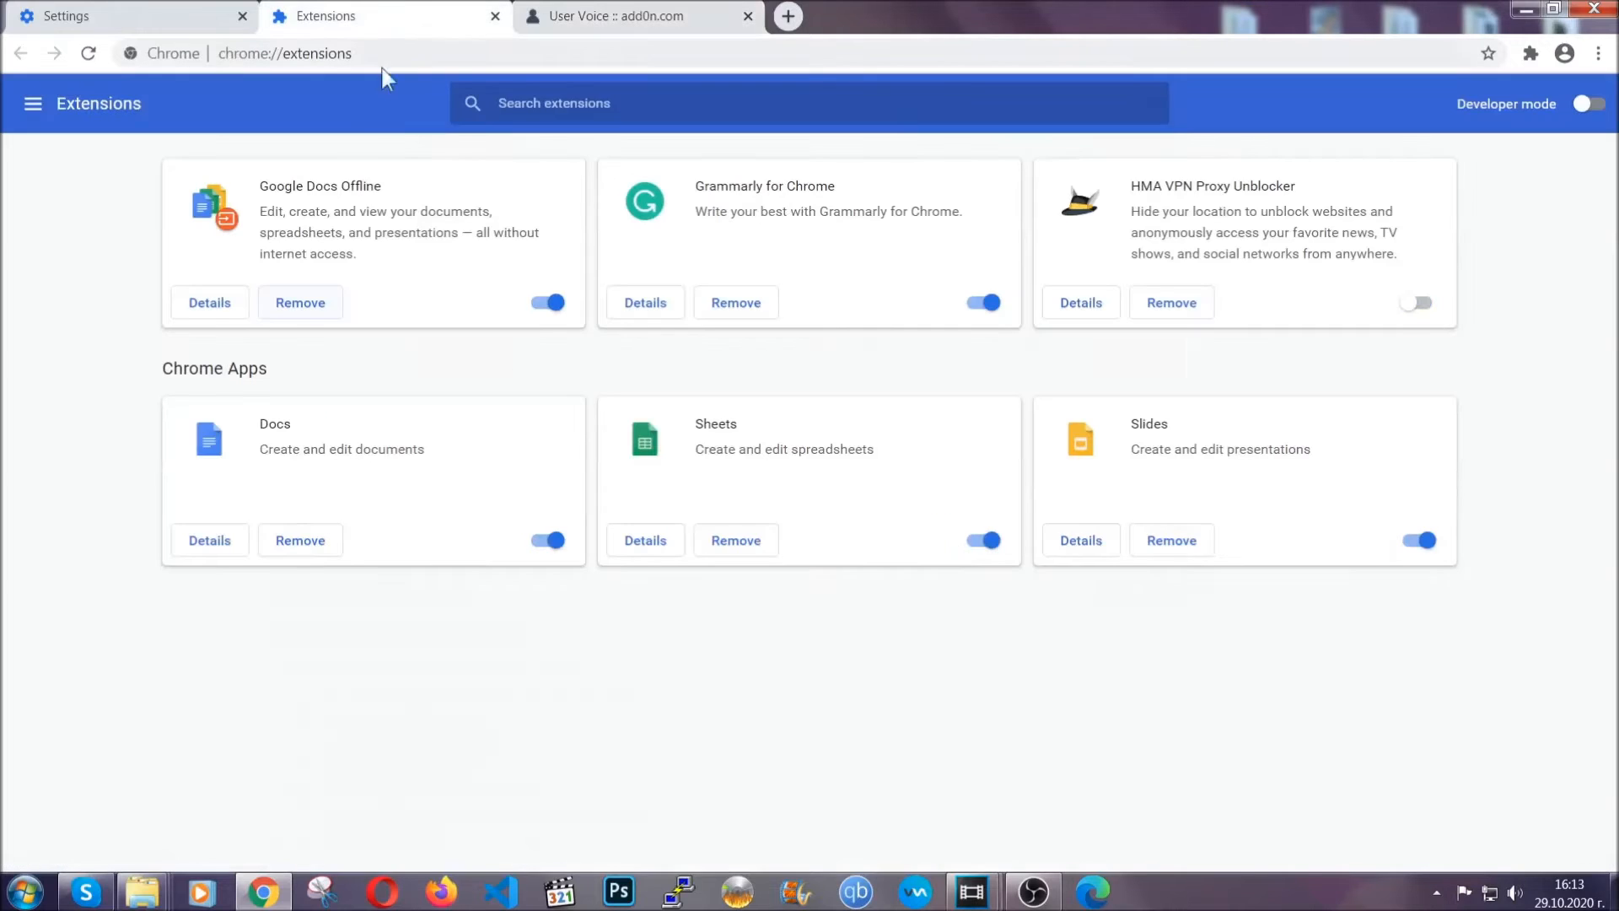
click(747, 15)
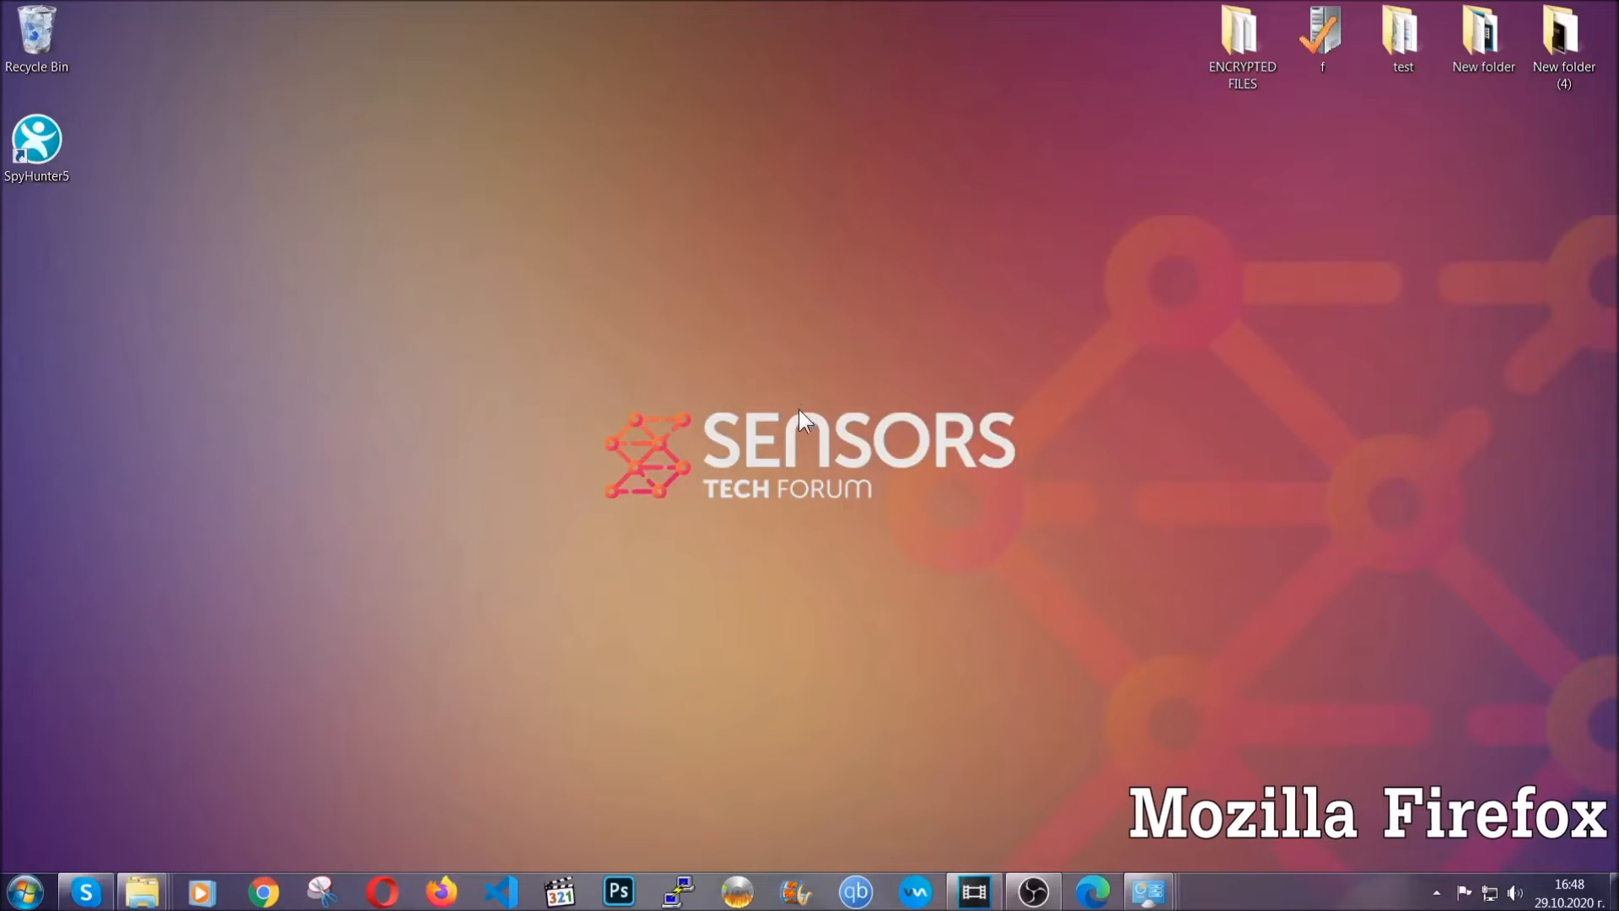
Step: Launch Firefox and go to about:support
click(440, 891)
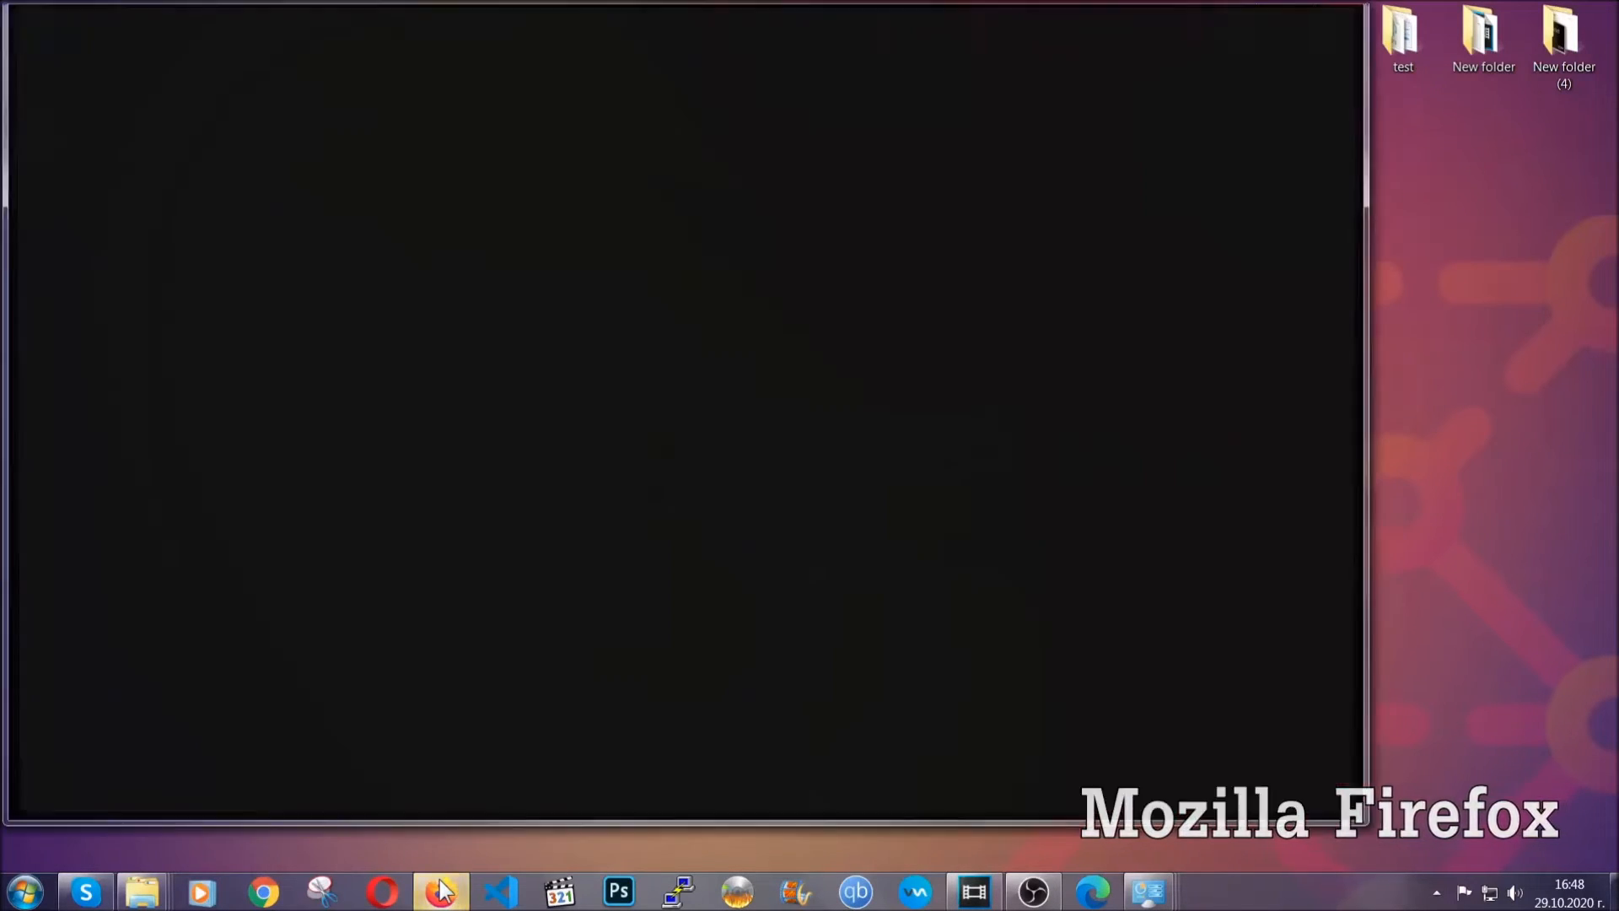
click(441, 890)
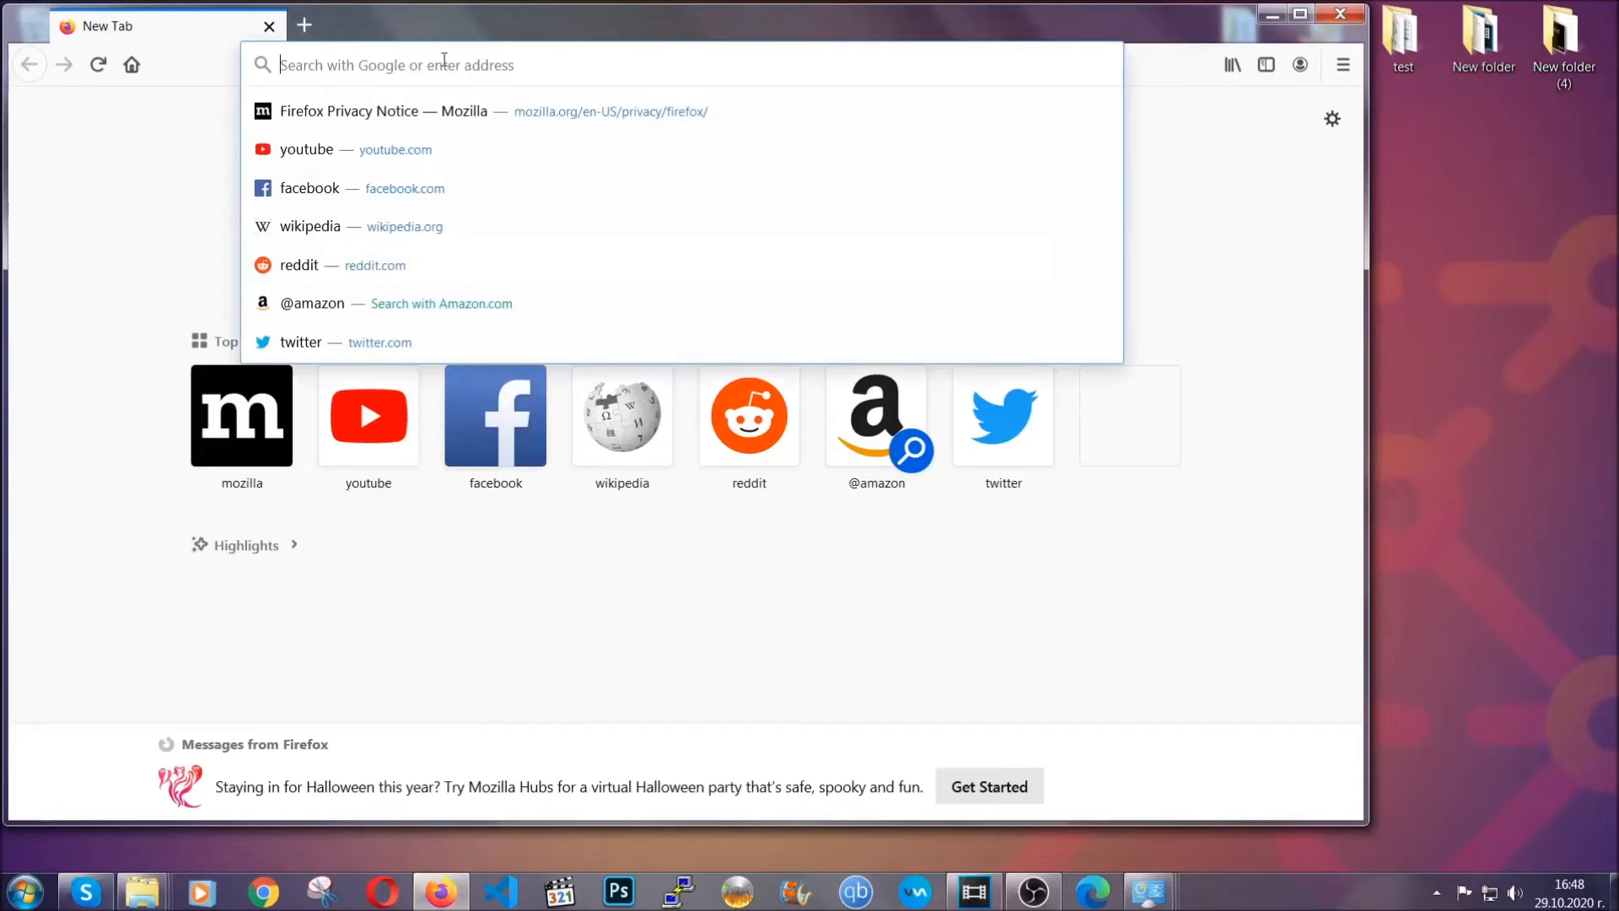
text(about)
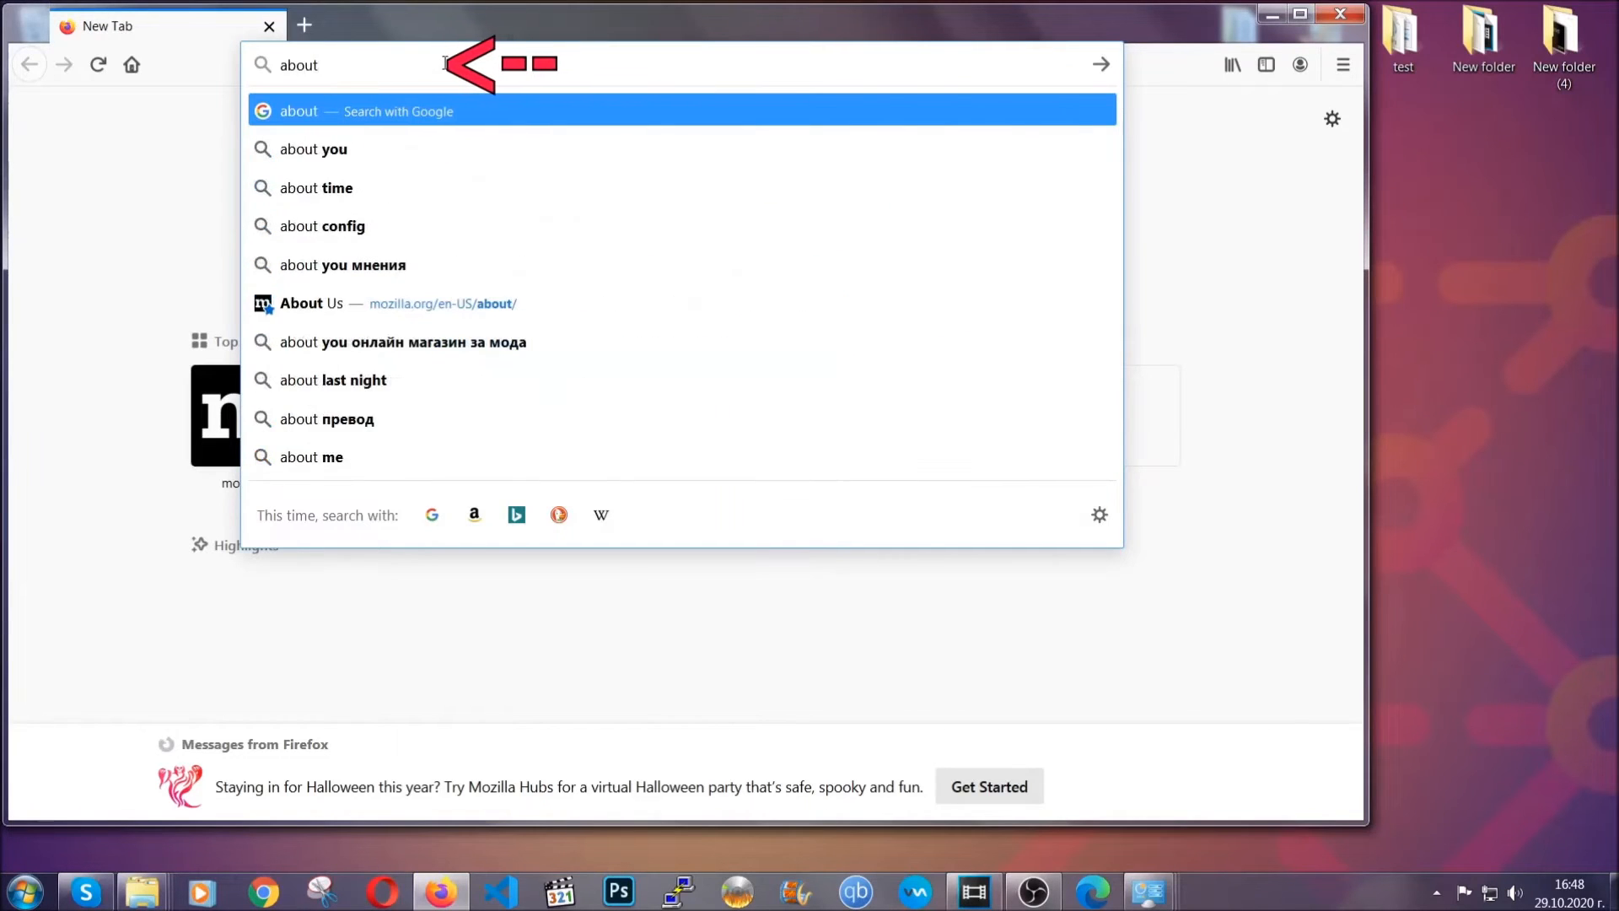
text(:support)
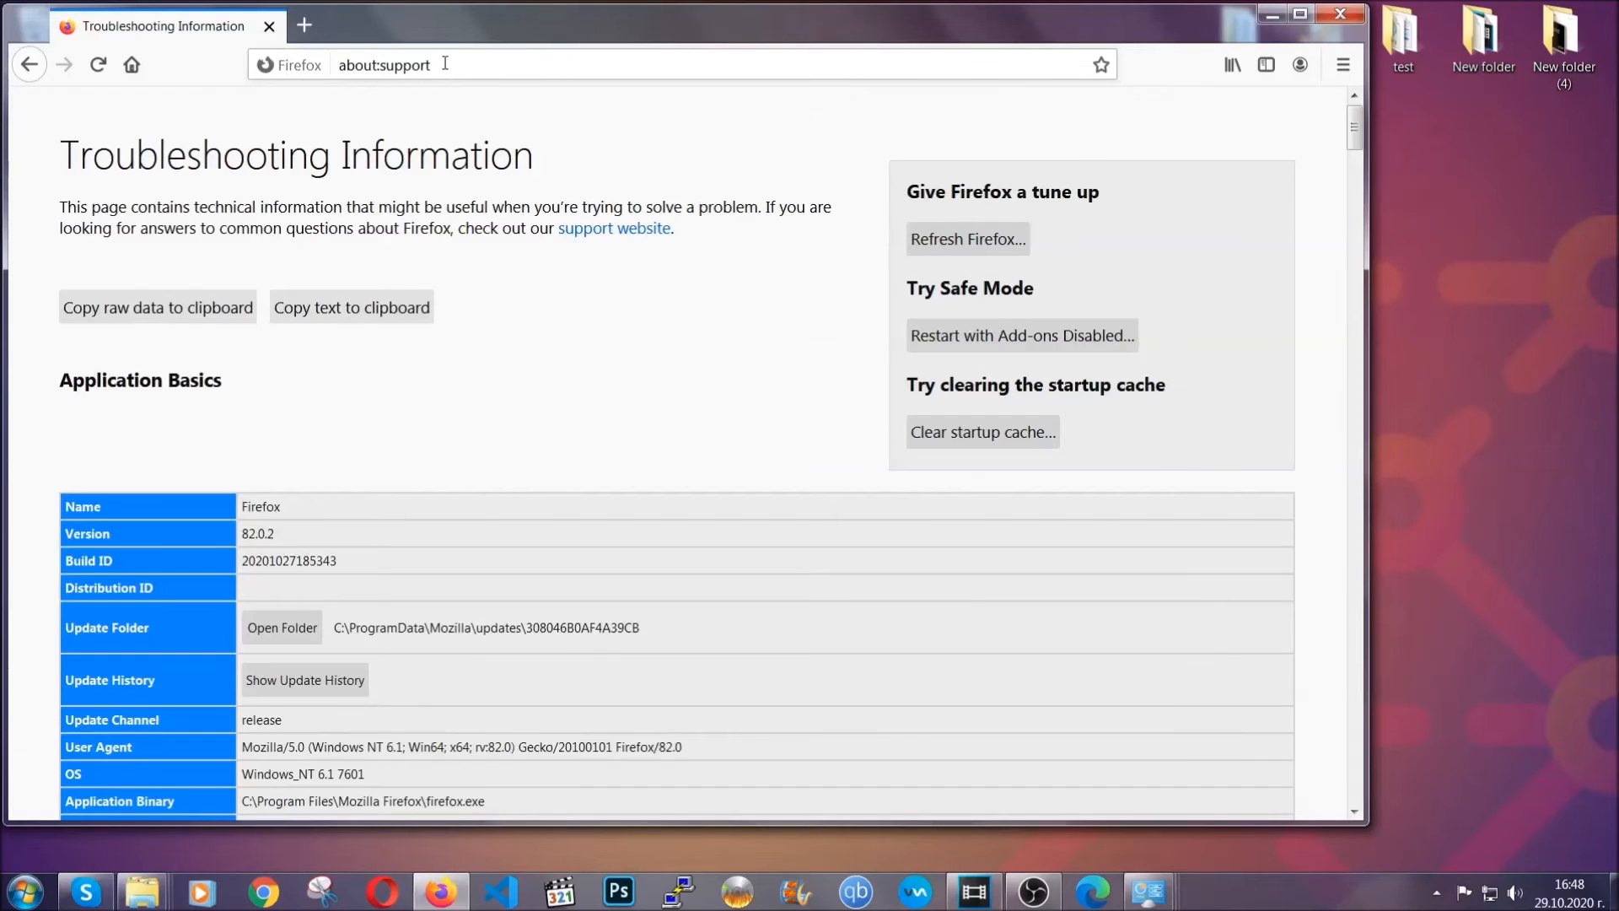
mouse_move(602, 349)
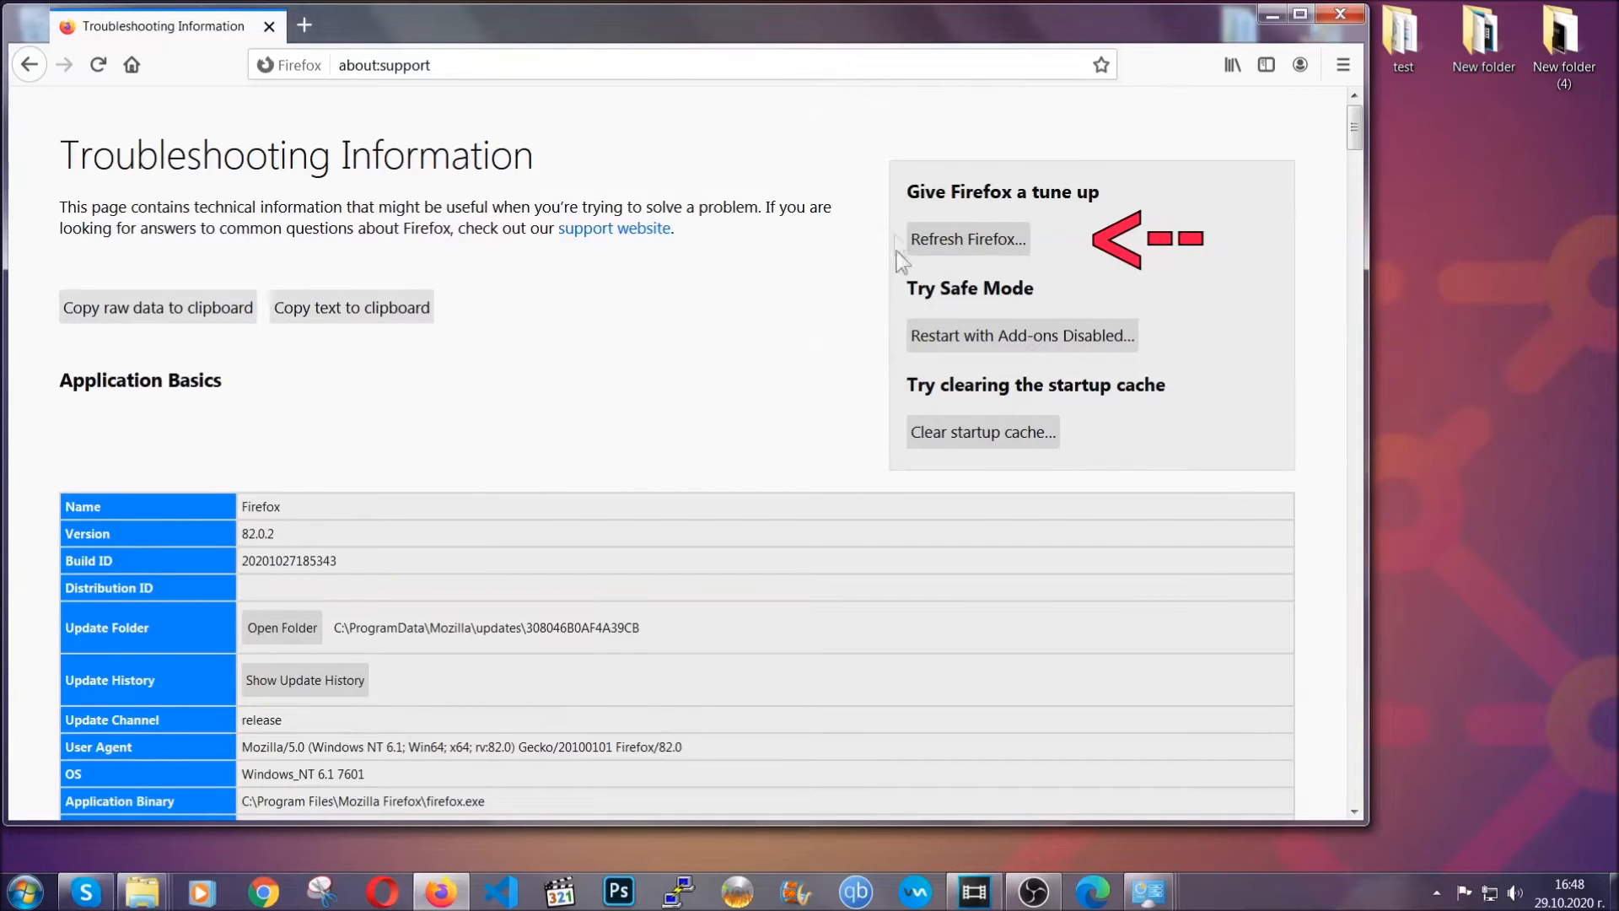
mouse_move(965, 239)
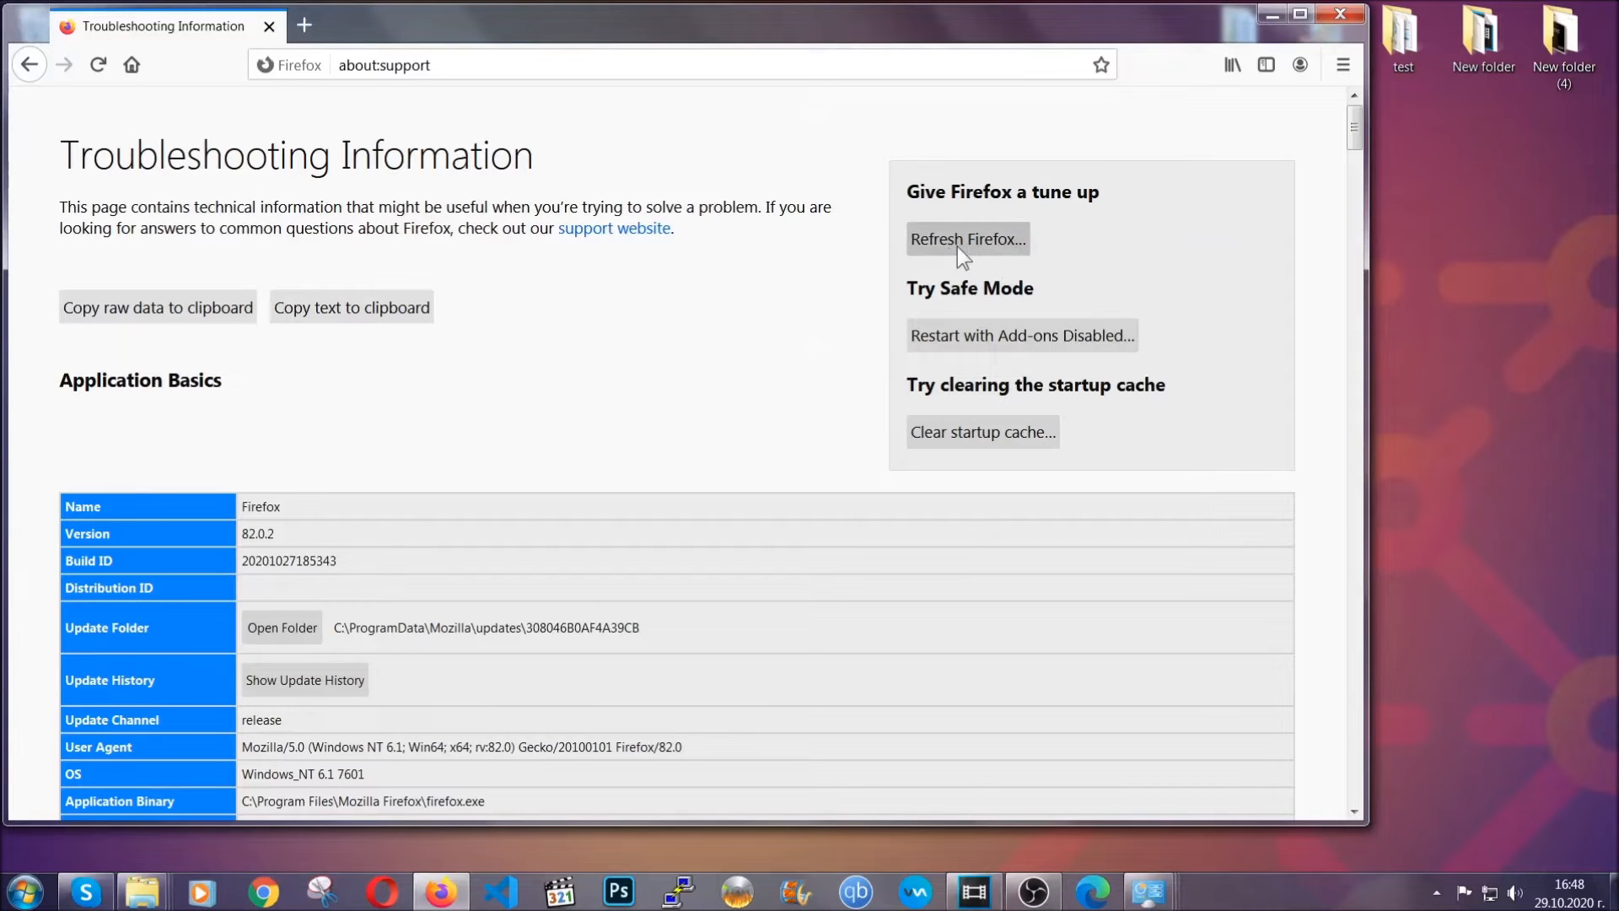
Step: Confirm the Firefox refresh, finish the import, and select the Old Firefox Data folder
click(967, 238)
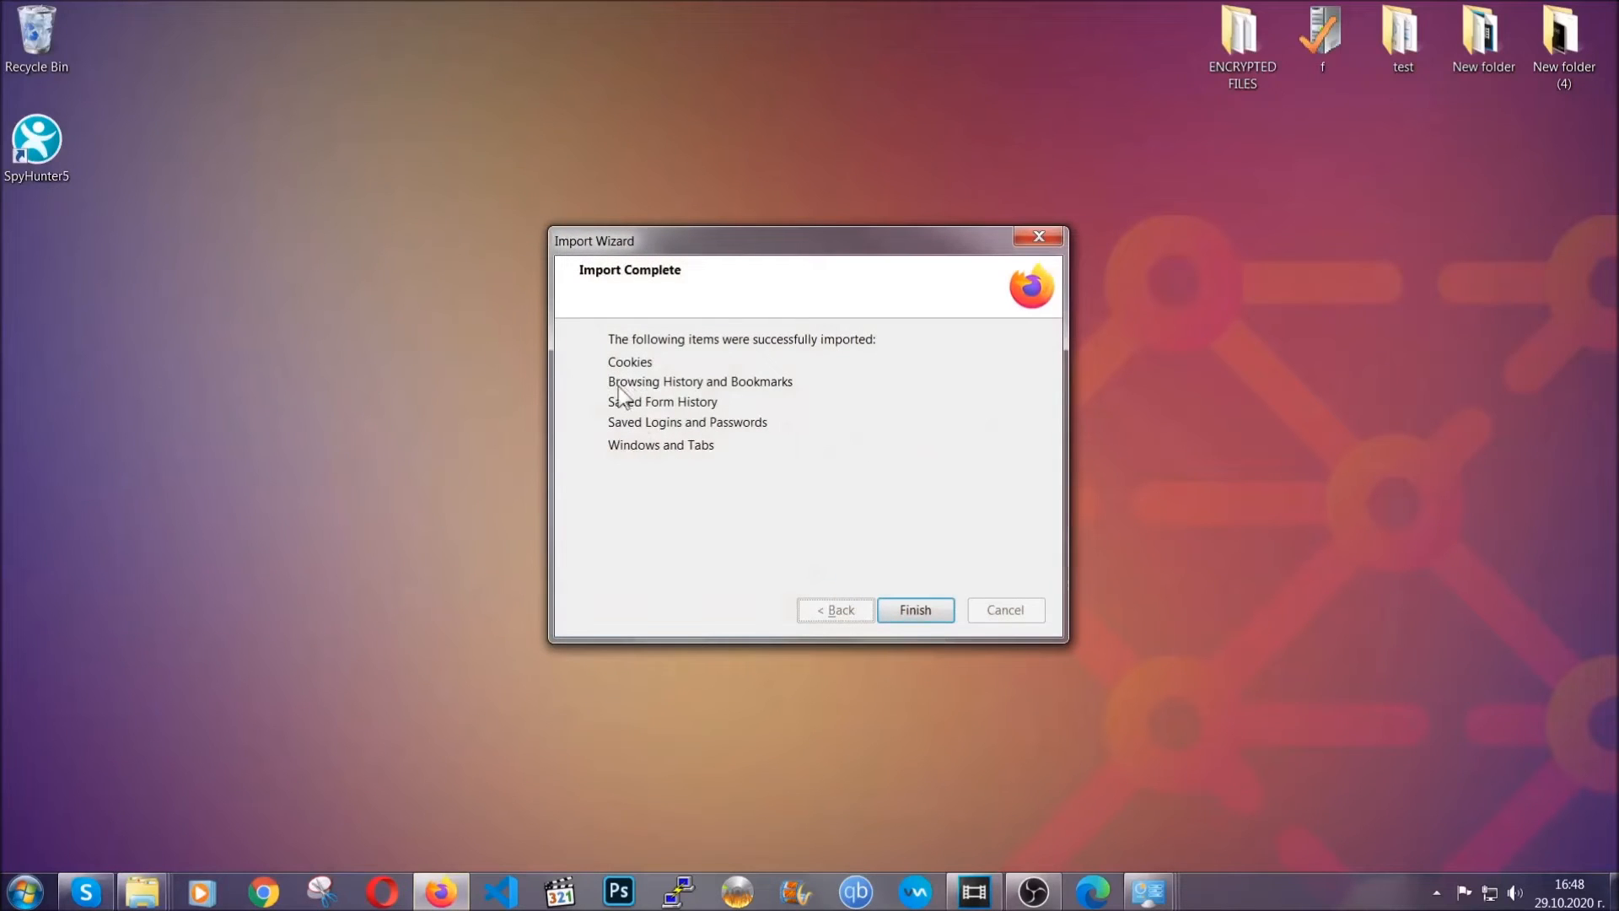
mouse_move(913, 609)
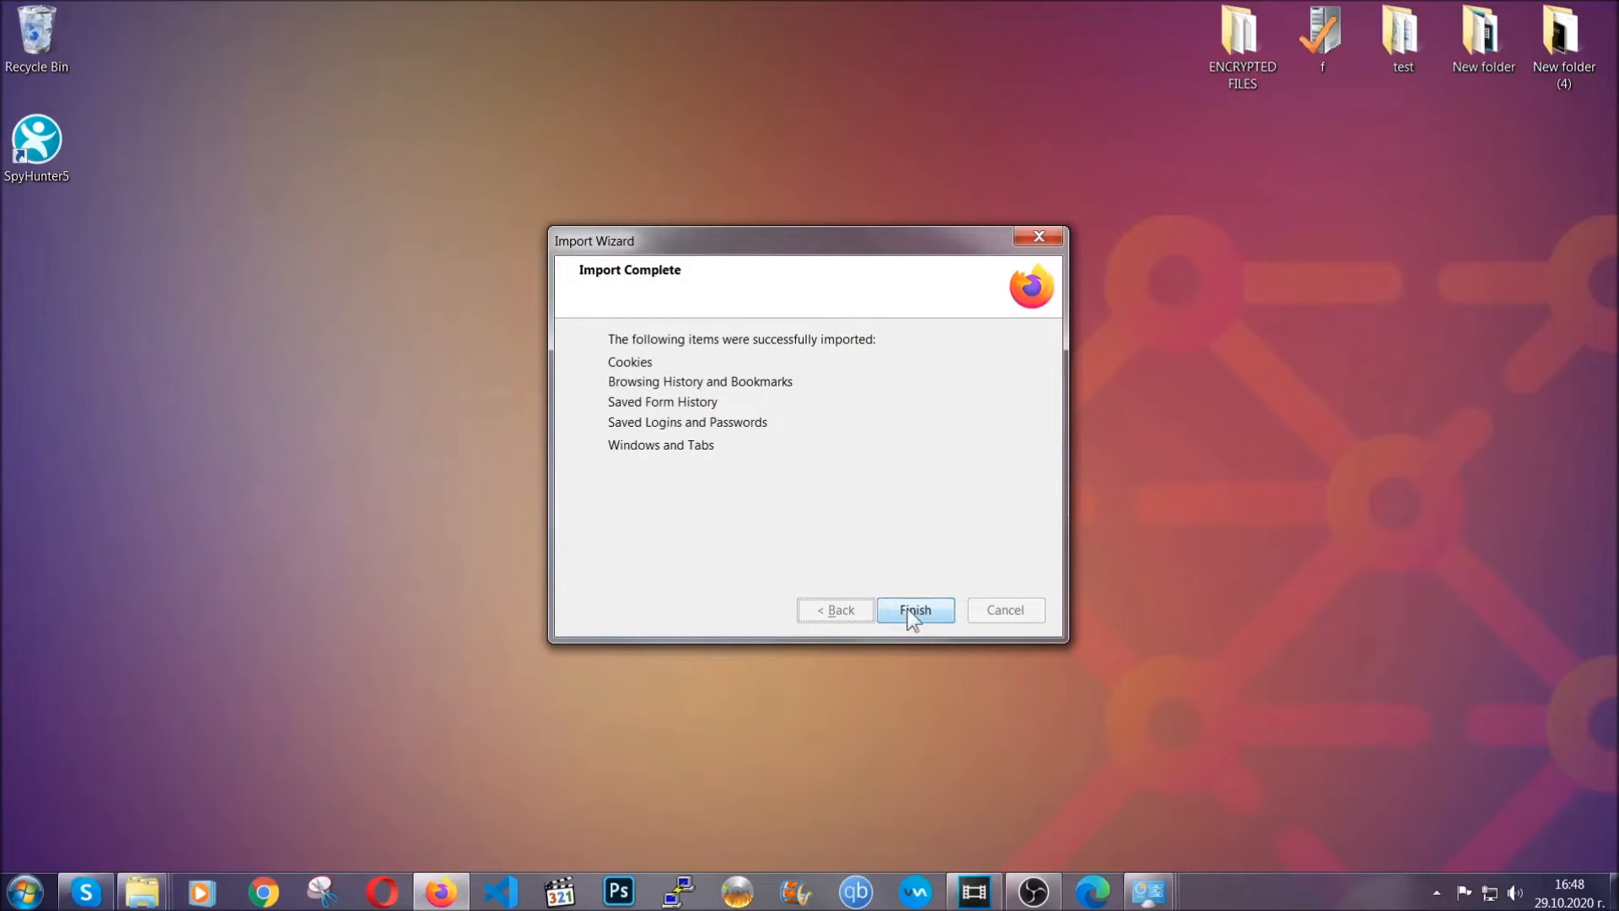
click(913, 609)
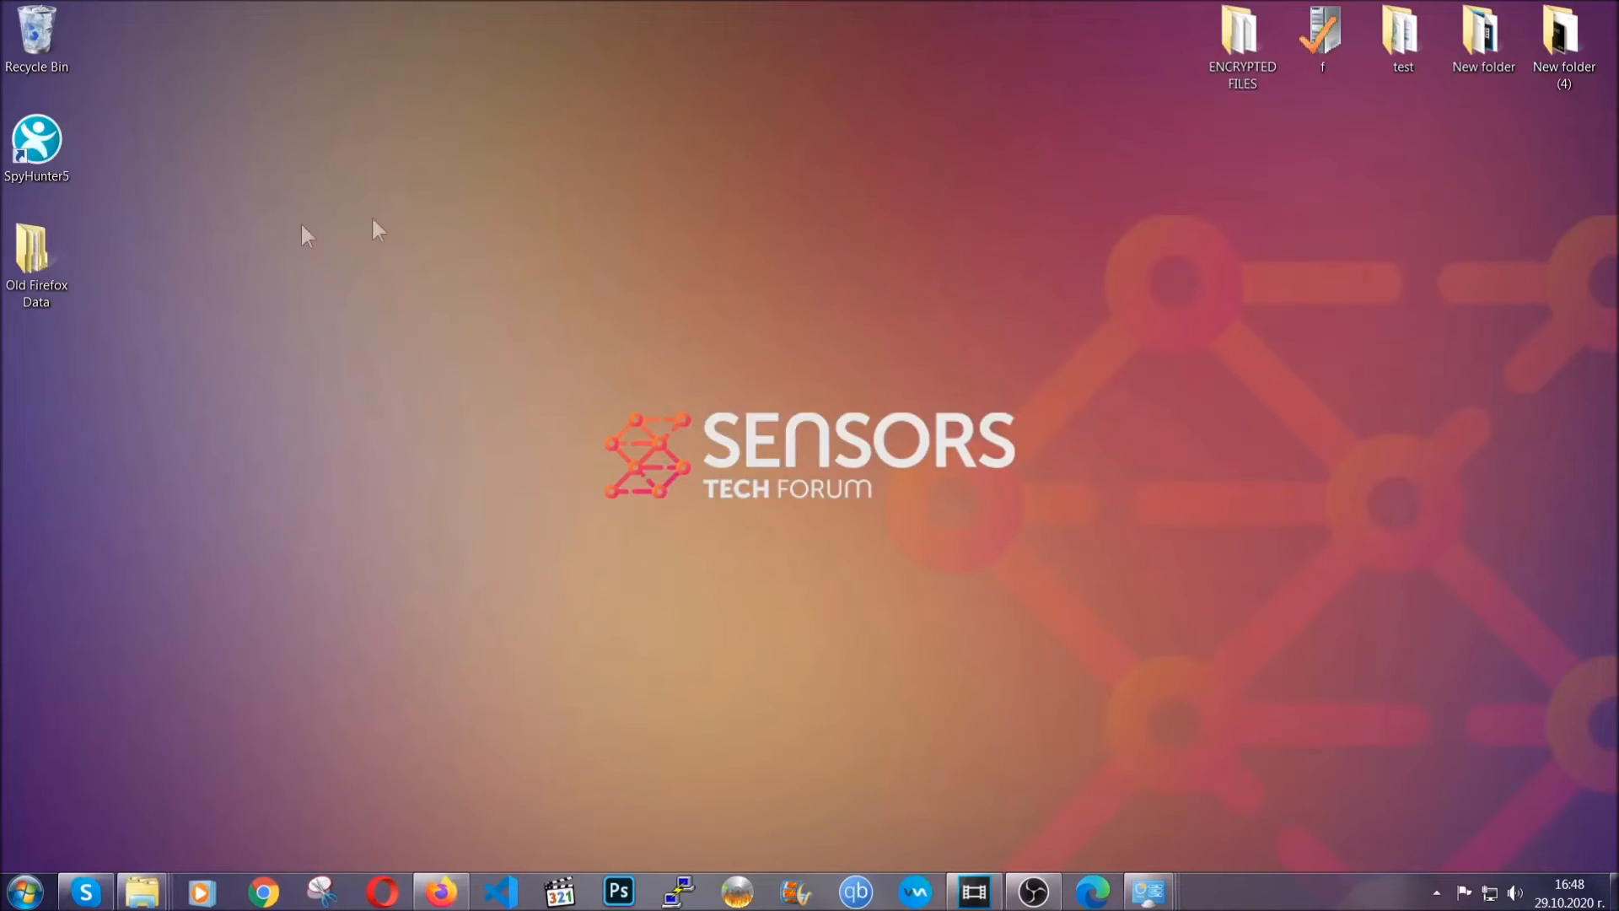
click(36, 258)
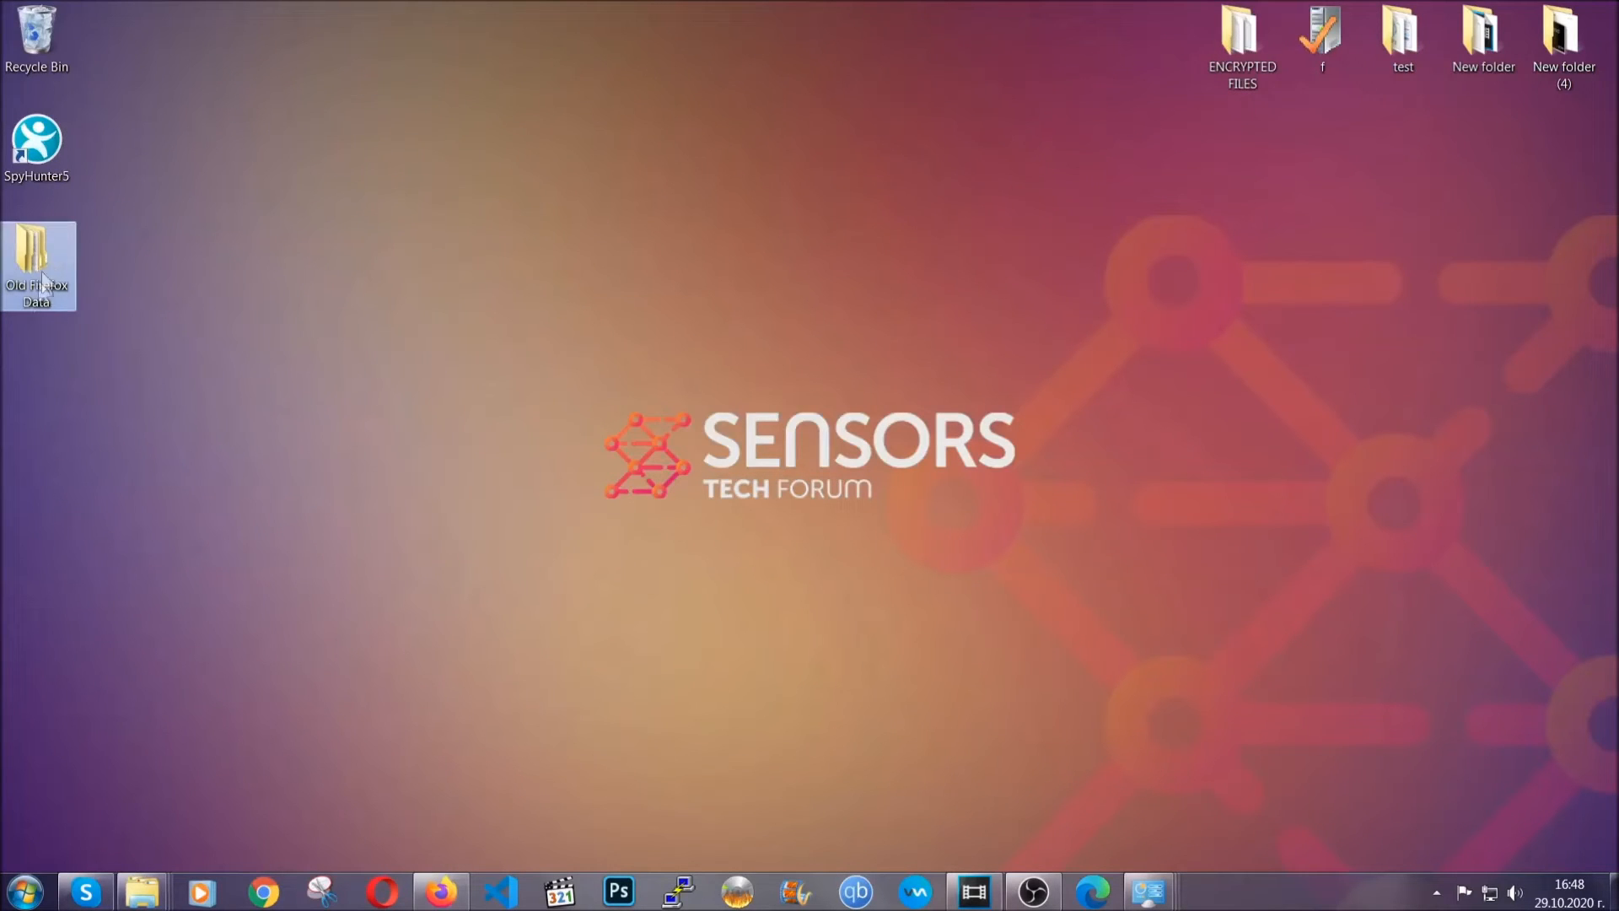
mouse_move(36, 263)
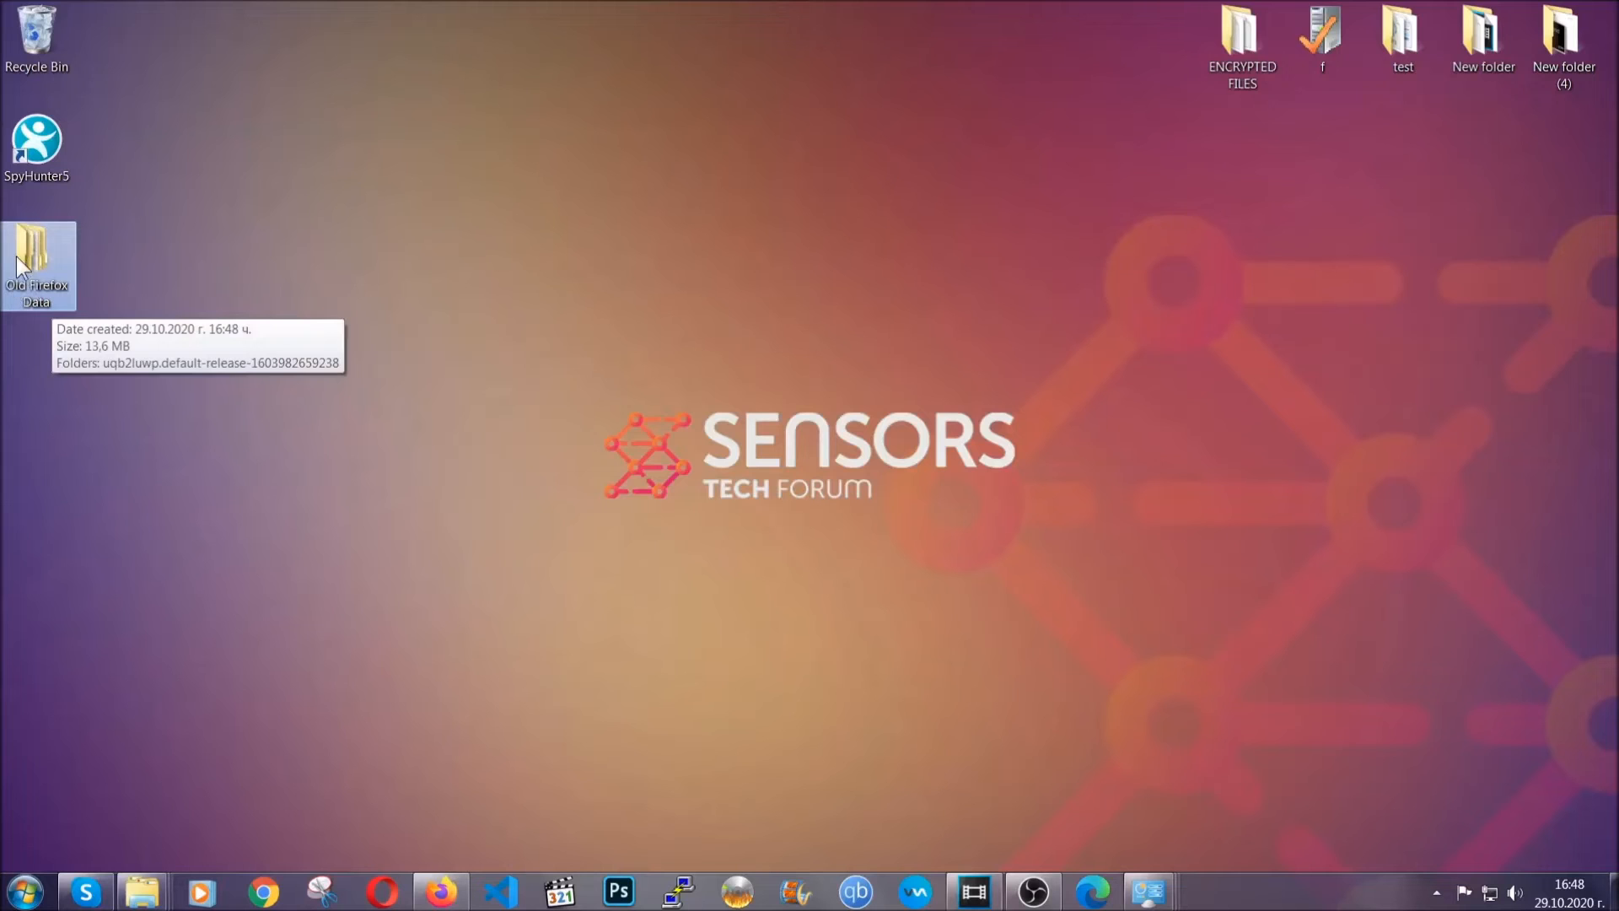
mouse_move(872, 403)
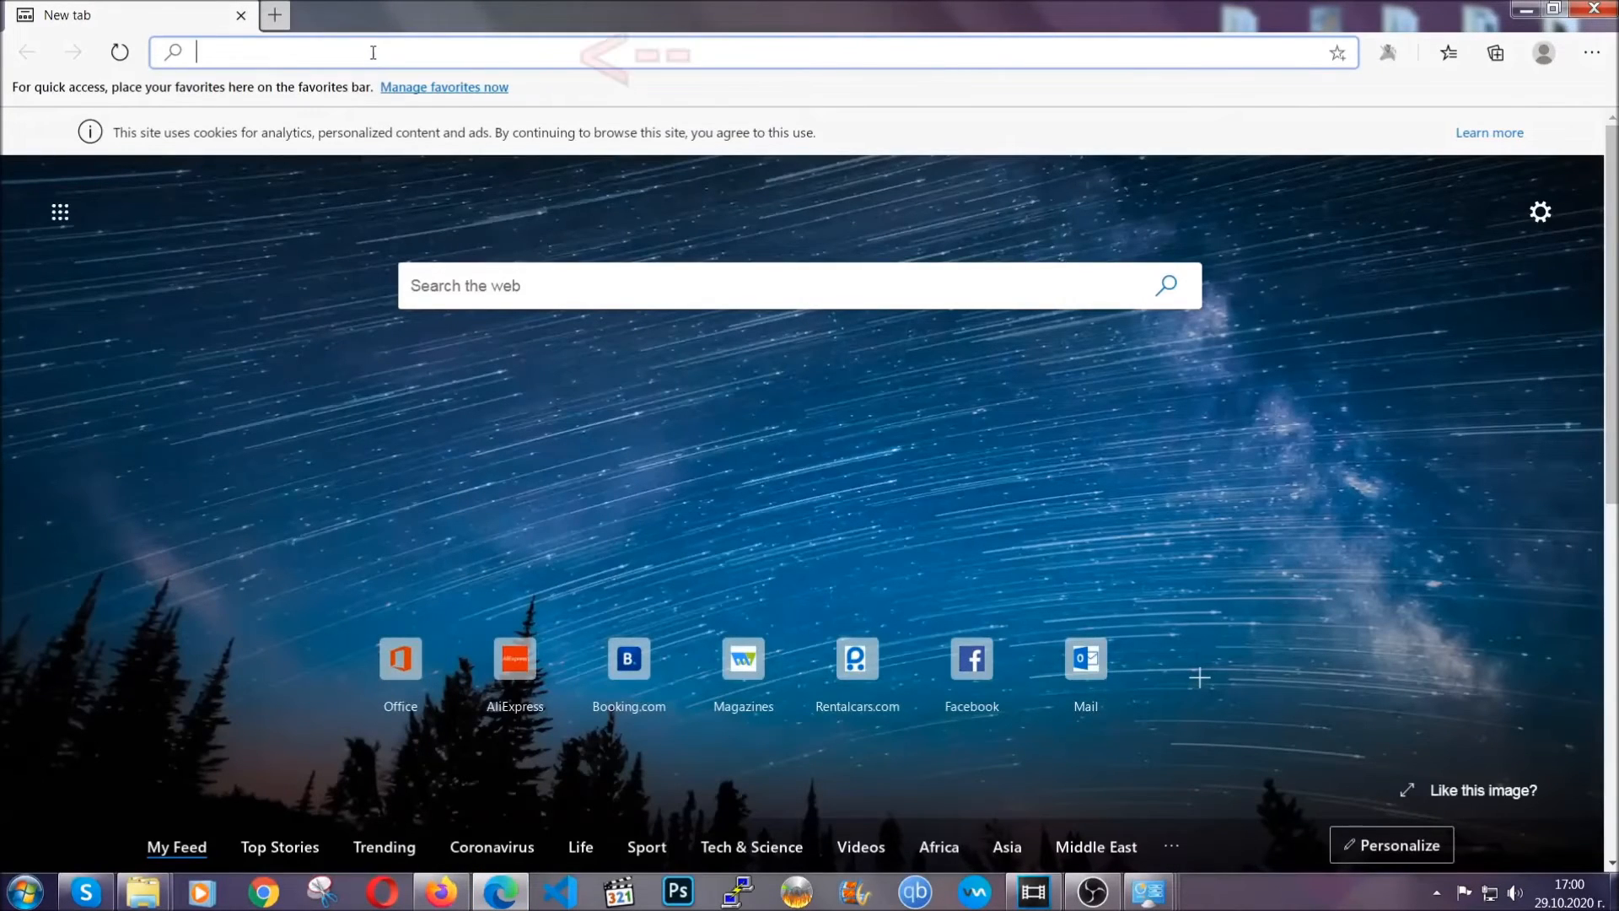
Step: Clear Edge browsing data for All time at edge://settings/clearBrowserData, with Passwords unchecked
text(edge://version)
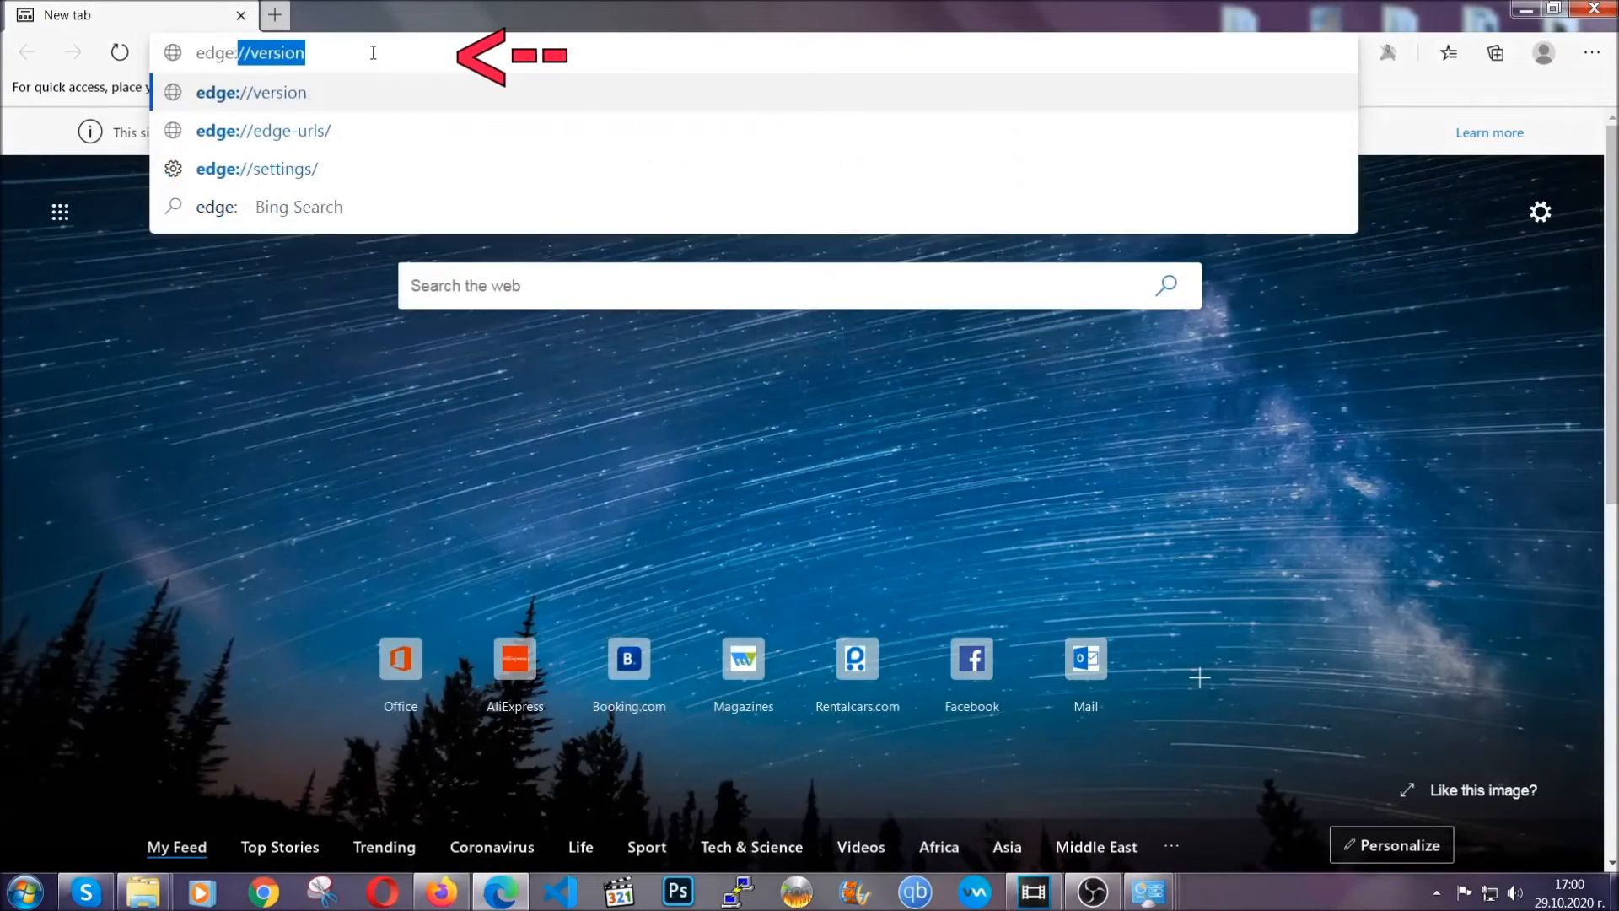
text(edge://settings/cle)
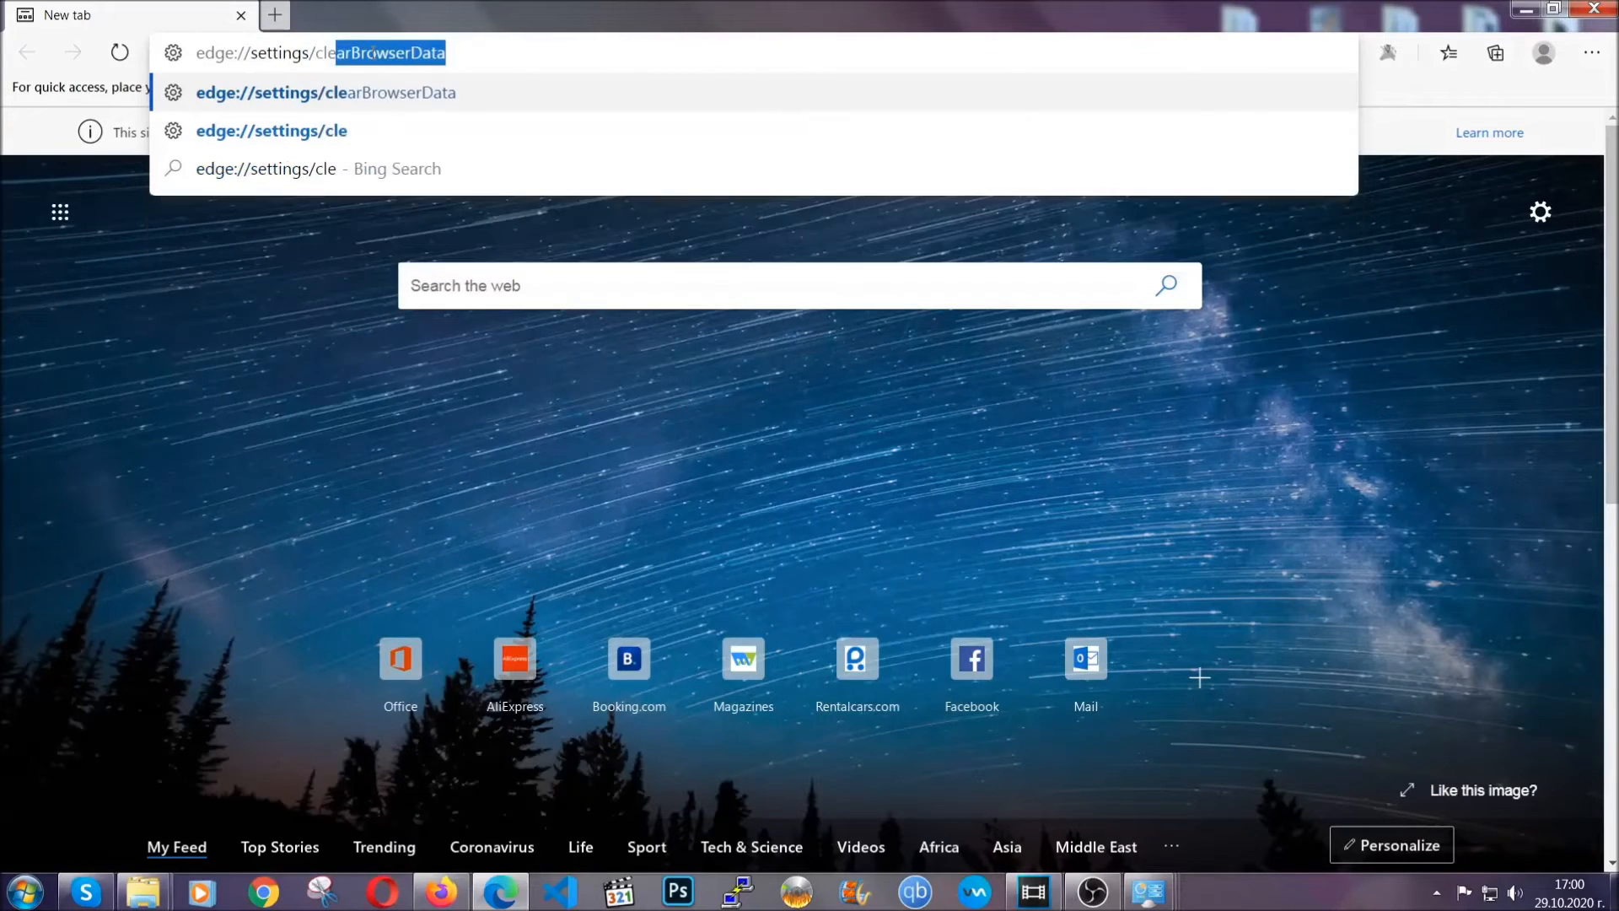
text(arBrowserData)
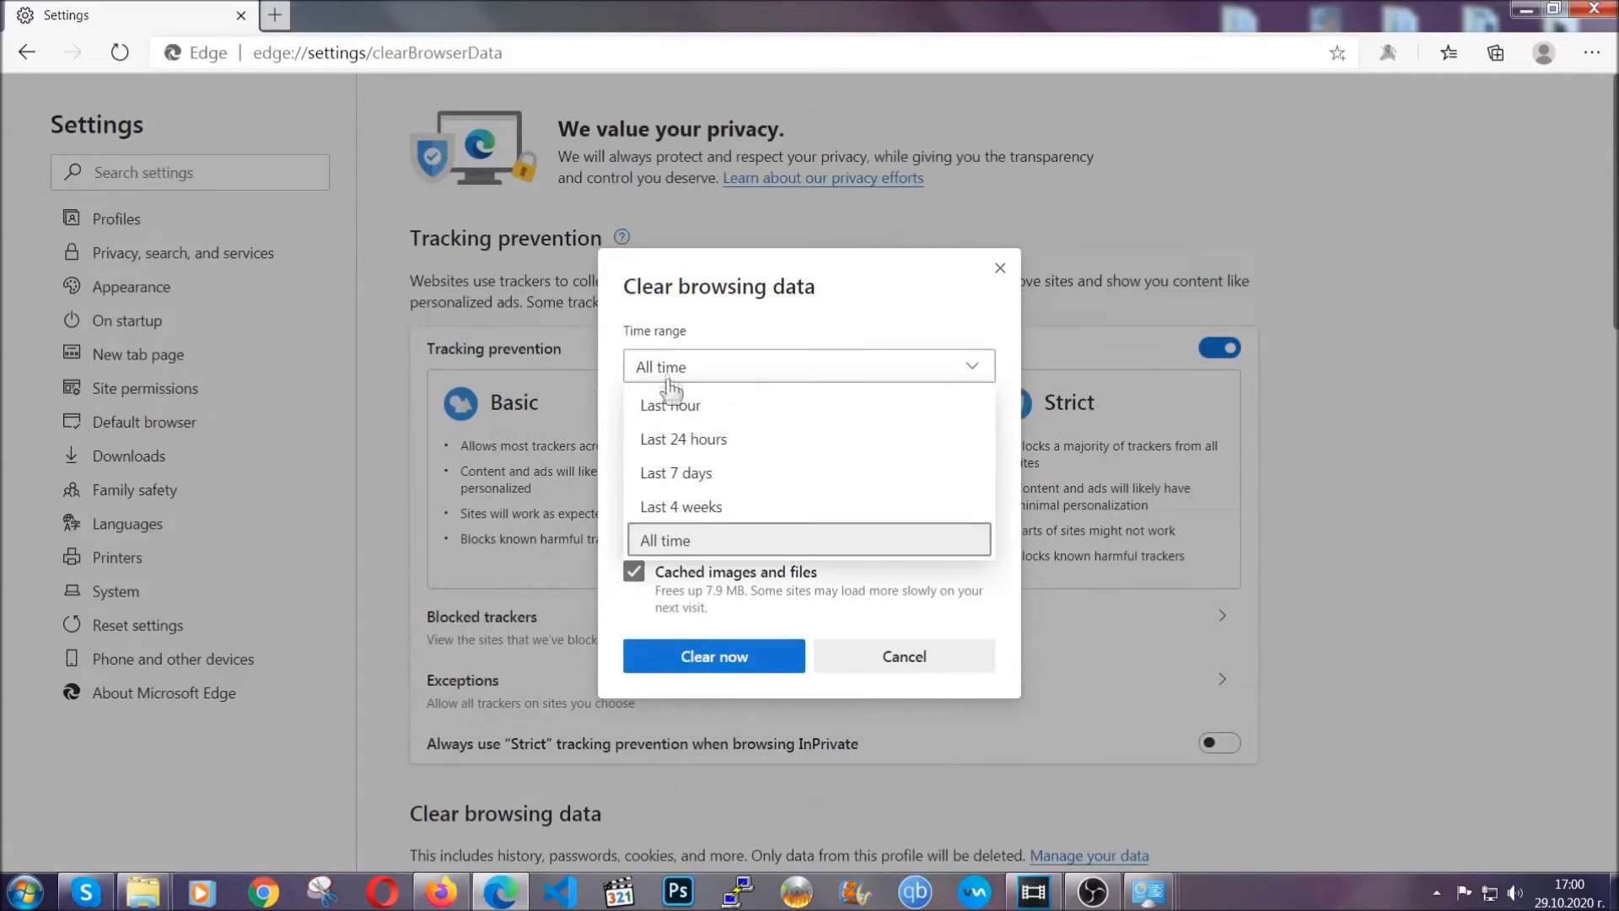
click(808, 540)
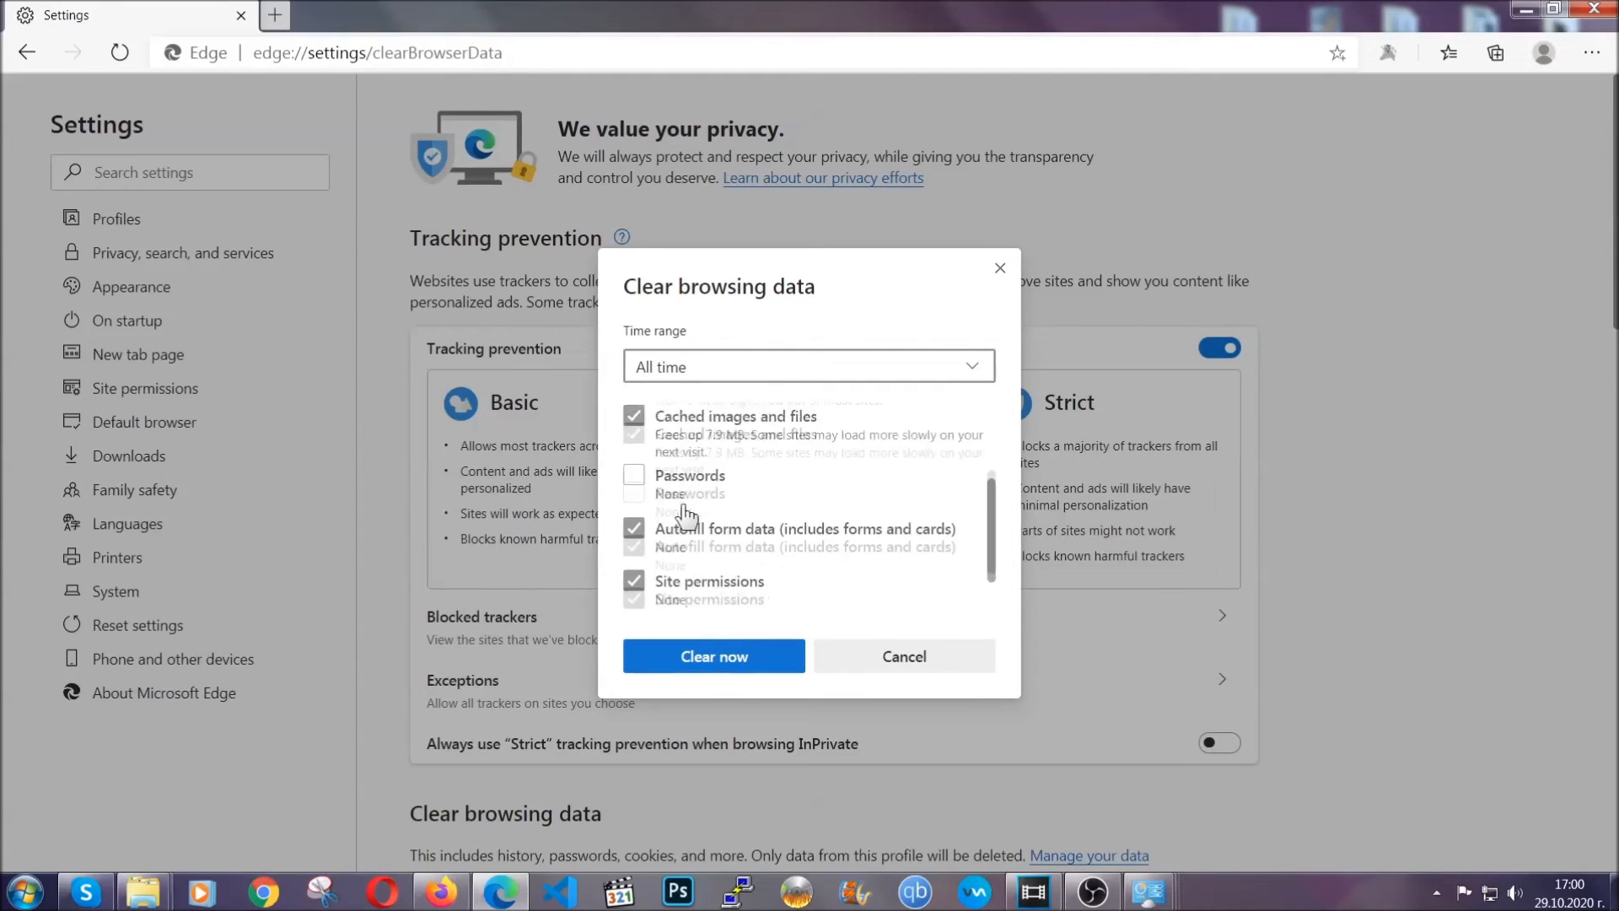
scroll(down, 3)
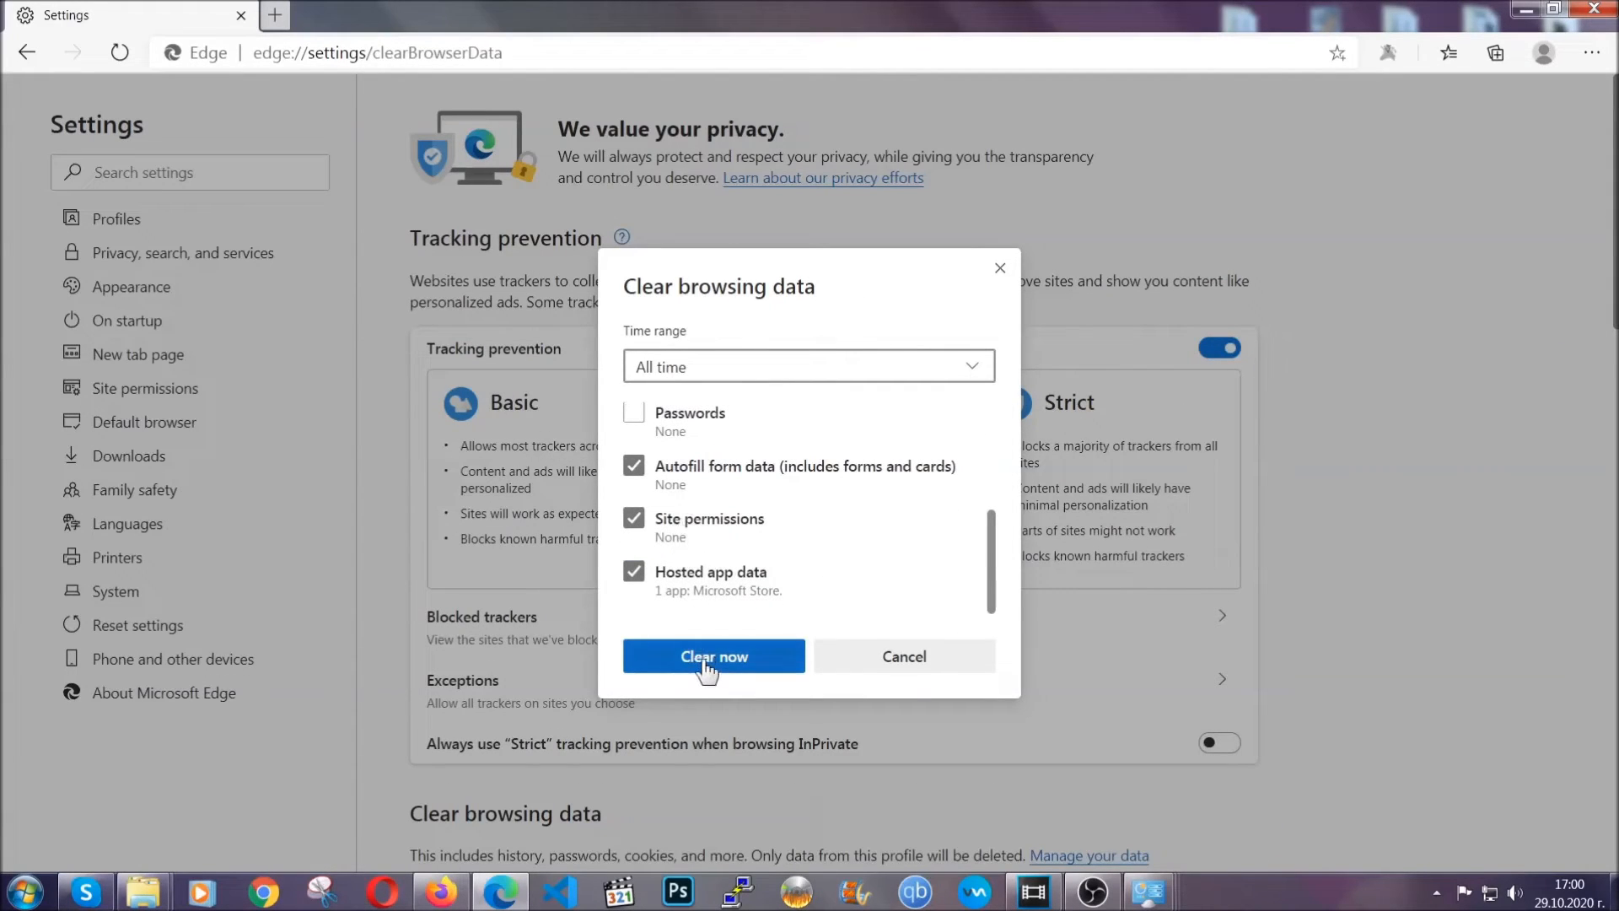
click(713, 656)
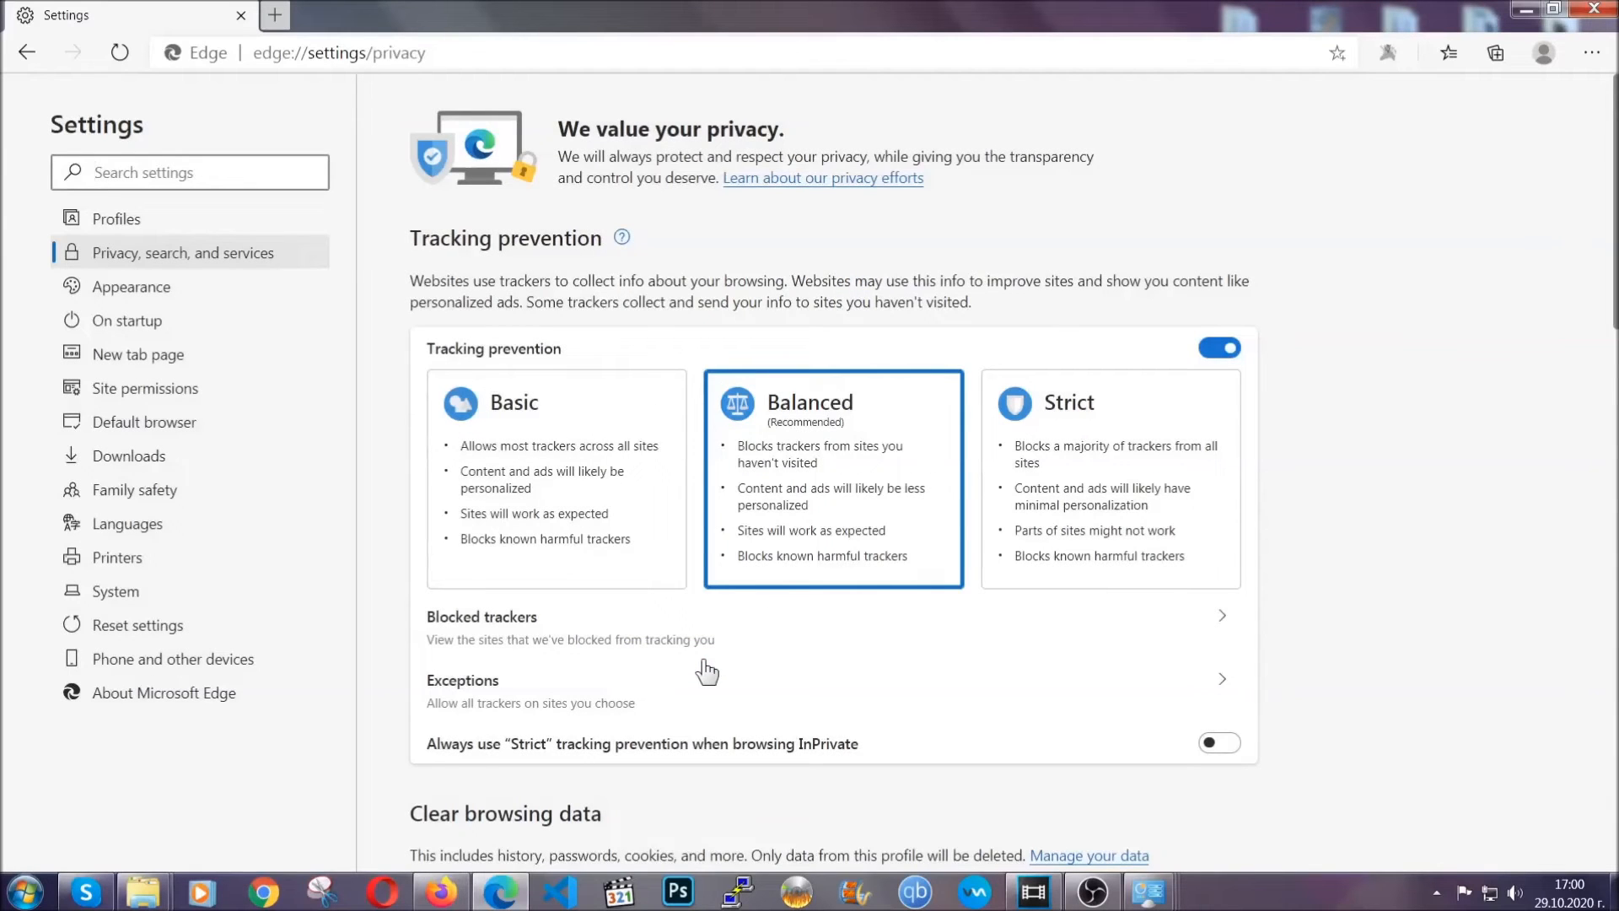
mouse_move(1593, 52)
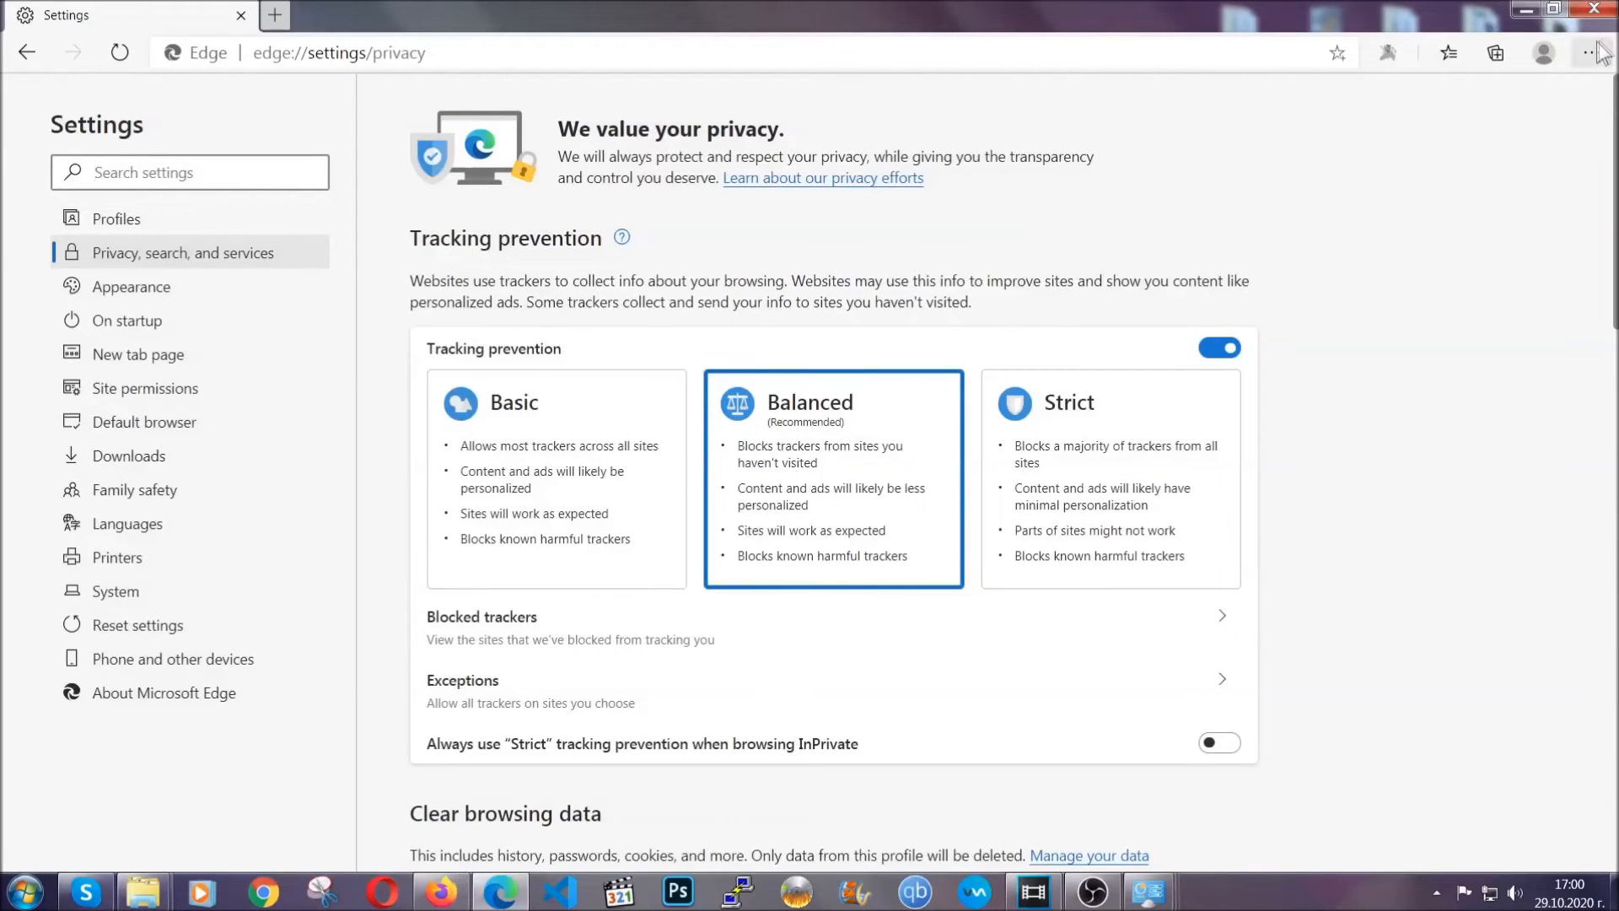
Step: Remove the Chinese-titled Store extension from Edge's Extensions page and confirm
click(1591, 52)
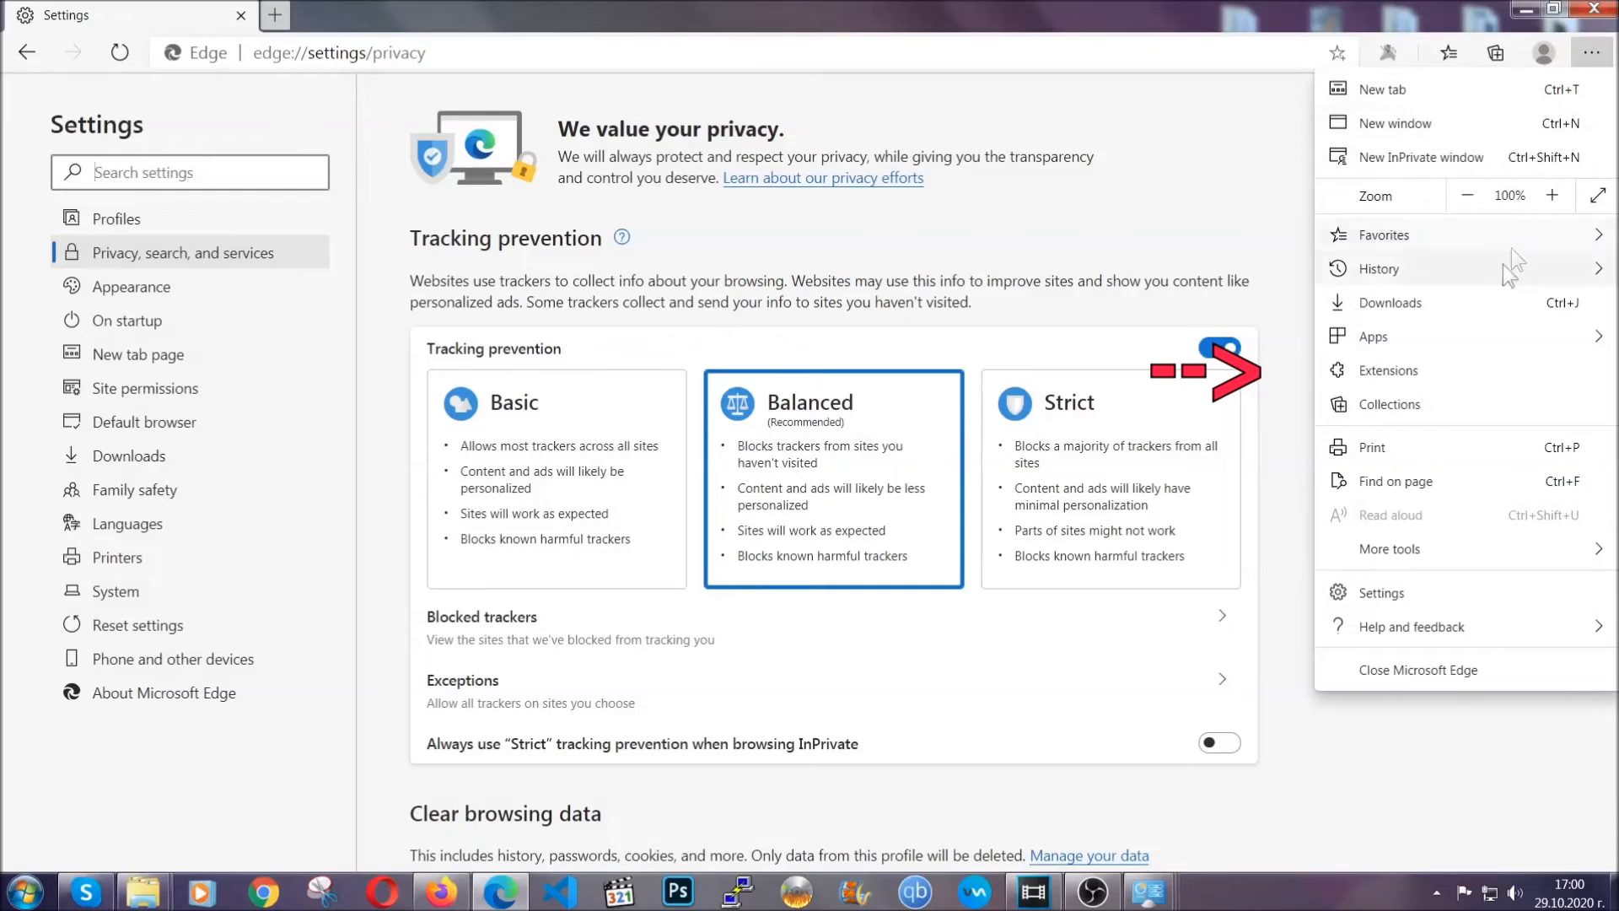
click(1387, 369)
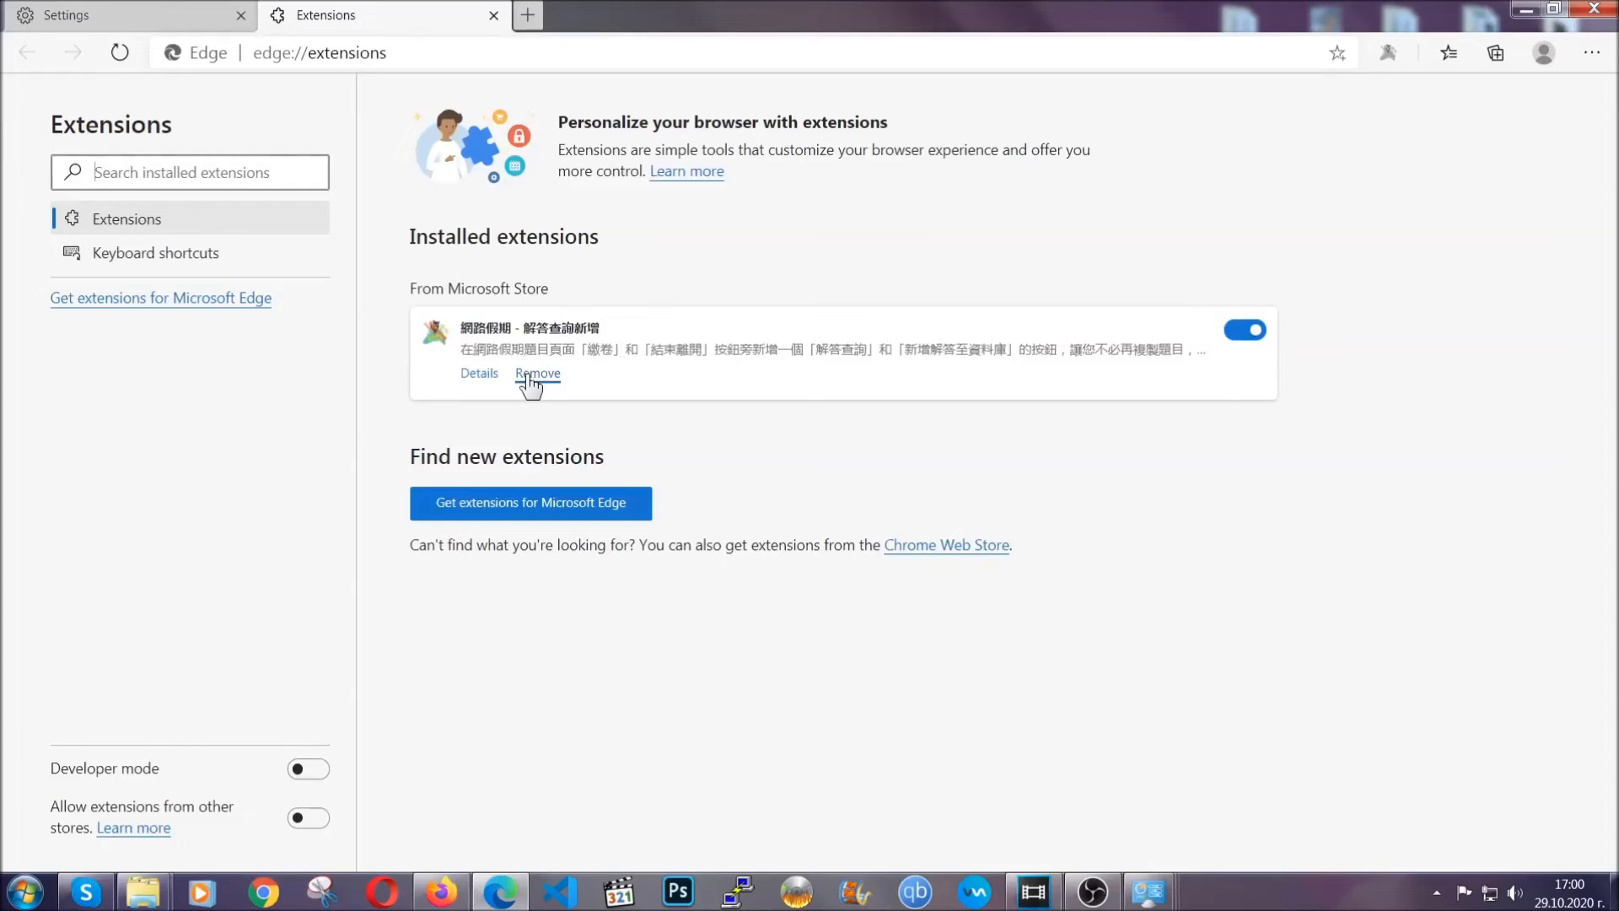
click(537, 373)
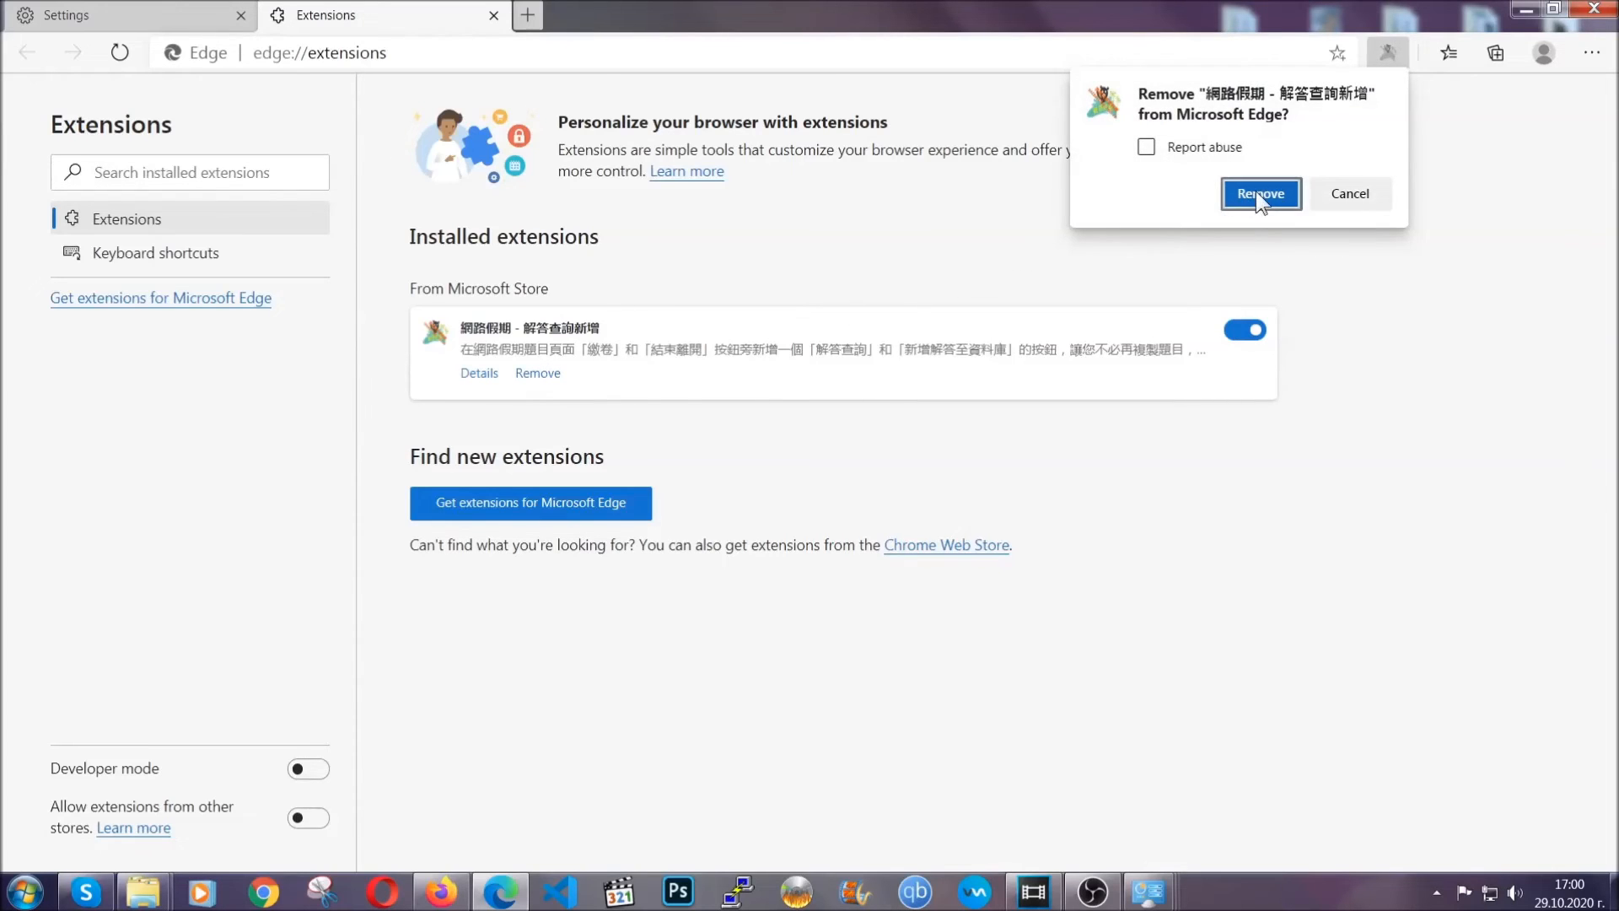
click(1259, 194)
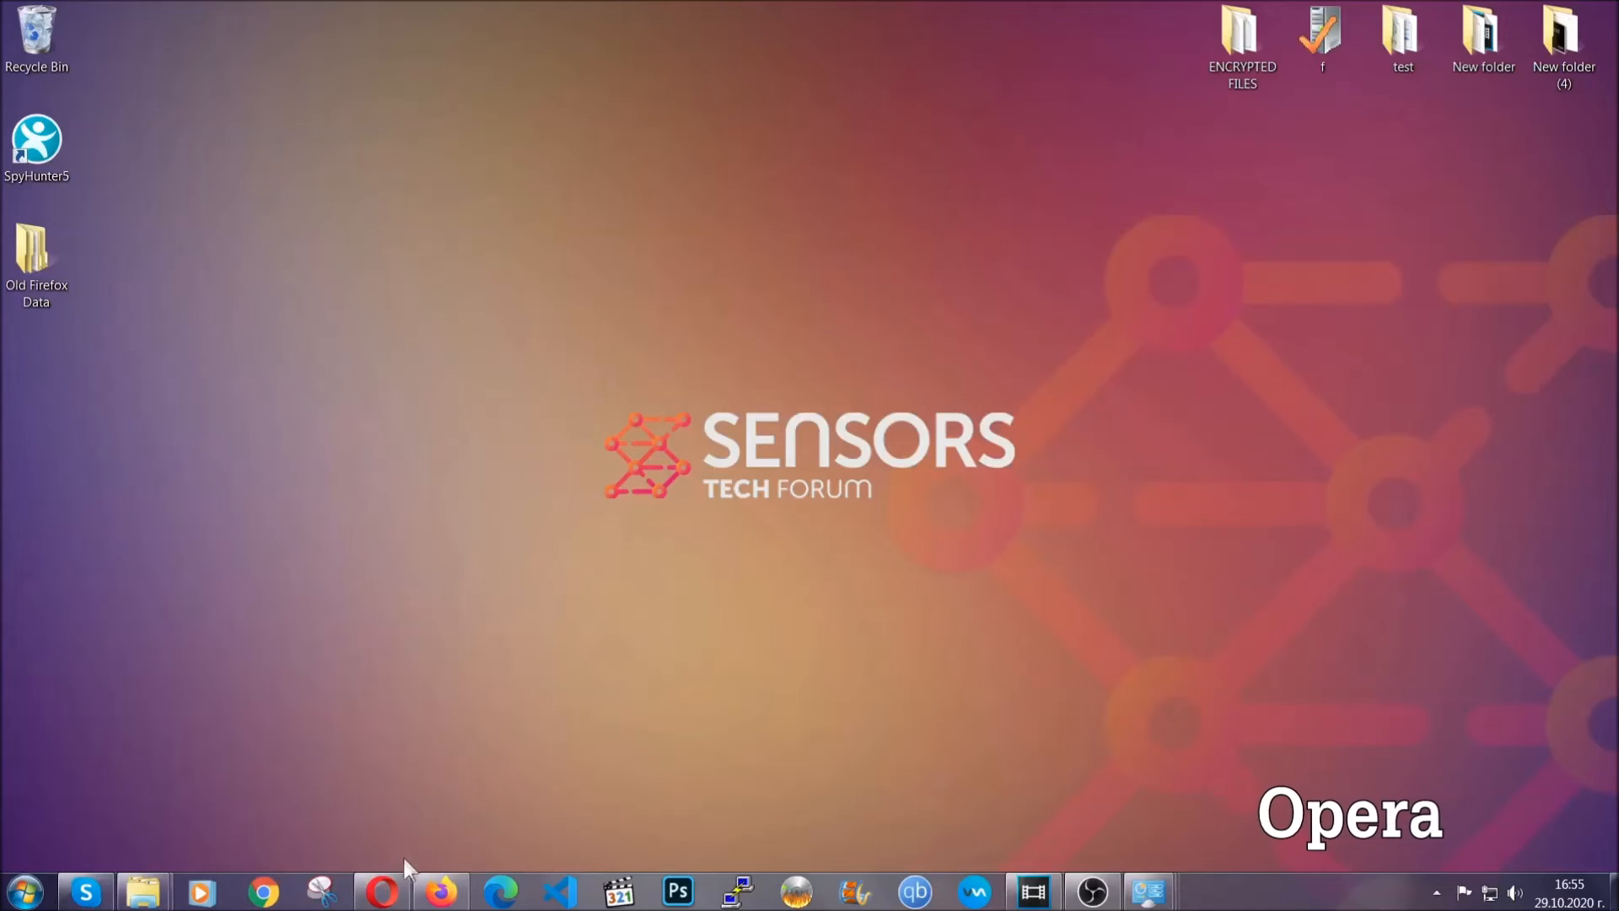
Step: Launch Opera and go to opera://settings/clearBrowserData
click(381, 891)
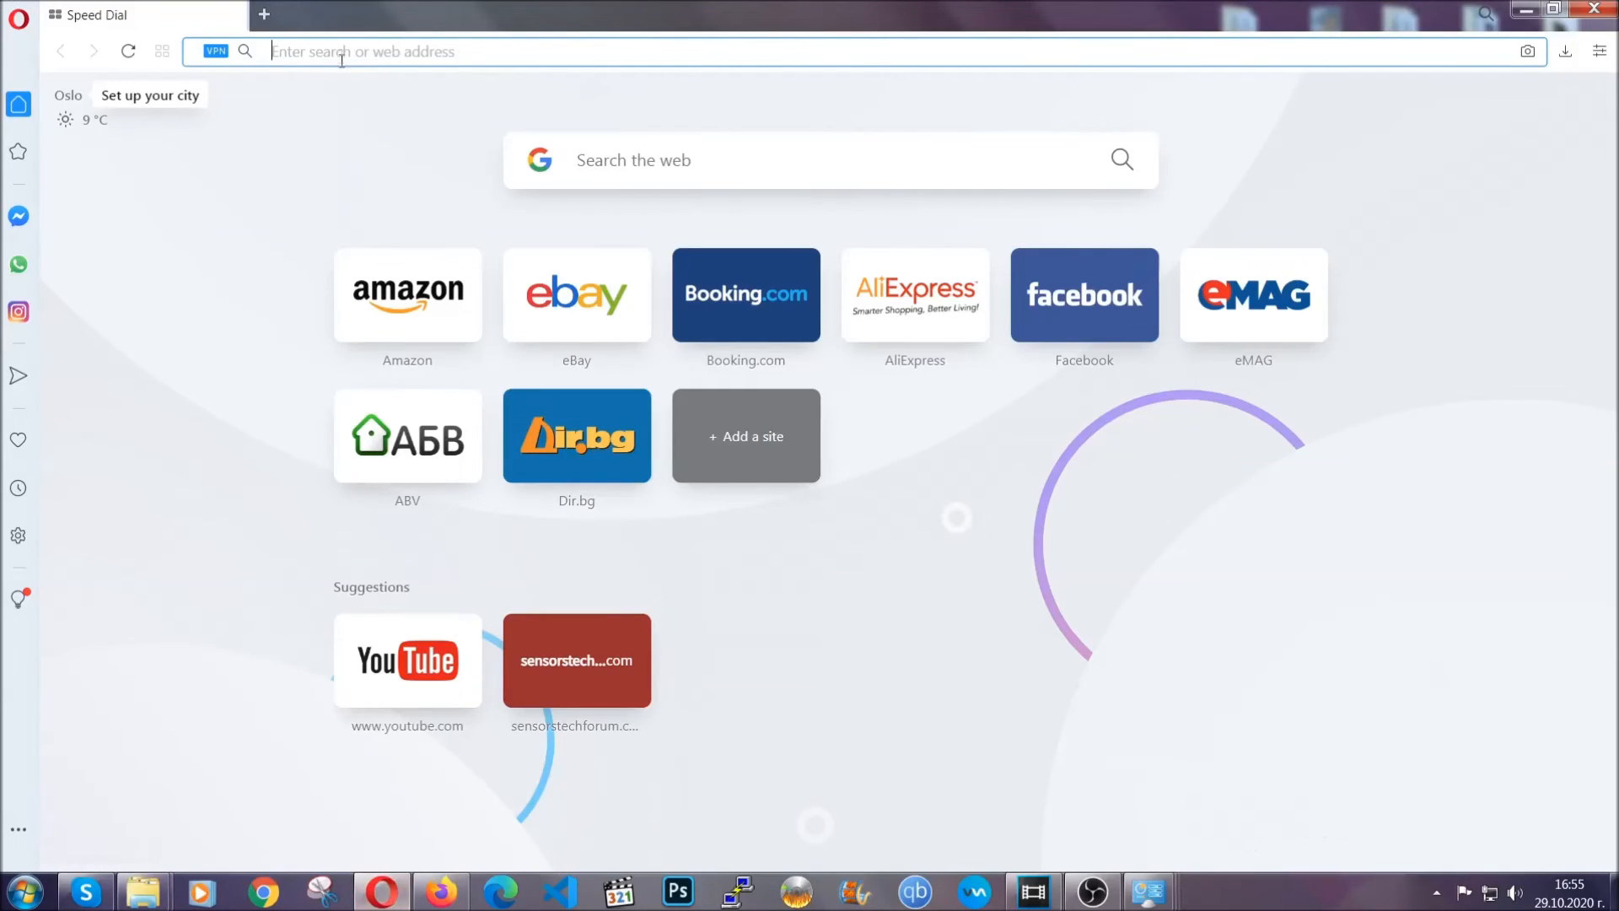
text(opera://settings/c)
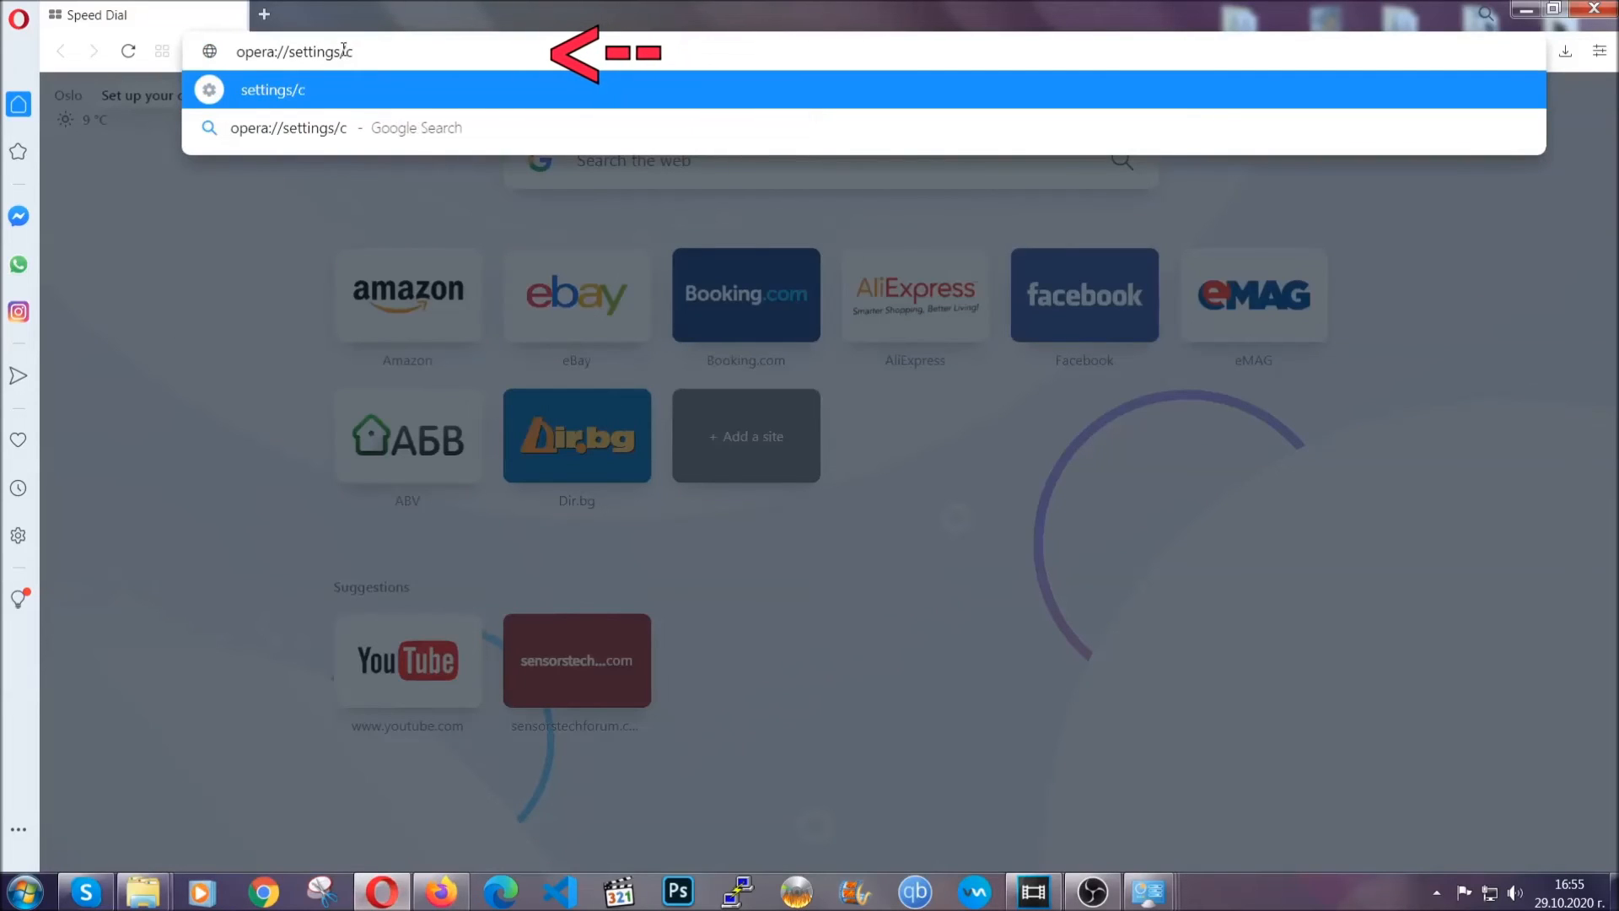
text(learBr)
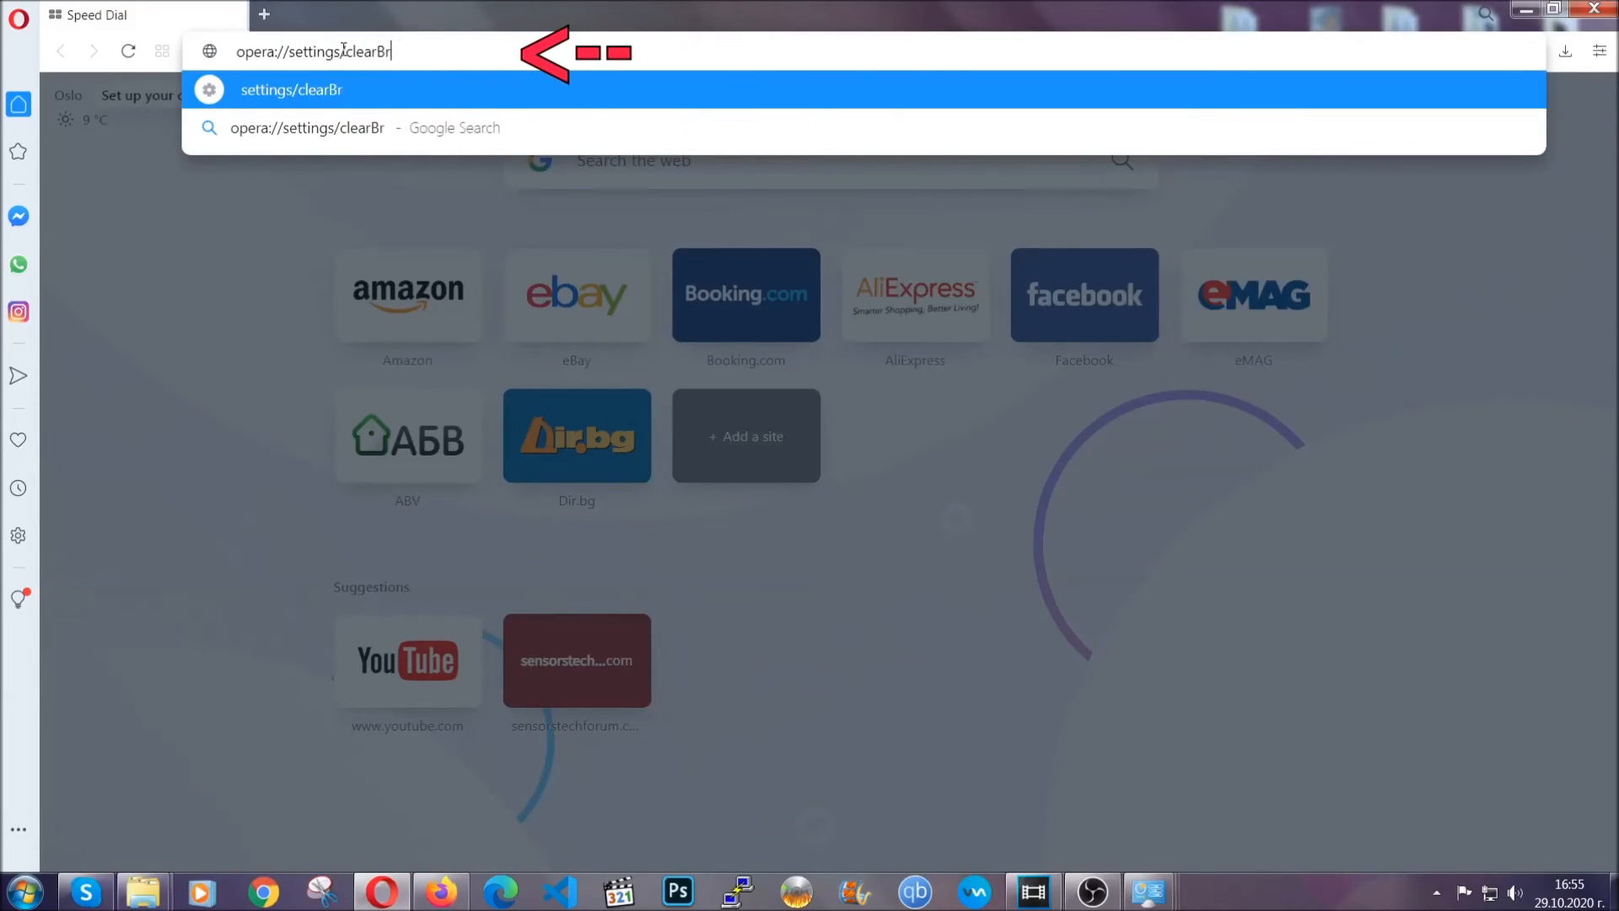
text(owserData)
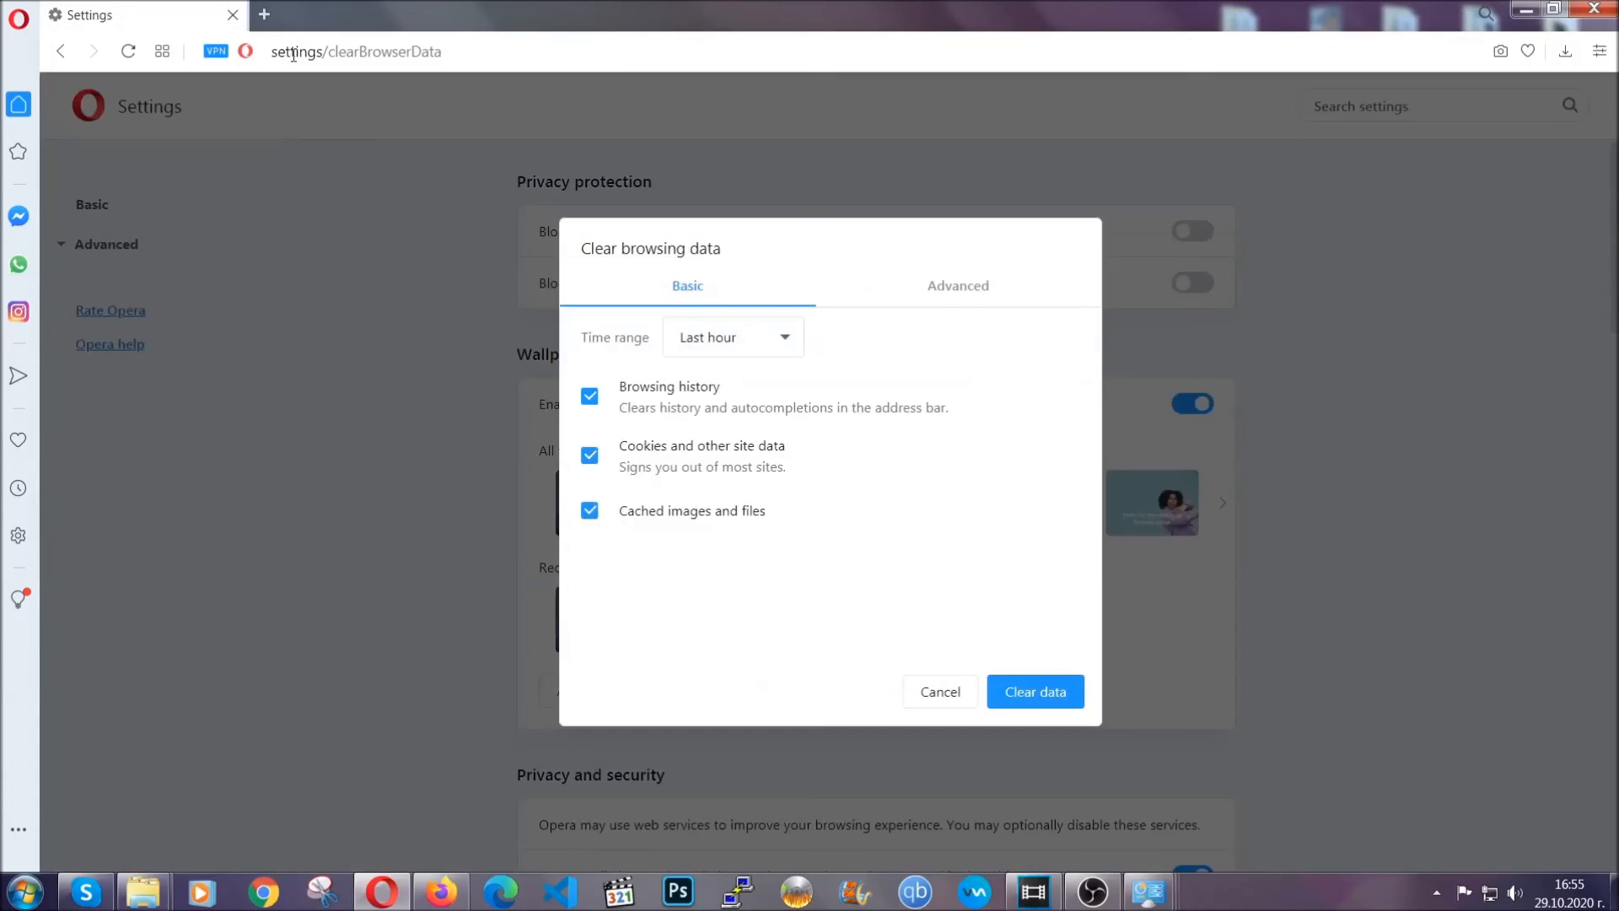
mouse_move(955, 294)
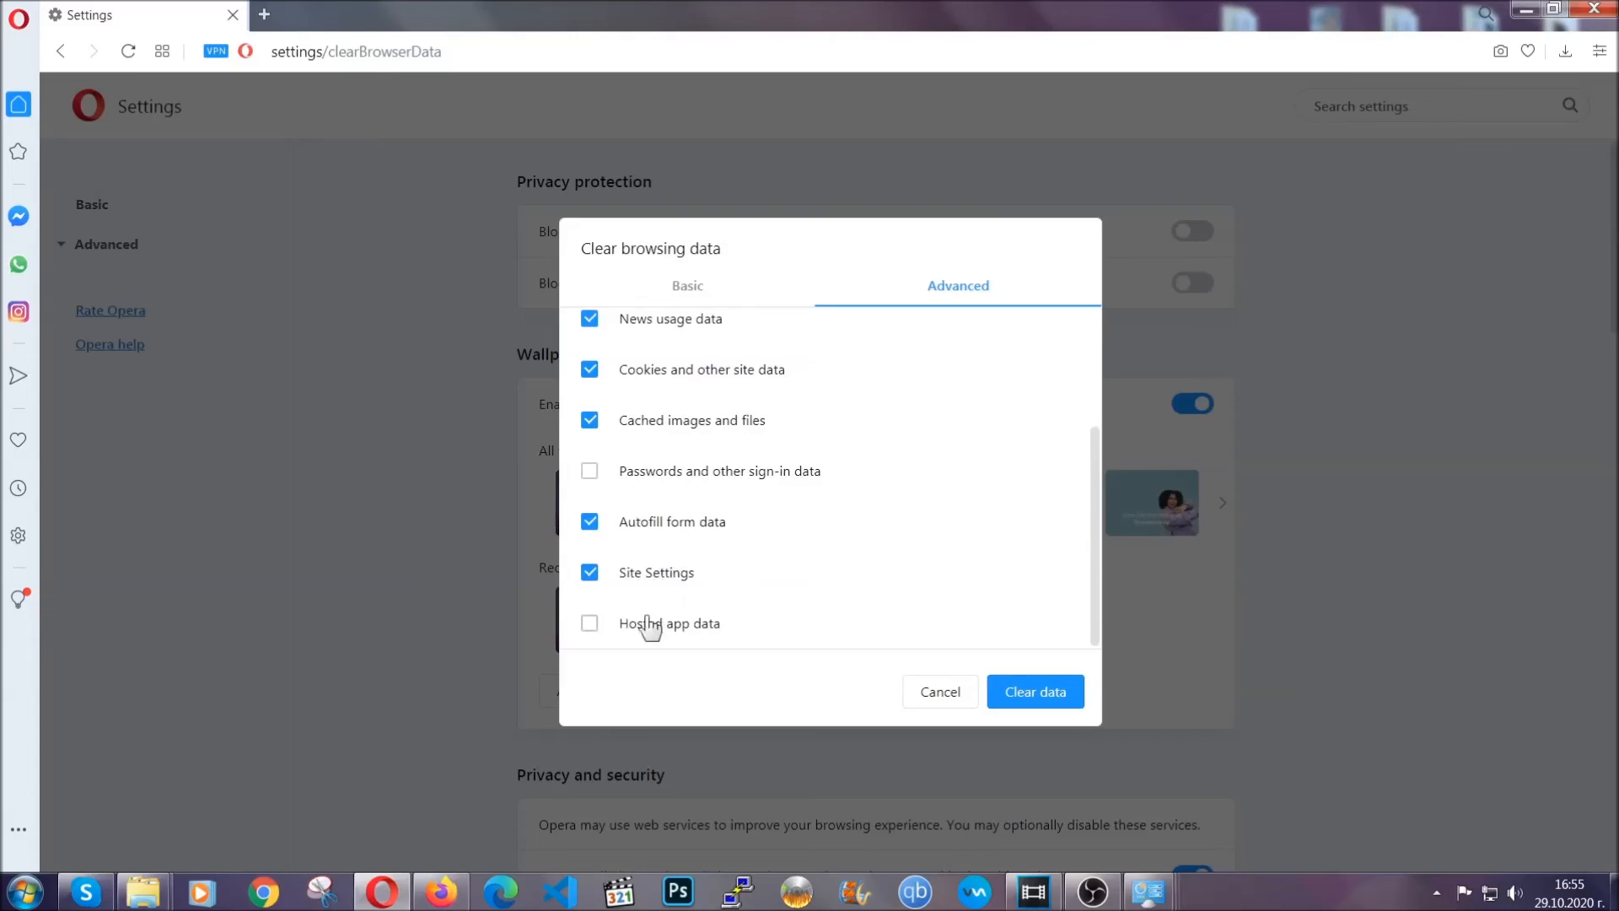
Step: Tick Hosted app data, keep Passwords unchecked, and clear the data
click(589, 623)
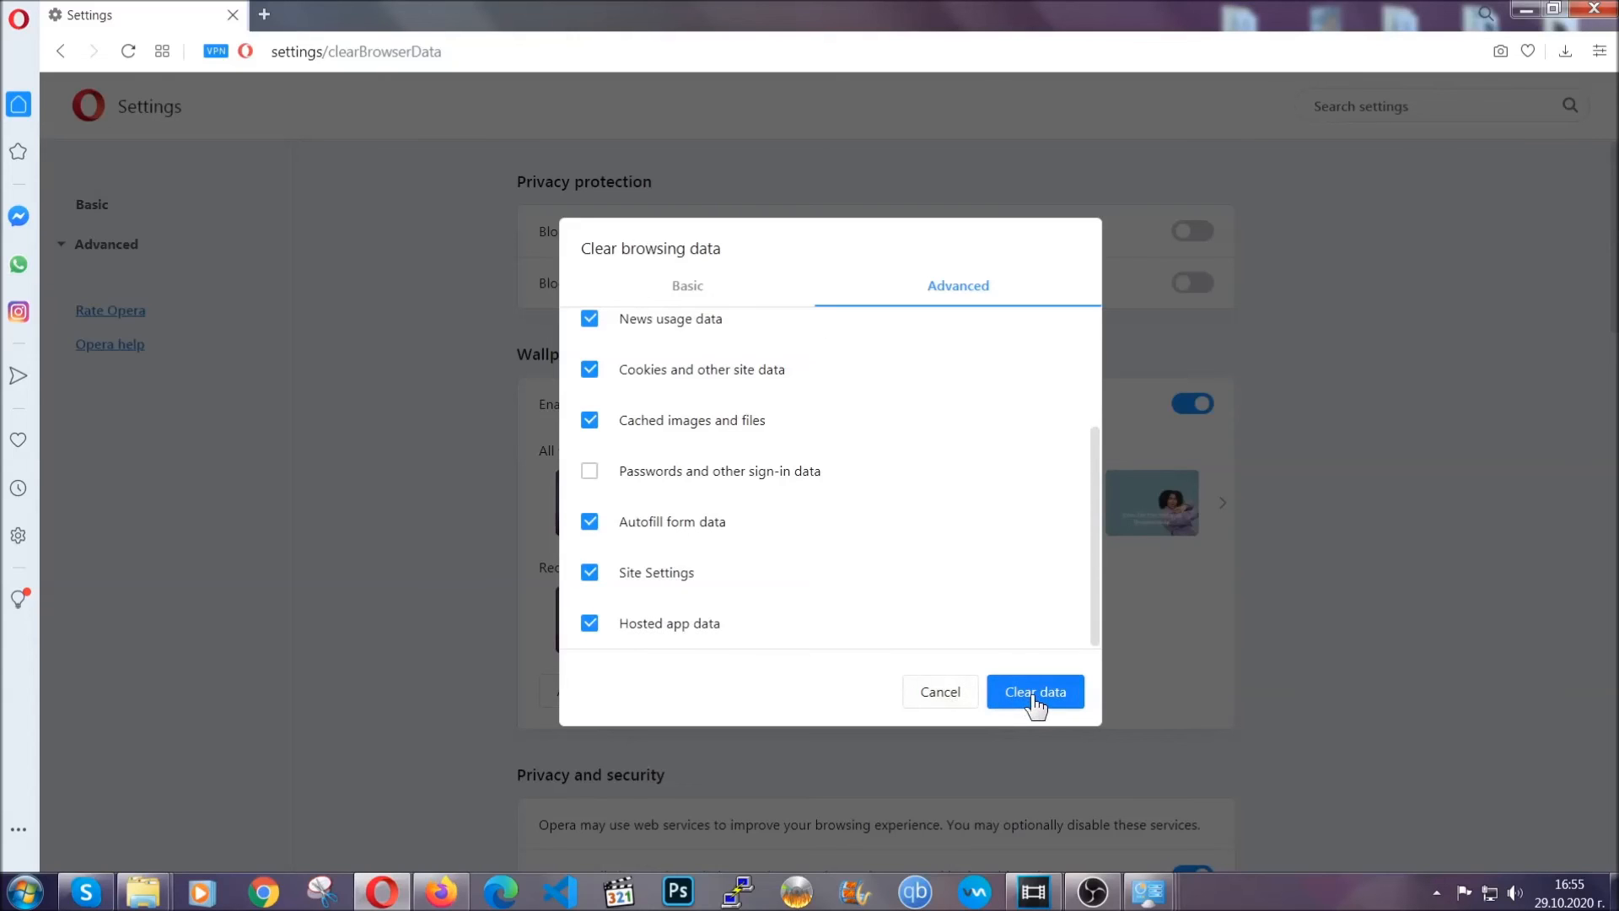
click(1035, 691)
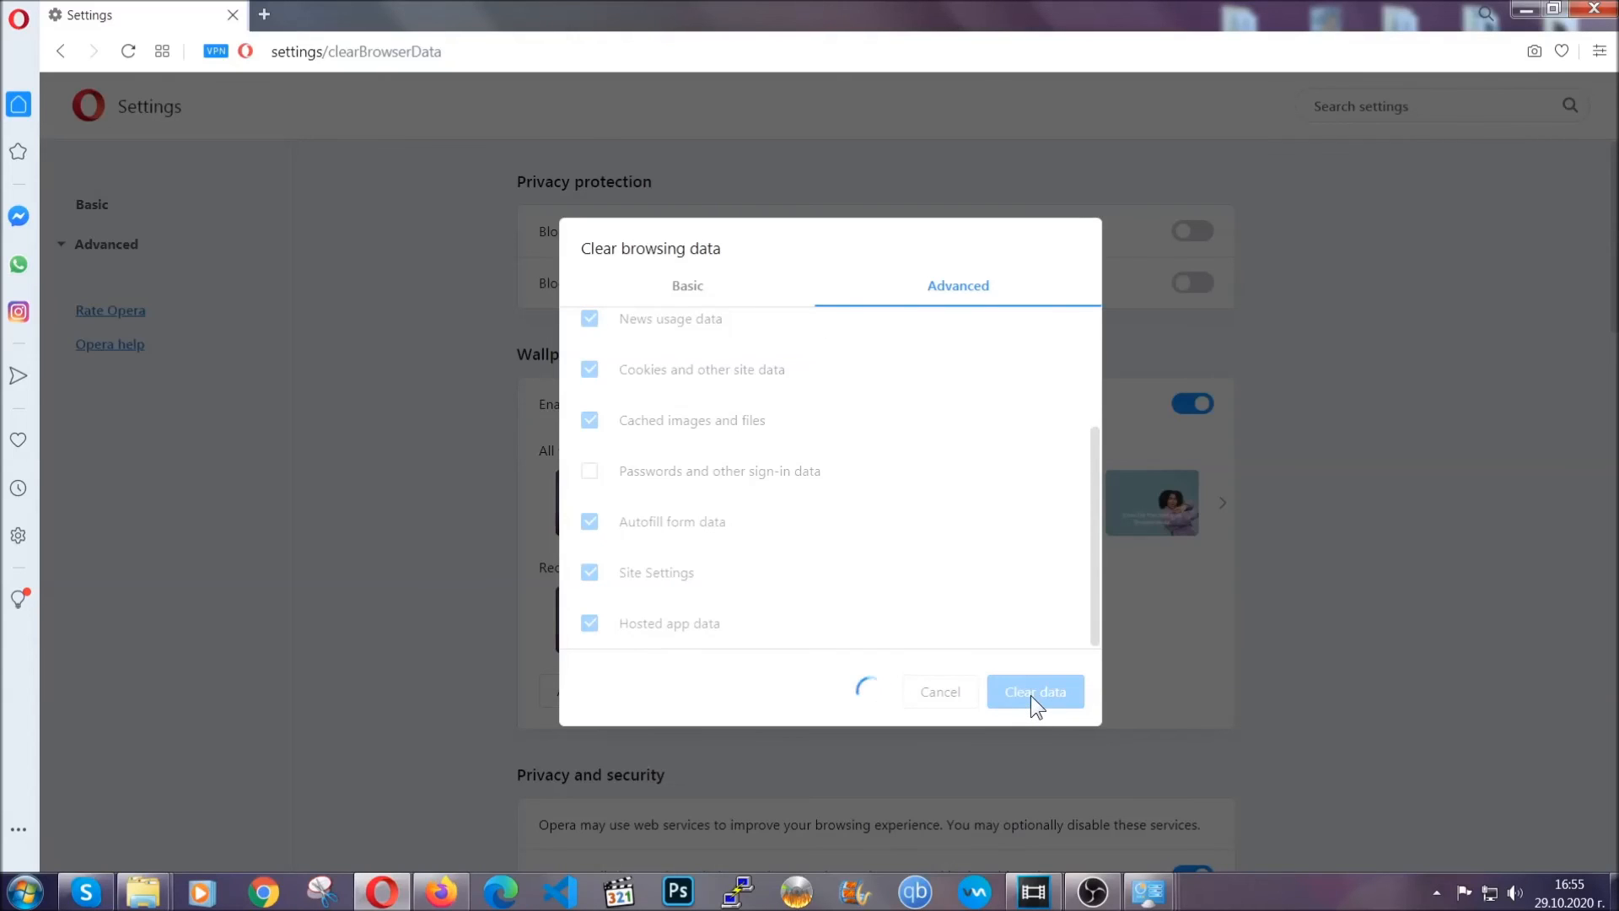
click(1034, 691)
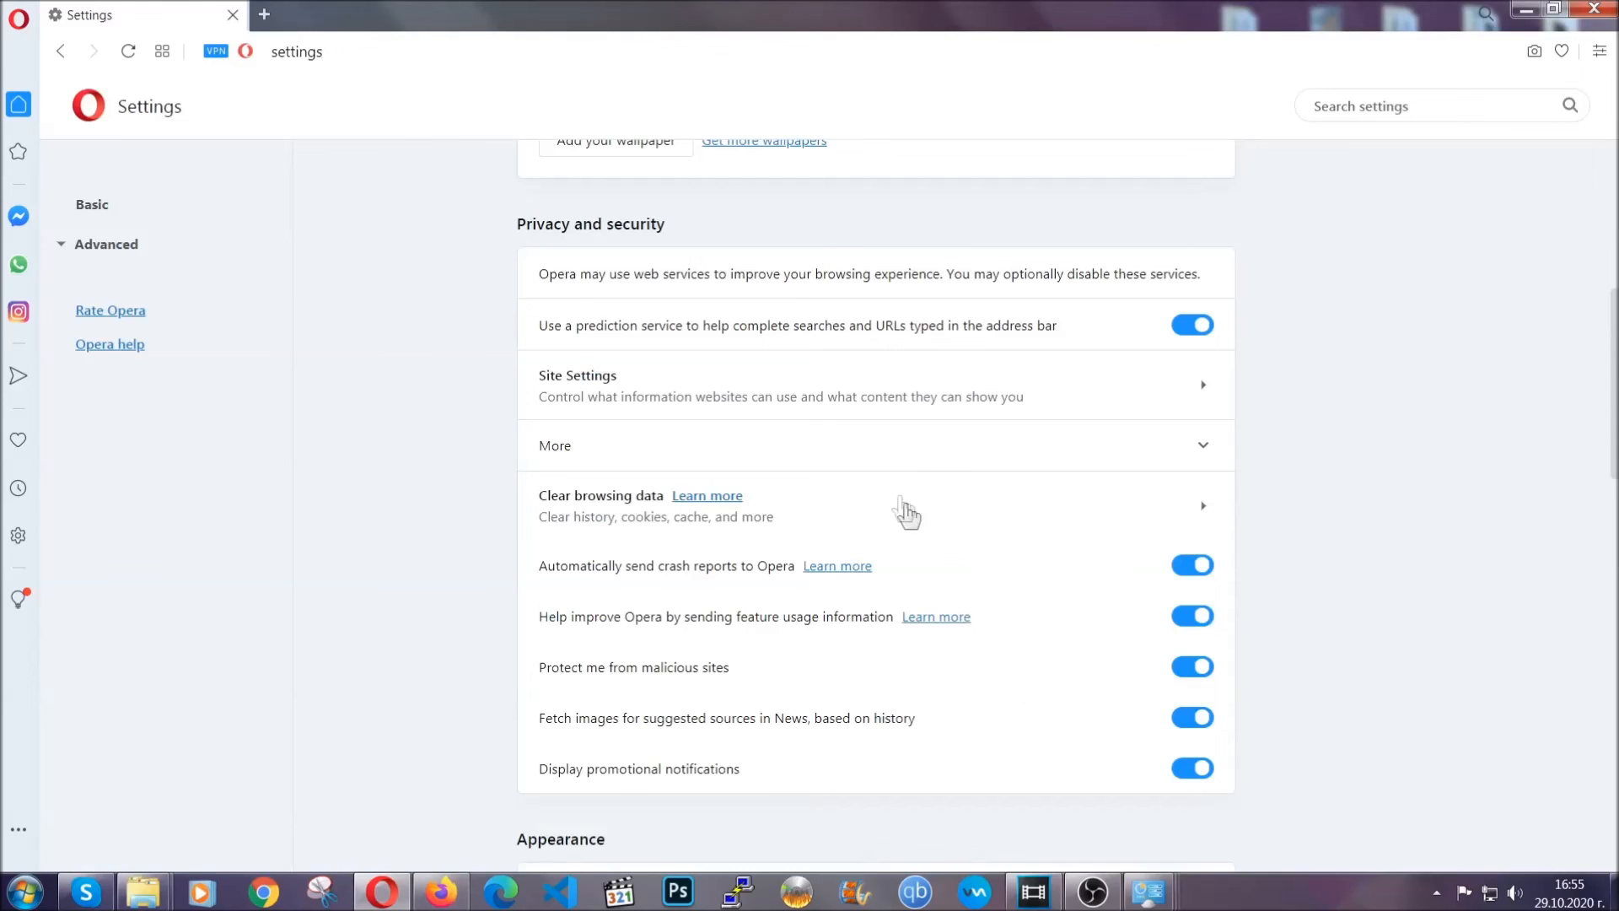
mouse_move(974, 403)
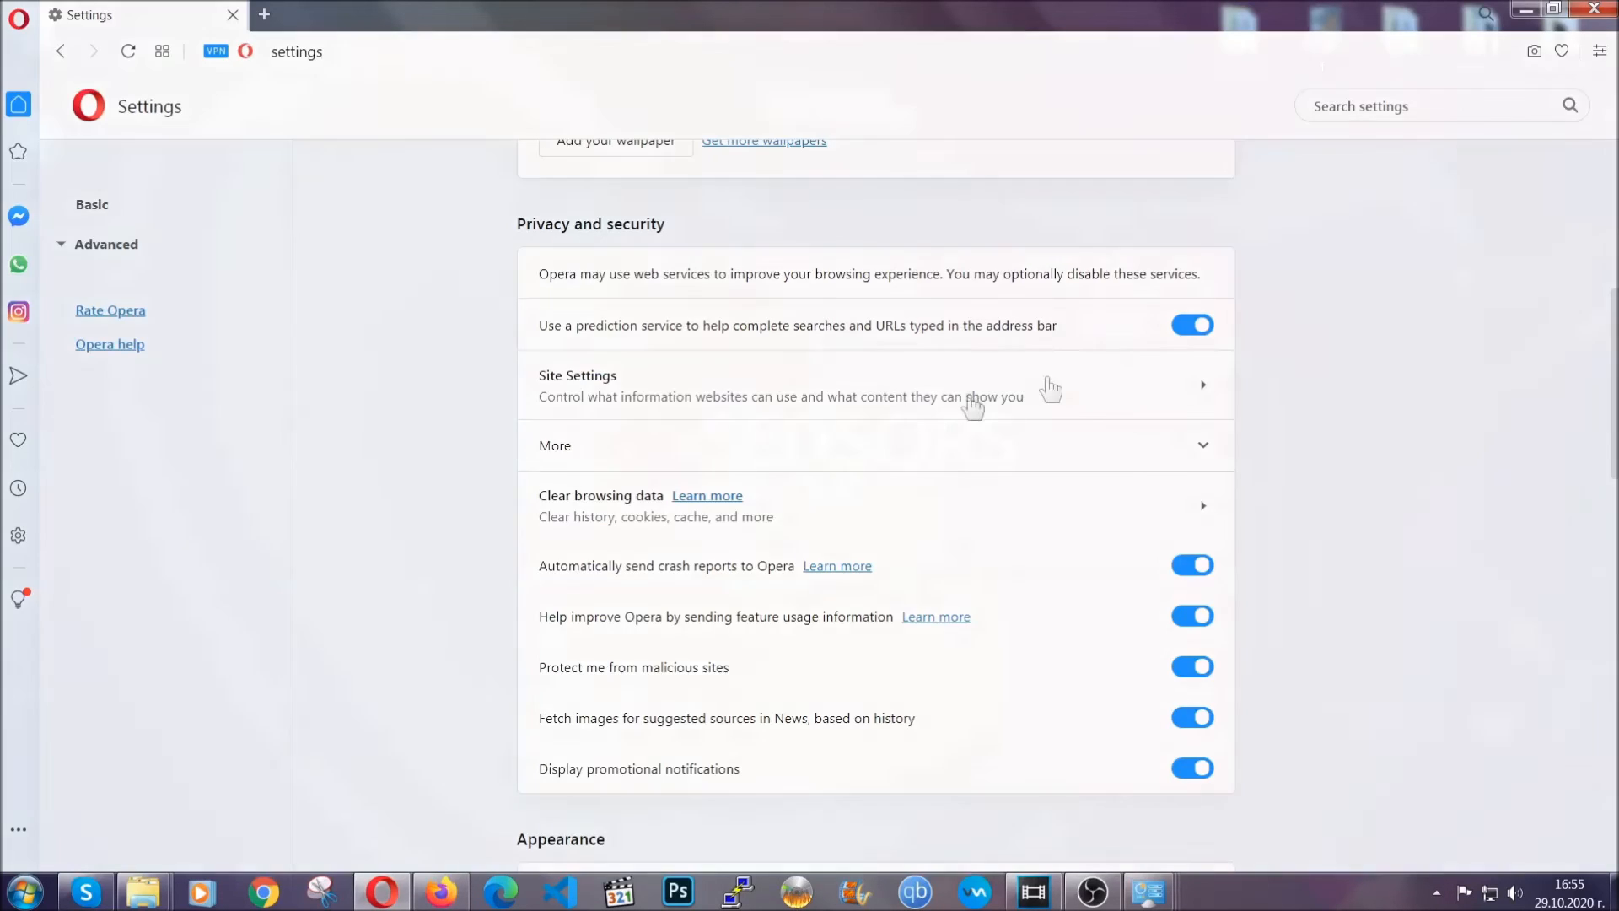